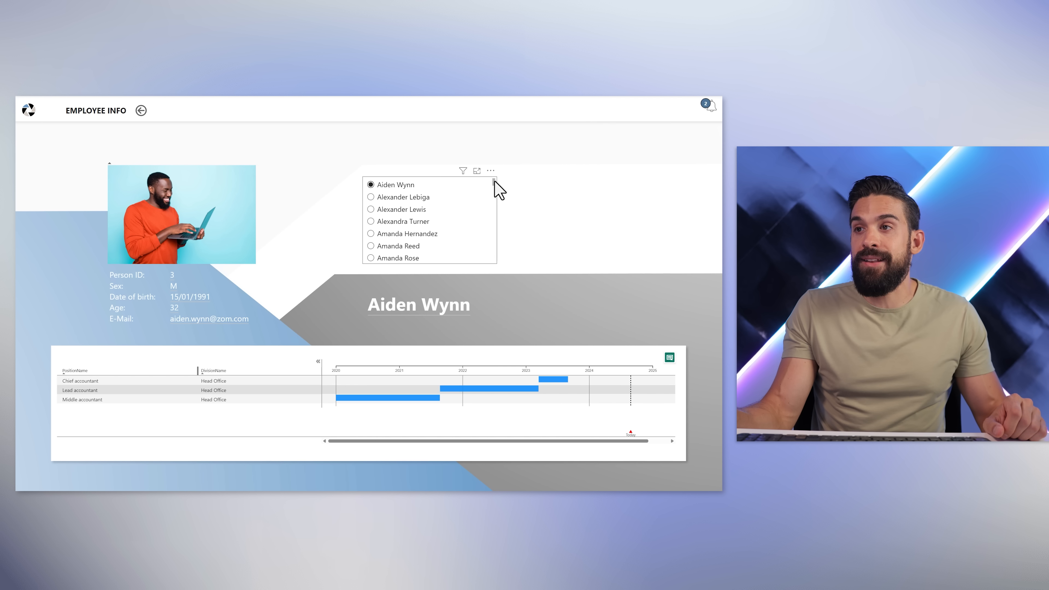
pyautogui.click(491, 170)
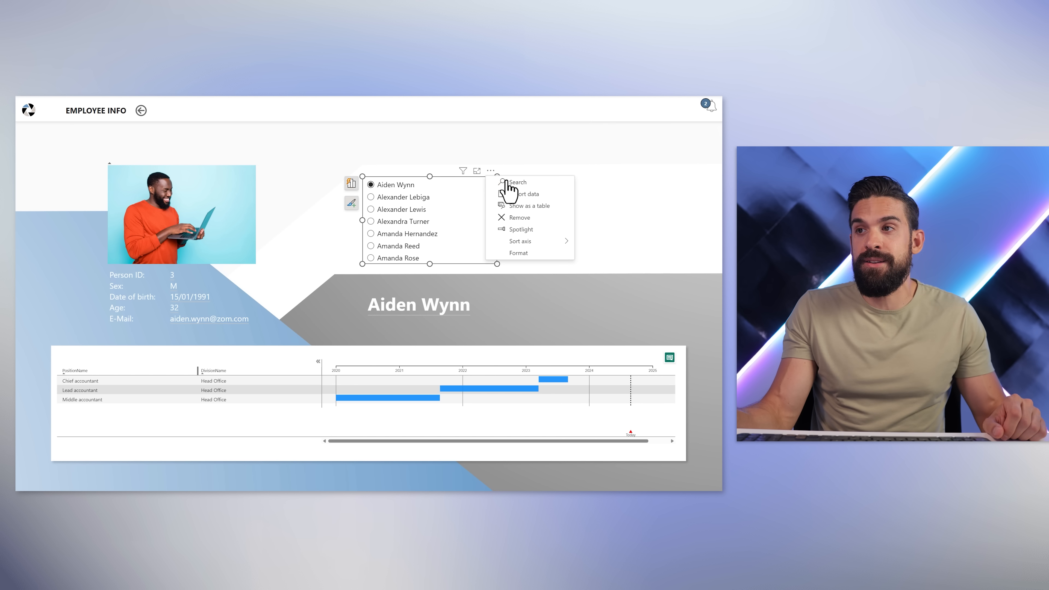
pyautogui.click(518, 182)
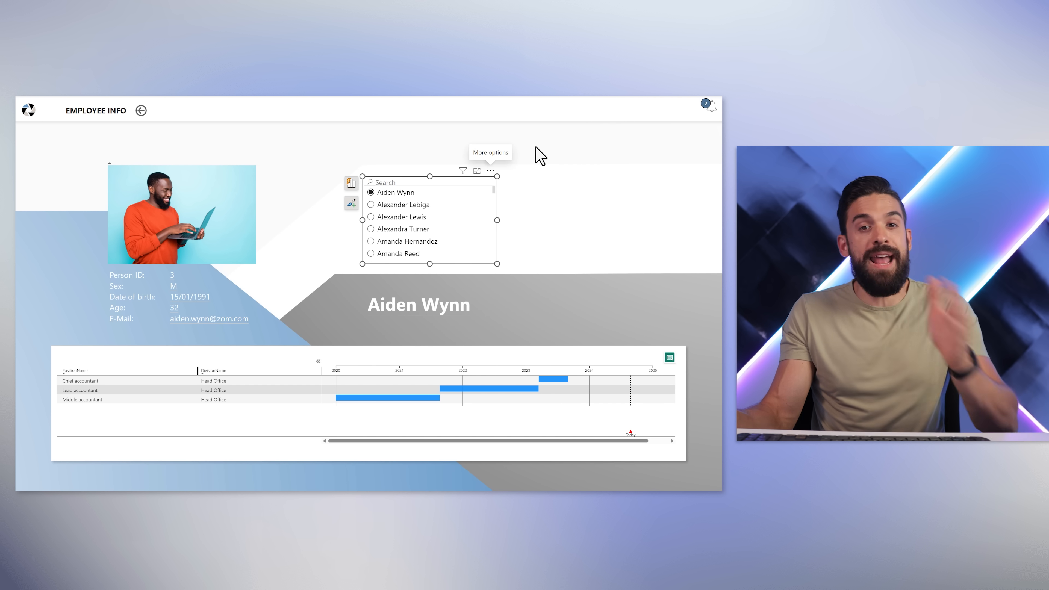
pyautogui.moveTo(557, 146)
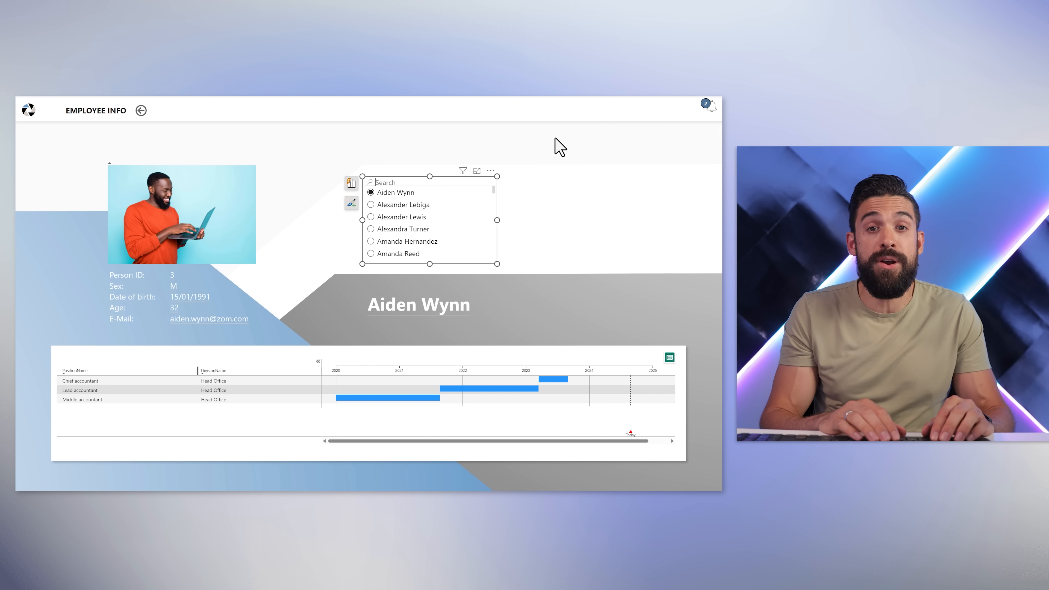
pyautogui.write('sam')
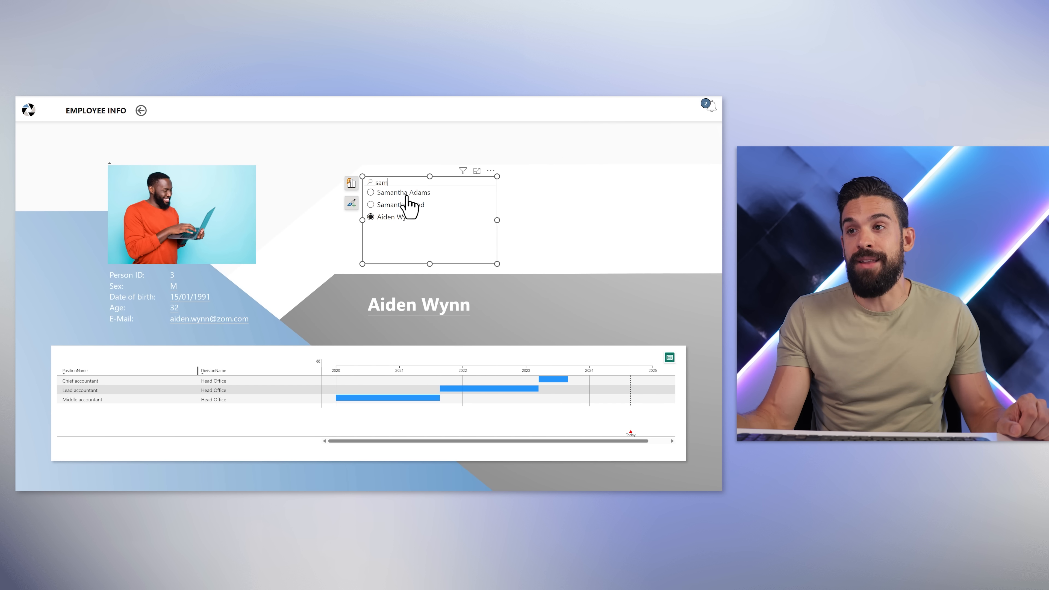
pyautogui.click(370, 205)
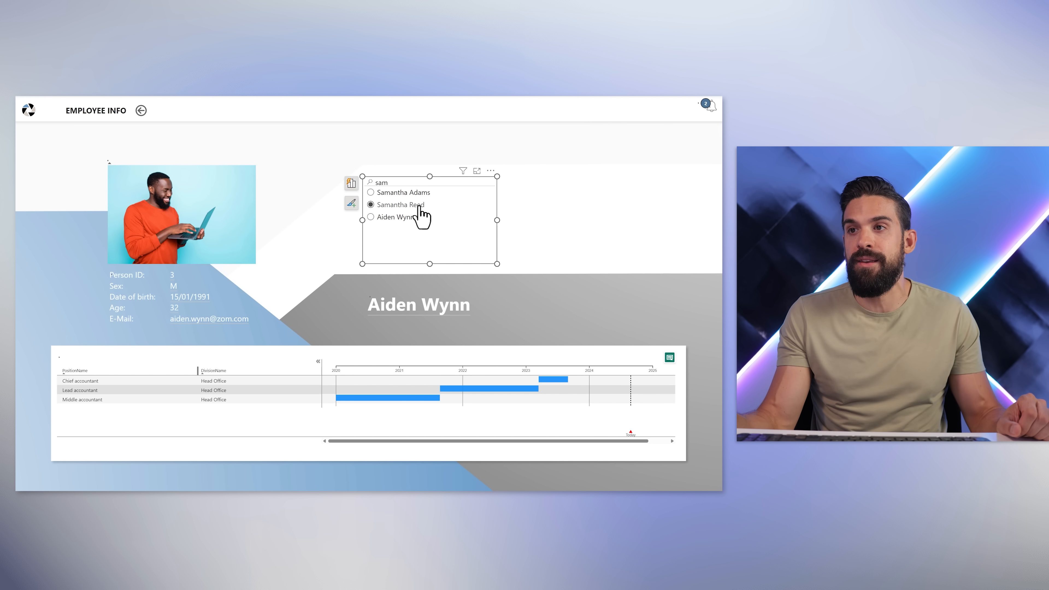
pyautogui.click(370, 205)
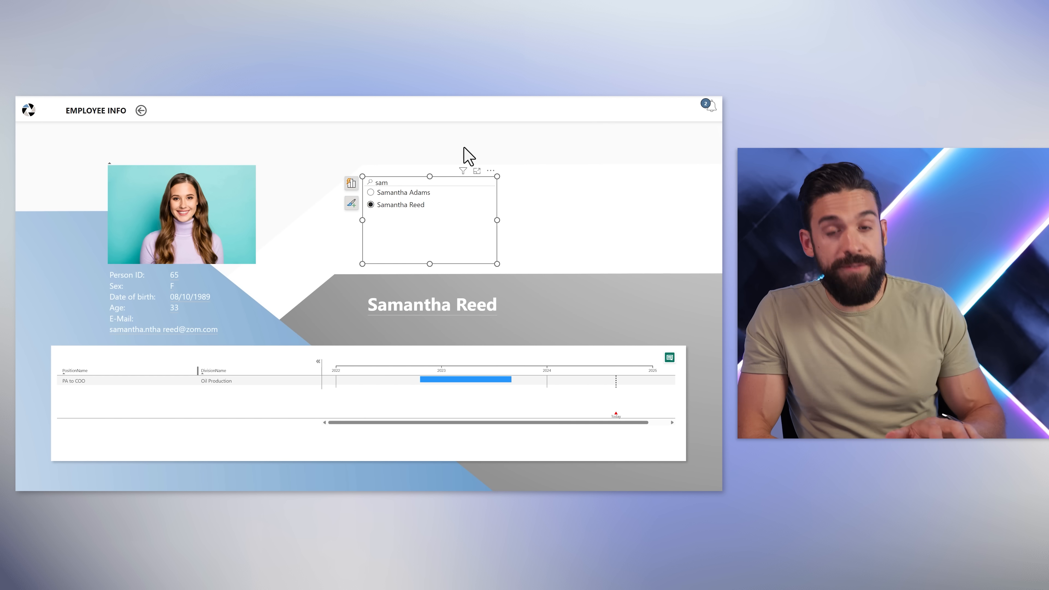
# Step: Start a fresh search in the name slicer with Ctrl+F
pyautogui.press('ctrl+f')
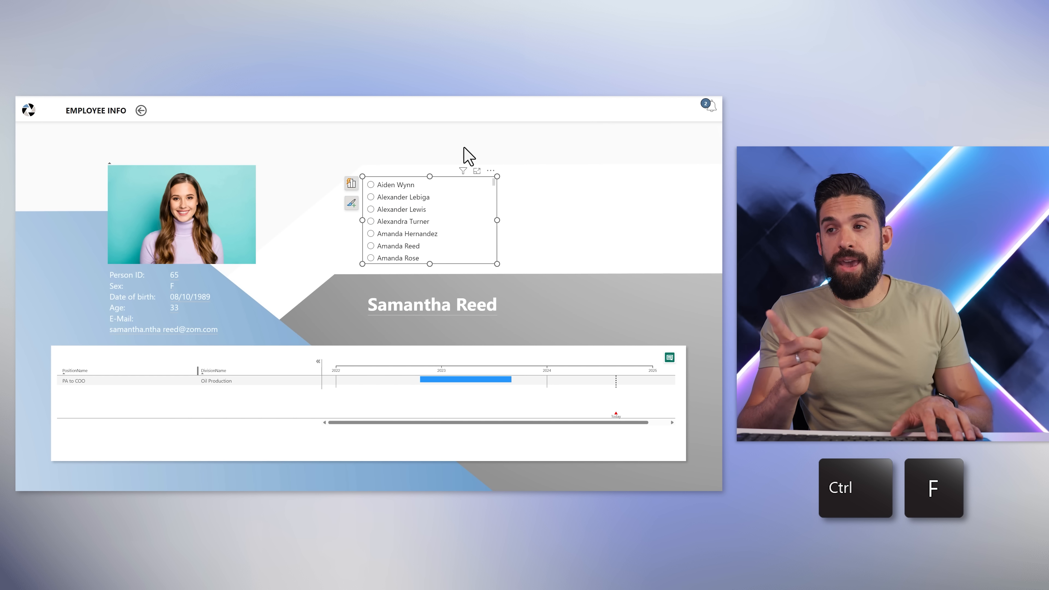
pyautogui.press('ctrl+f')
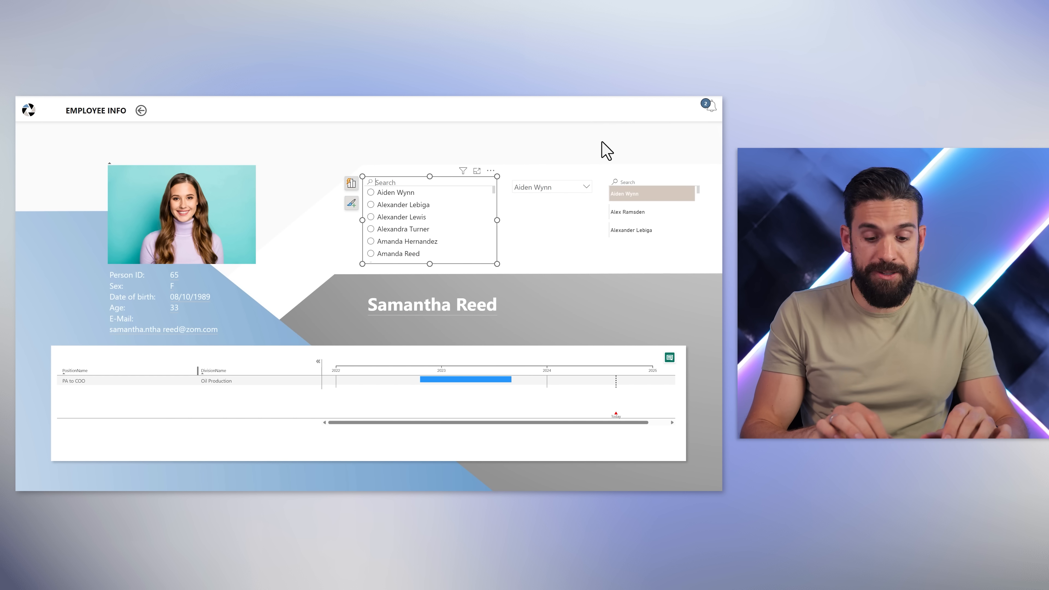
# Step: Search the slicer for 'em', then compare the 'em*b' wildcard with 'em b'
pyautogui.write('em')
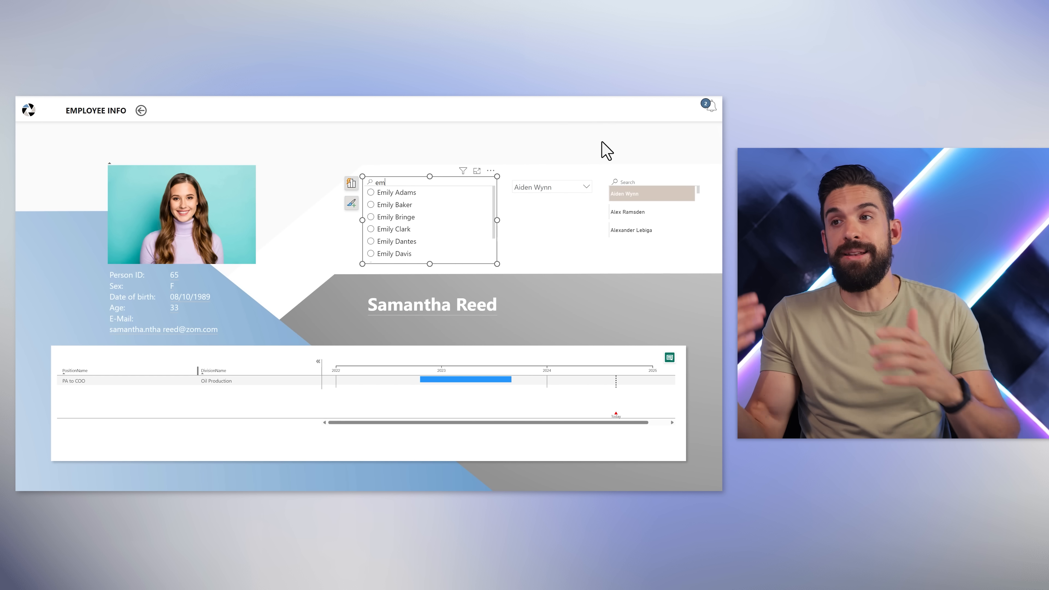
pyautogui.moveTo(683, 173)
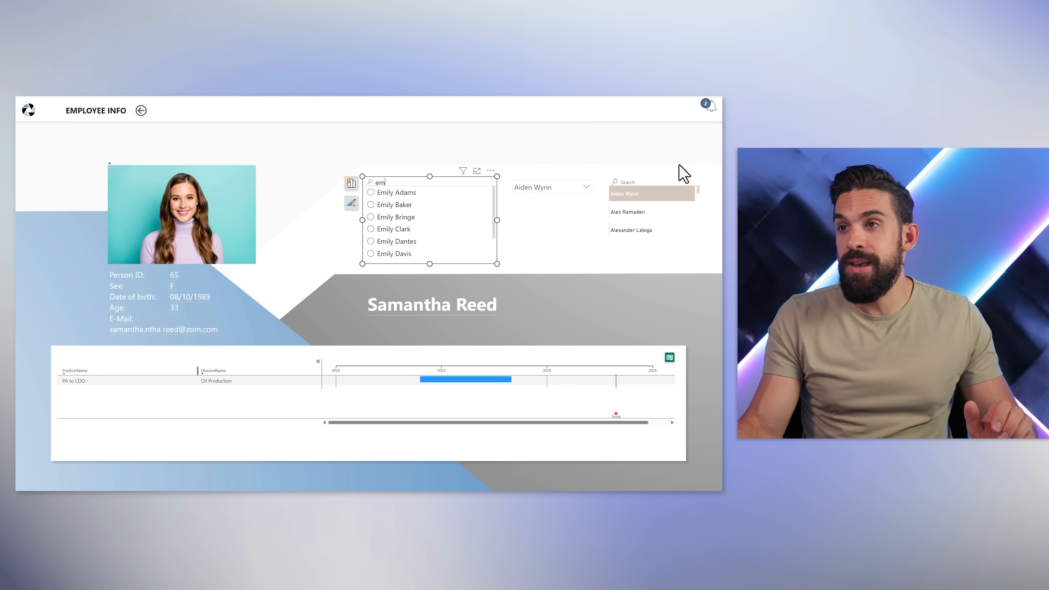
pyautogui.moveTo(471, 221)
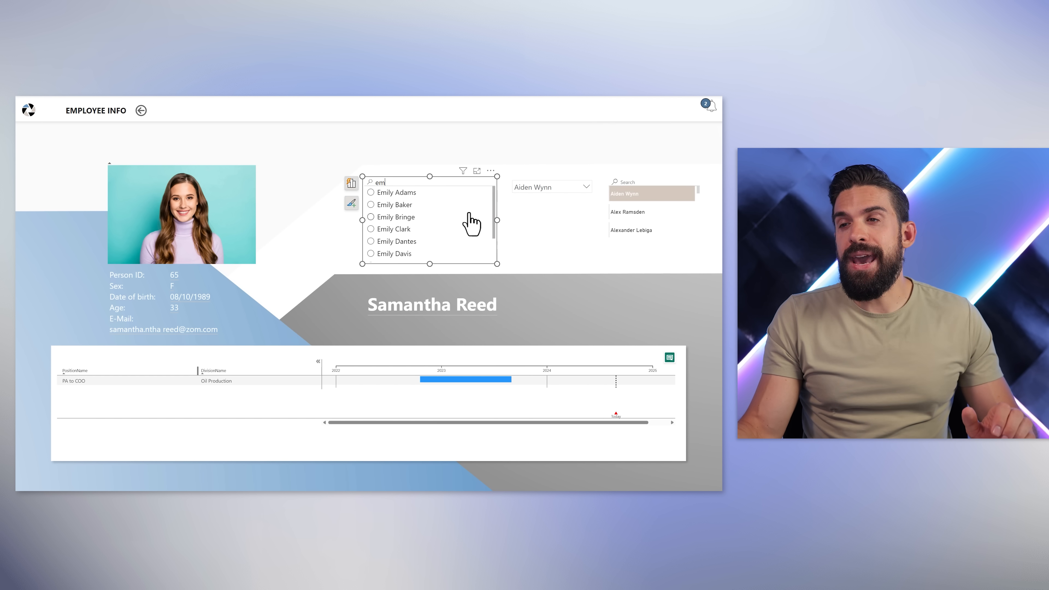
pyautogui.moveTo(549, 135)
pyautogui.write('*b')
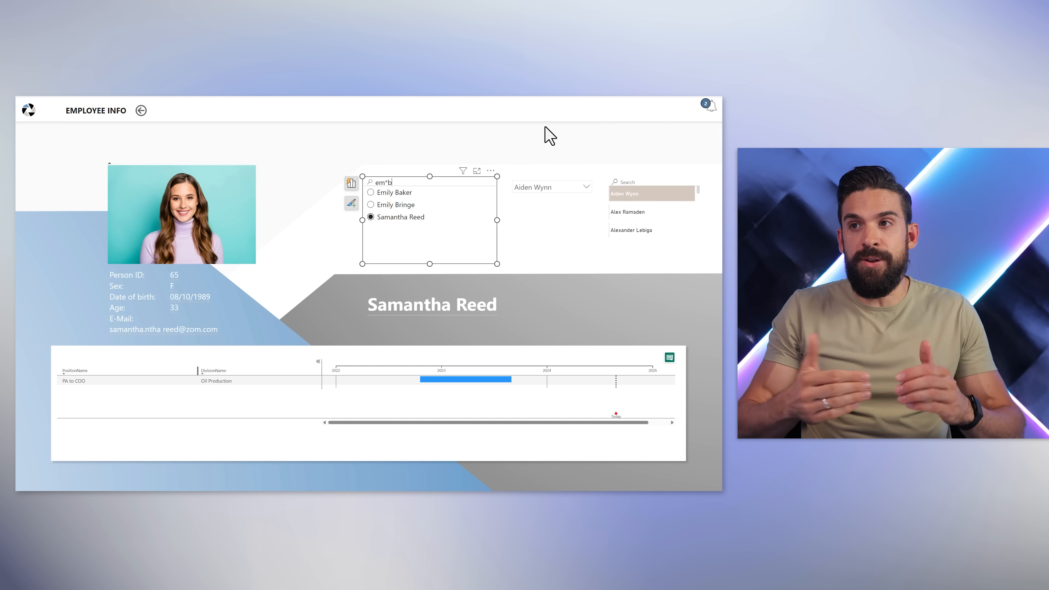
pyautogui.press('Backspace')
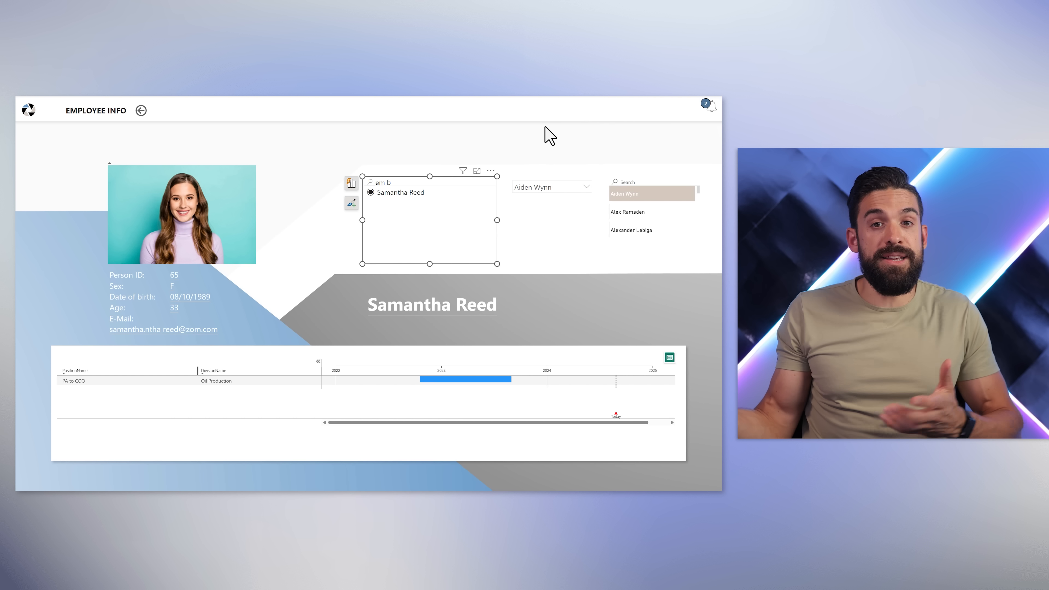
pyautogui.press('Backspace')
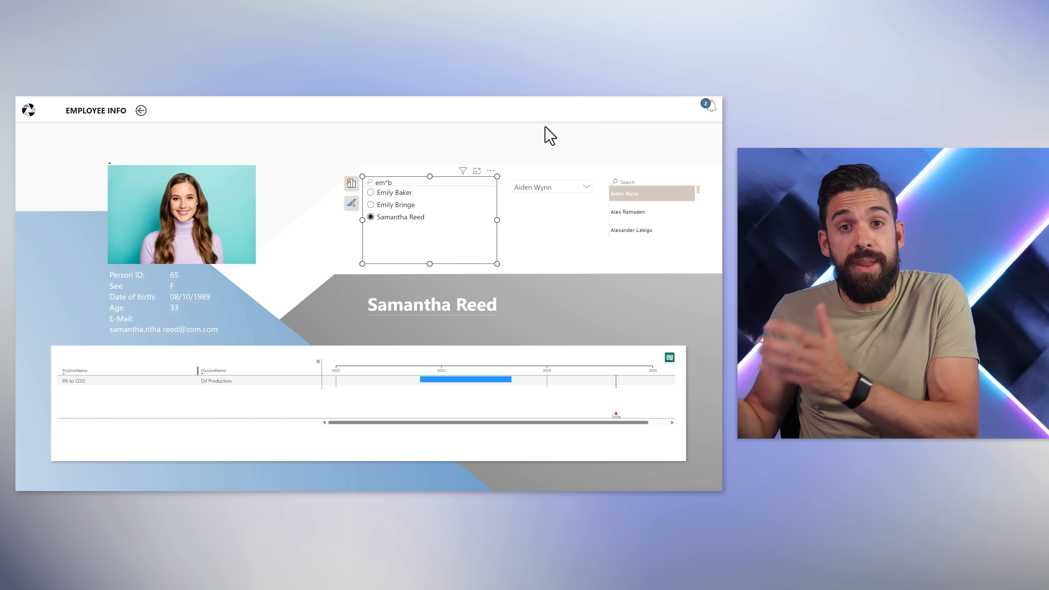
pyautogui.moveTo(524, 149)
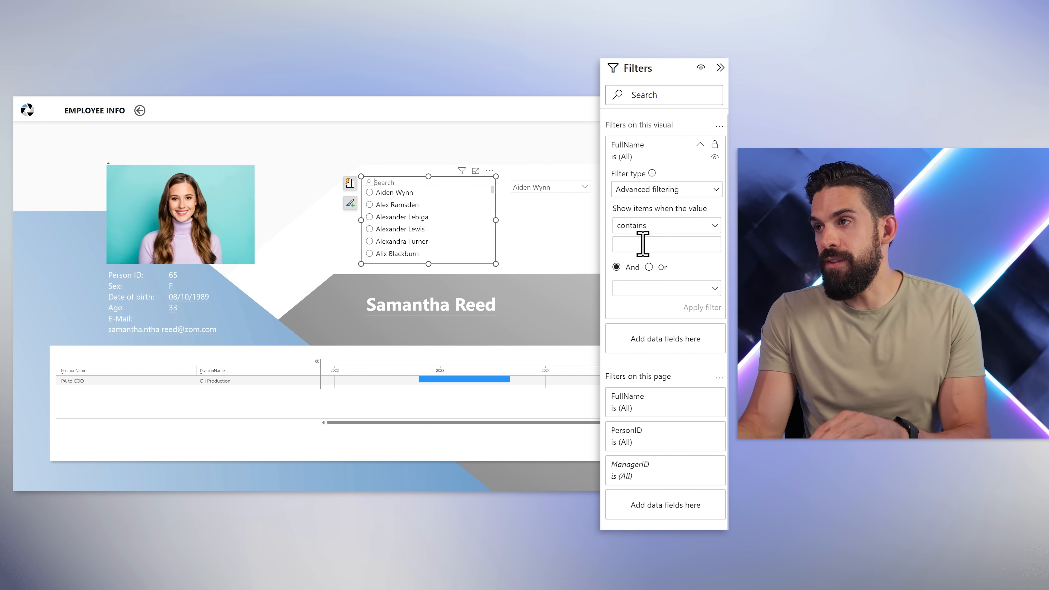
# Step: Apply an advanced FullName filter 'contains em*b' to the name slicer
pyautogui.write('em*')
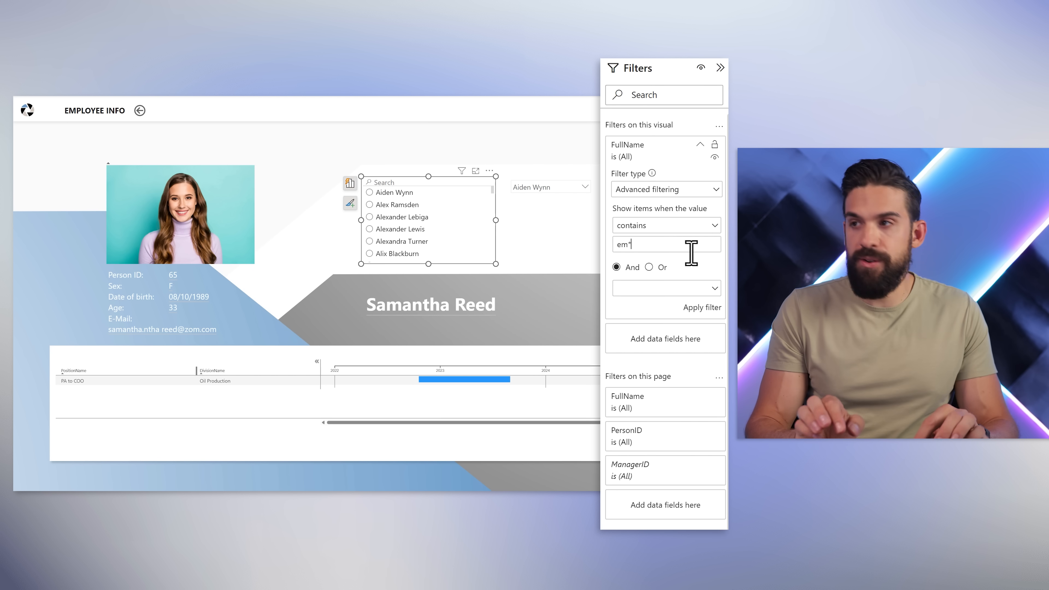
pyautogui.write('b')
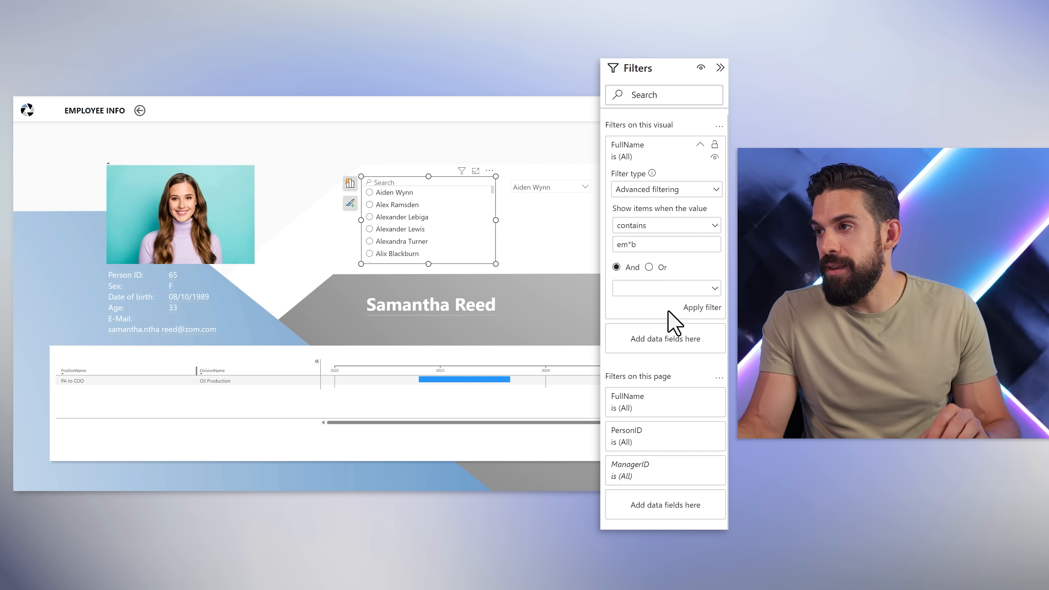
pyautogui.click(702, 308)
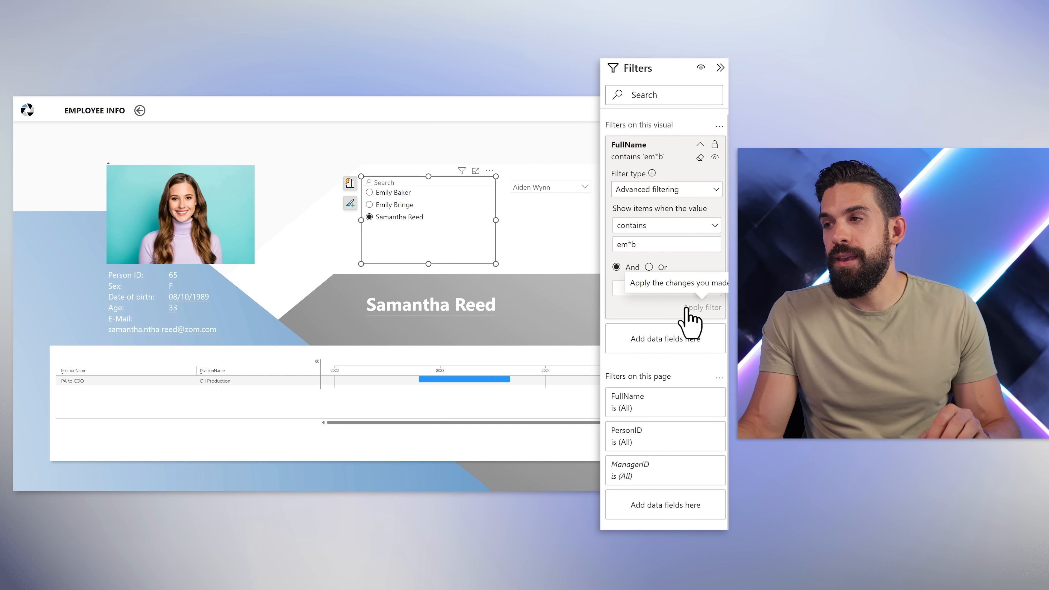
pyautogui.moveTo(398, 213)
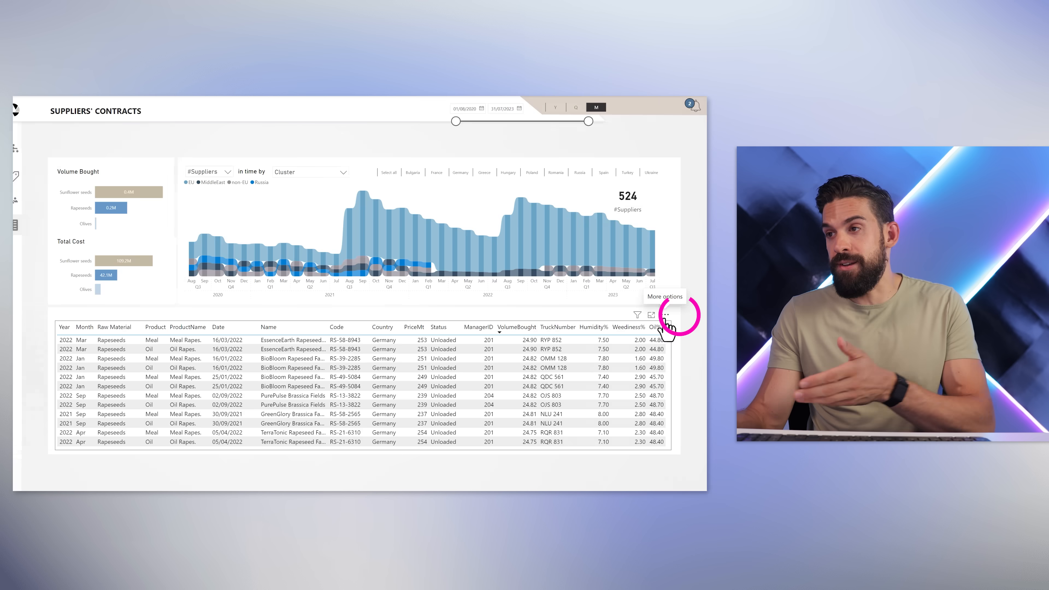
# Step: Show the contracts table's options and sort it by the VolumeBought column
pyautogui.click(652, 315)
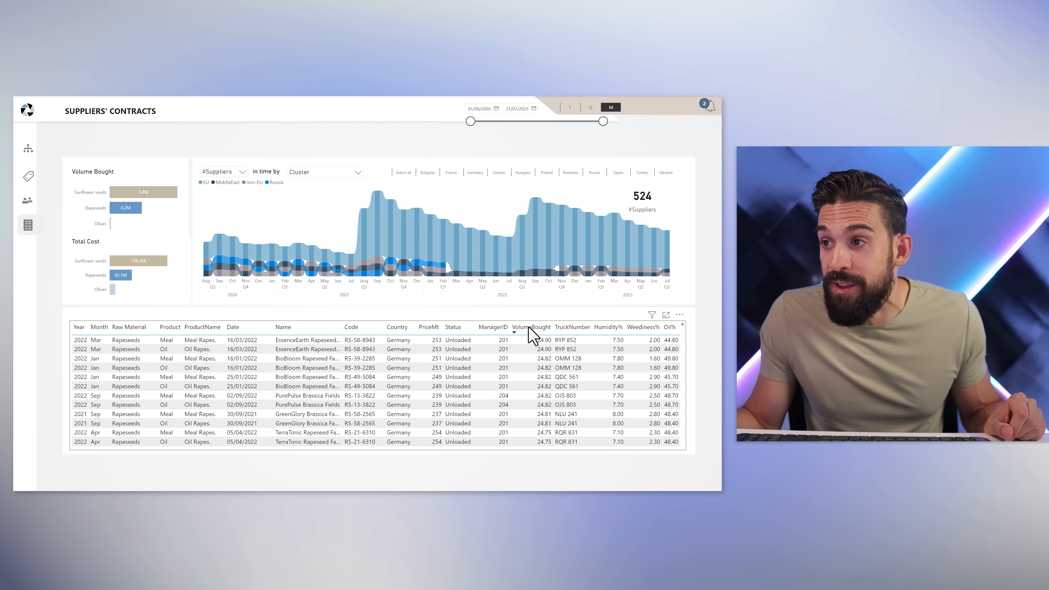
pyautogui.click(516, 338)
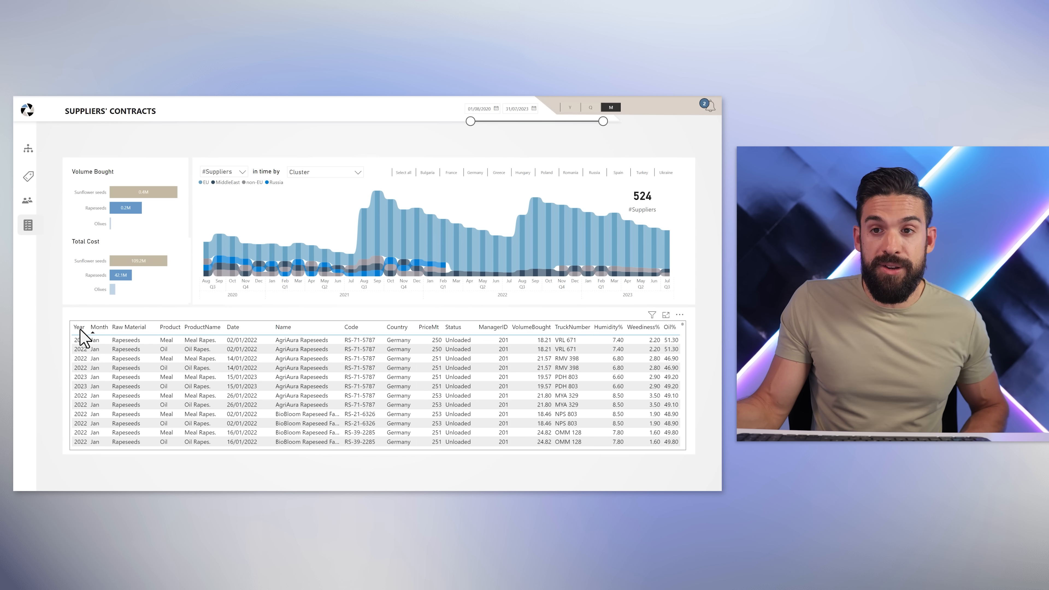
# Step: Sort the contracts table by Year with Month as a second sort level
pyautogui.click(92, 333)
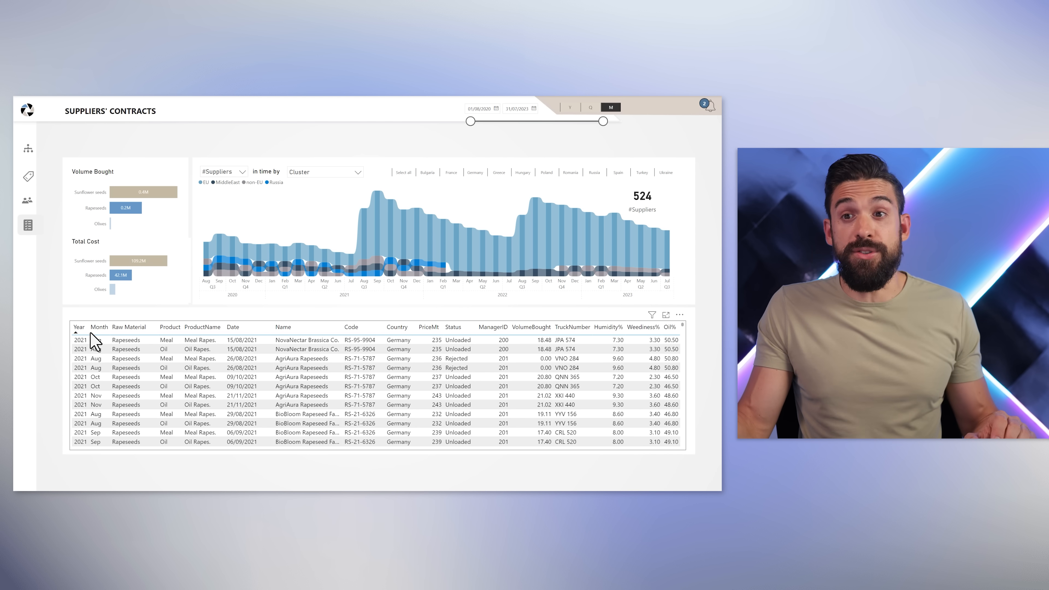
pyautogui.click(78, 327)
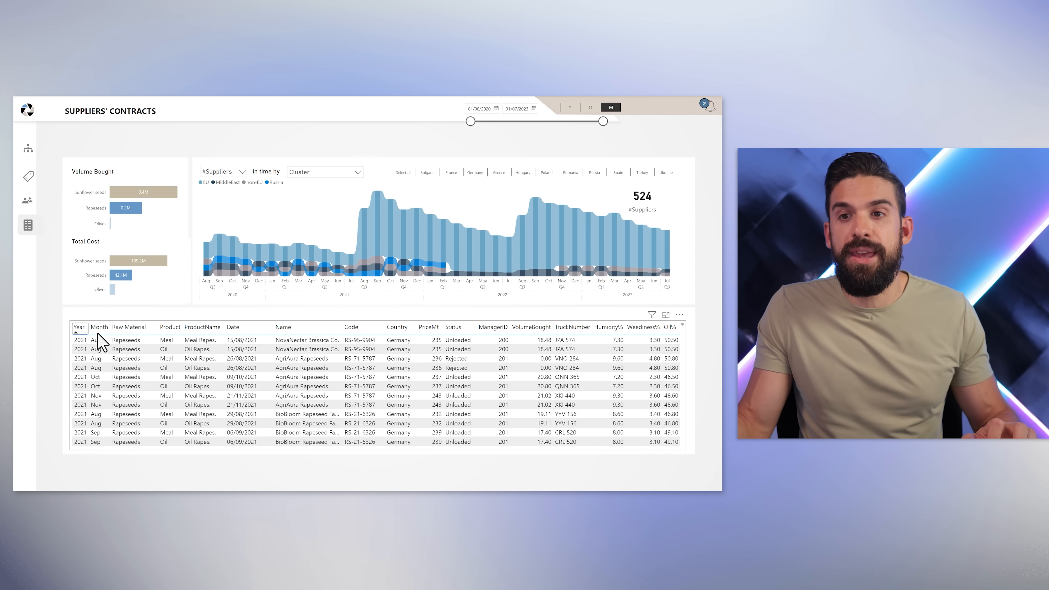
pyautogui.click(98, 327)
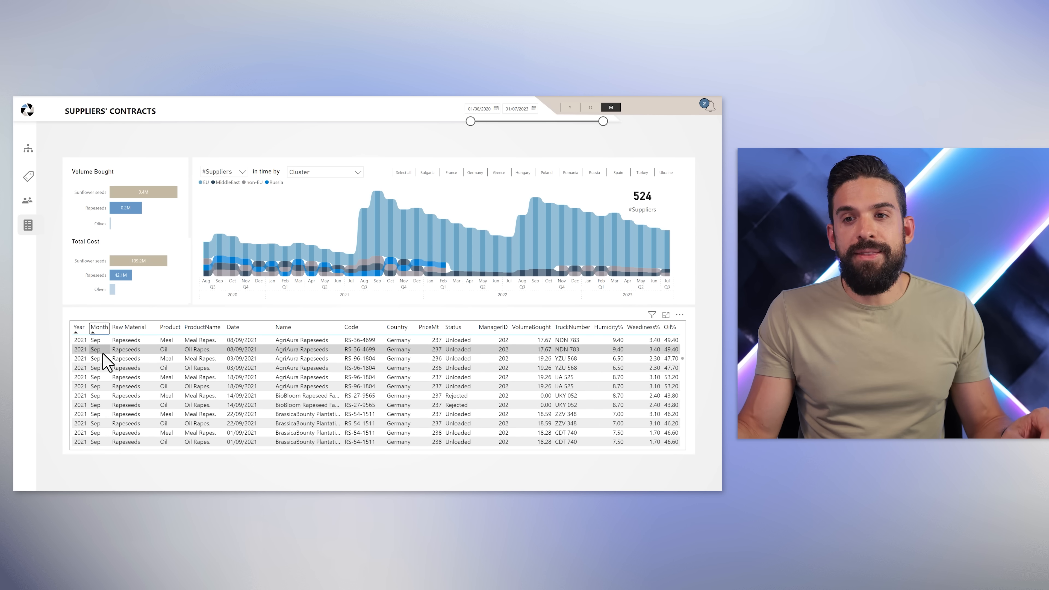
pyautogui.scroll(-3)
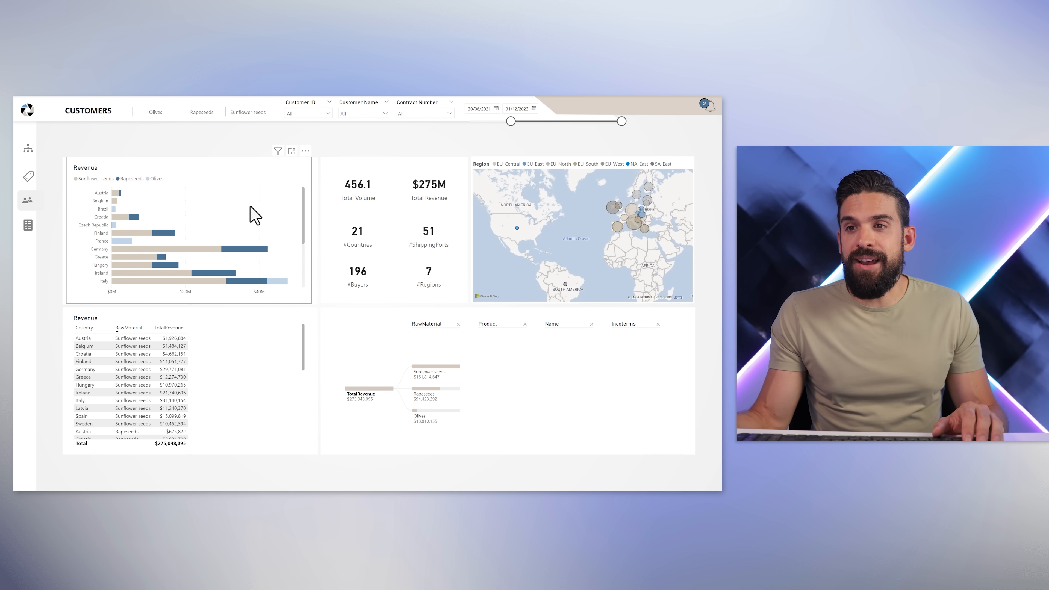
pyautogui.moveTo(291, 174)
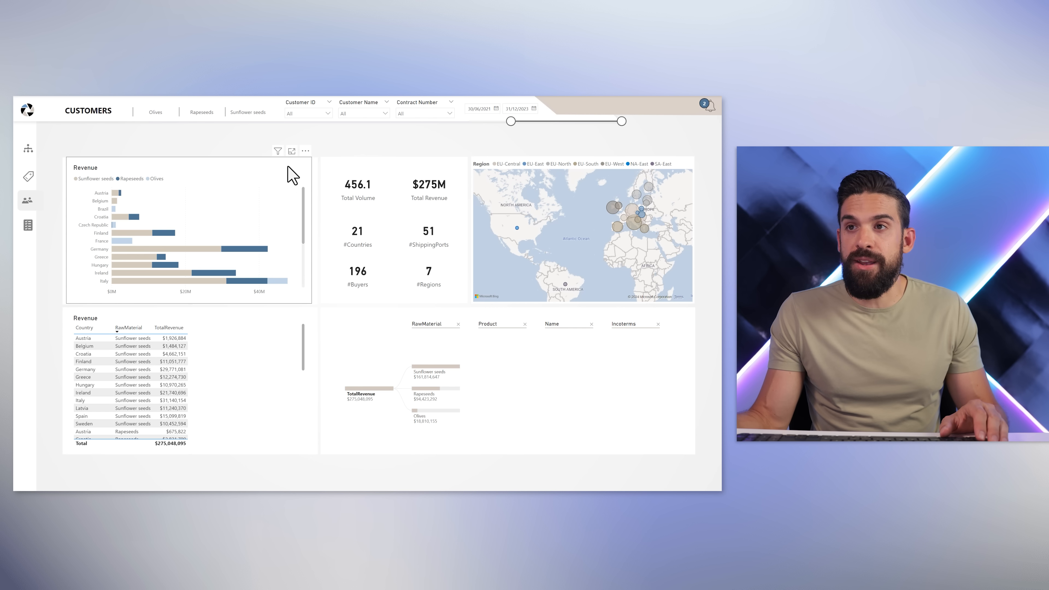
# Step: Show the Sort axis choices in the Revenue chart's options menu
pyautogui.click(305, 150)
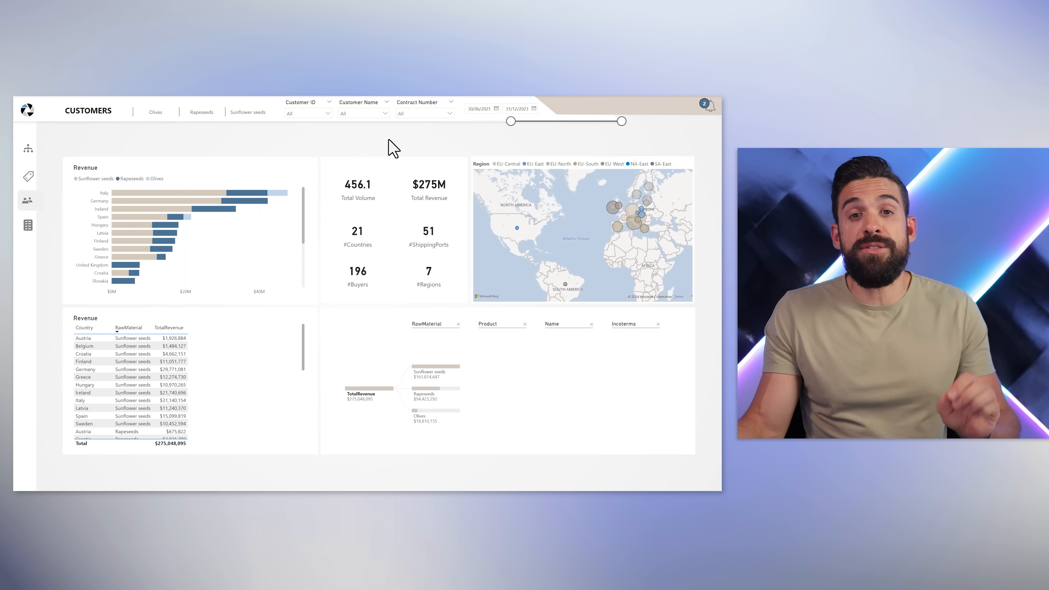
pyautogui.moveTo(289, 144)
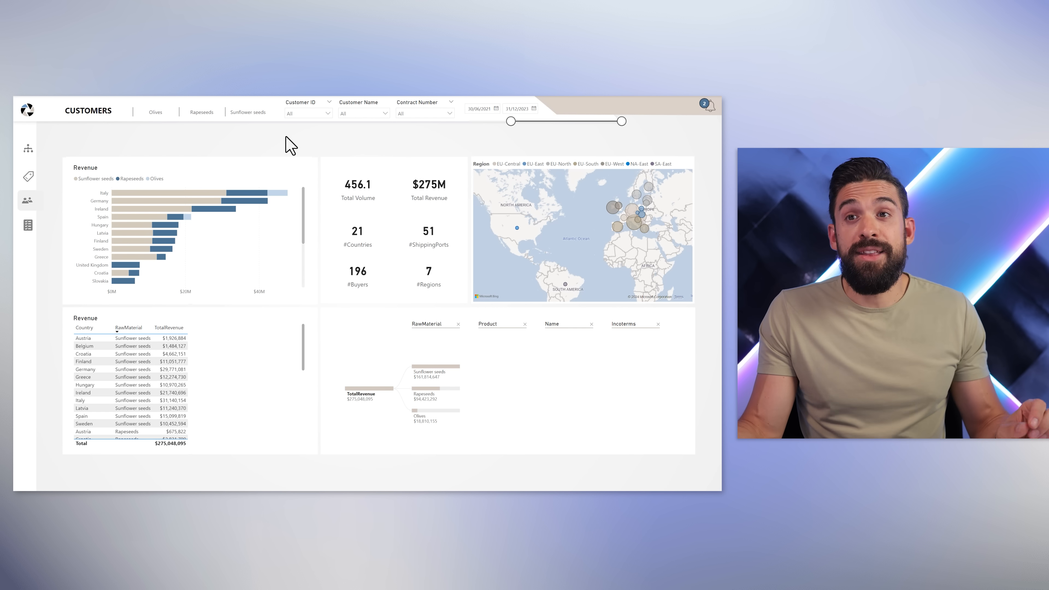
pyautogui.moveTo(107, 190)
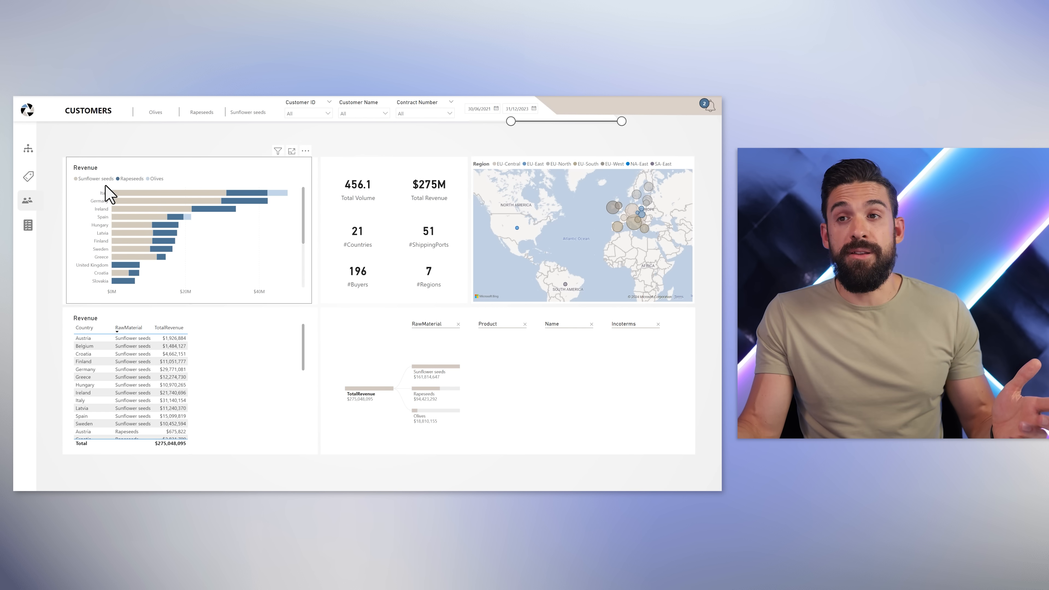
pyautogui.moveTo(305, 151)
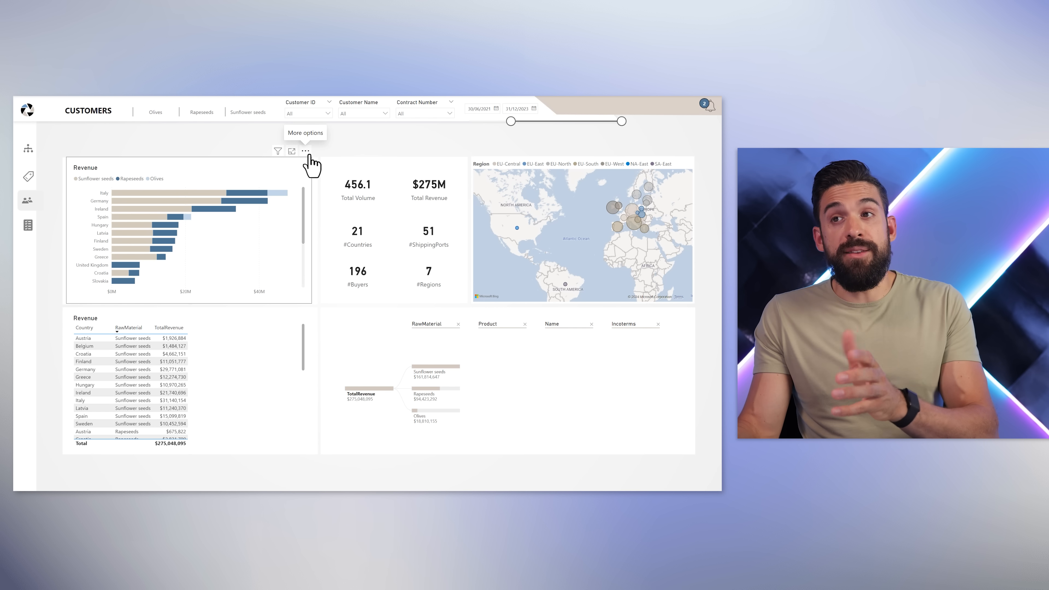
pyautogui.click(305, 151)
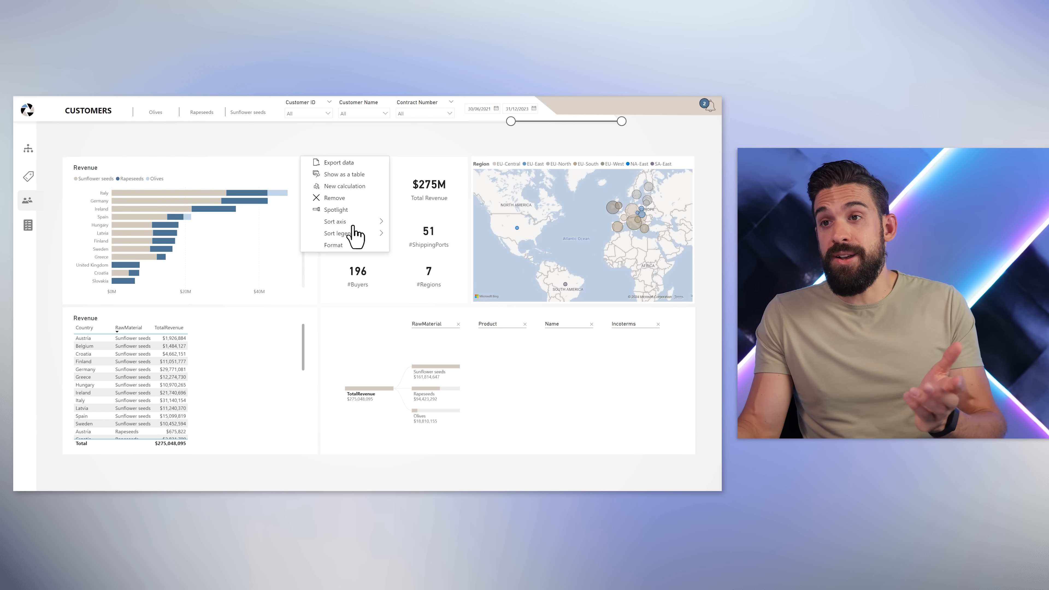
pyautogui.click(335, 221)
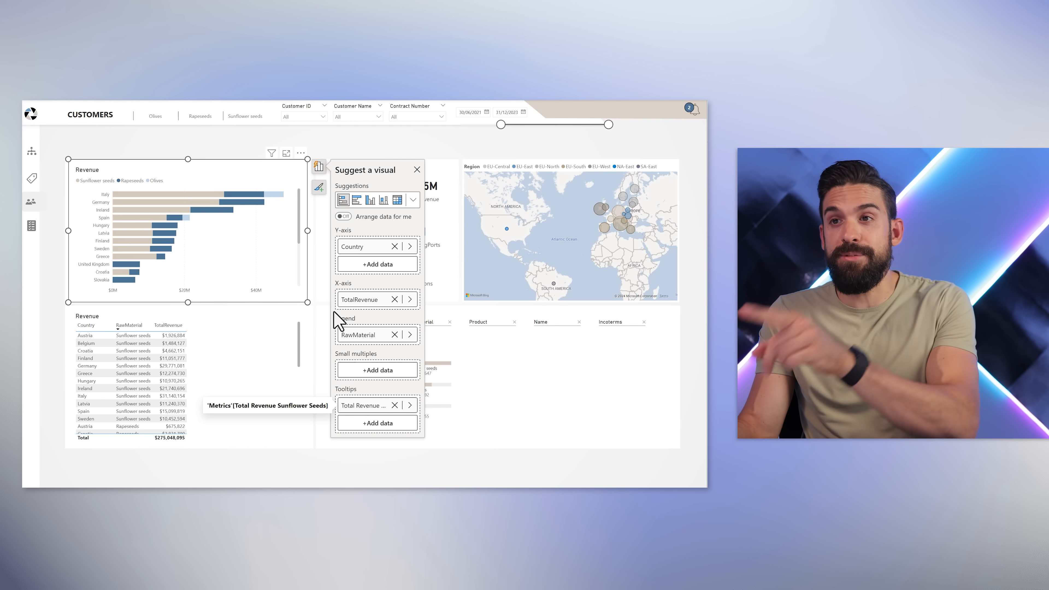
# Step: Sort the chart axis by Total Revenue Sunflower Seeds, then select the Revenue table
pyautogui.click(301, 153)
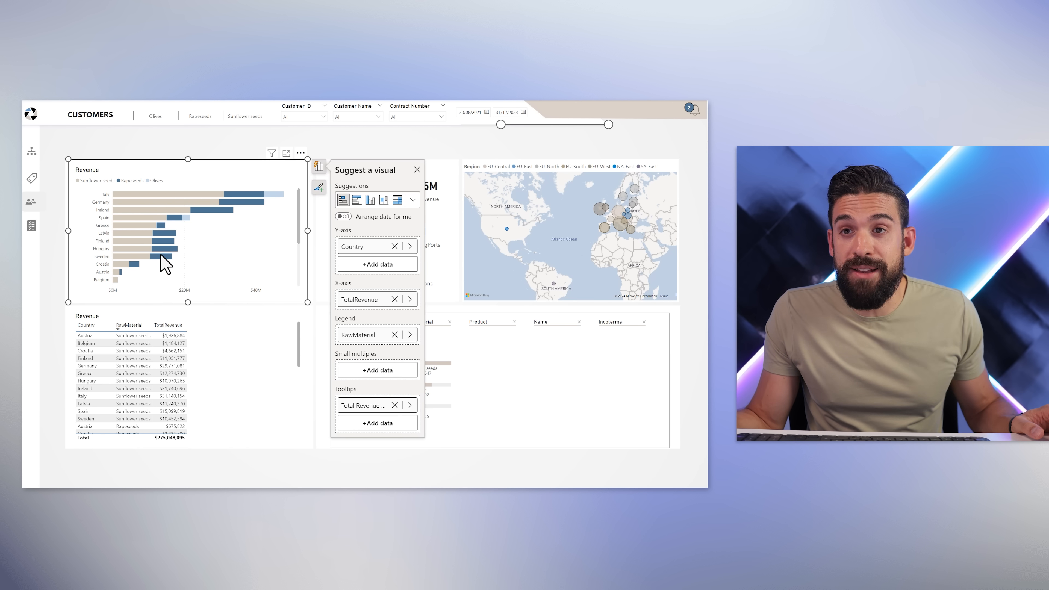
pyautogui.moveTo(144, 241)
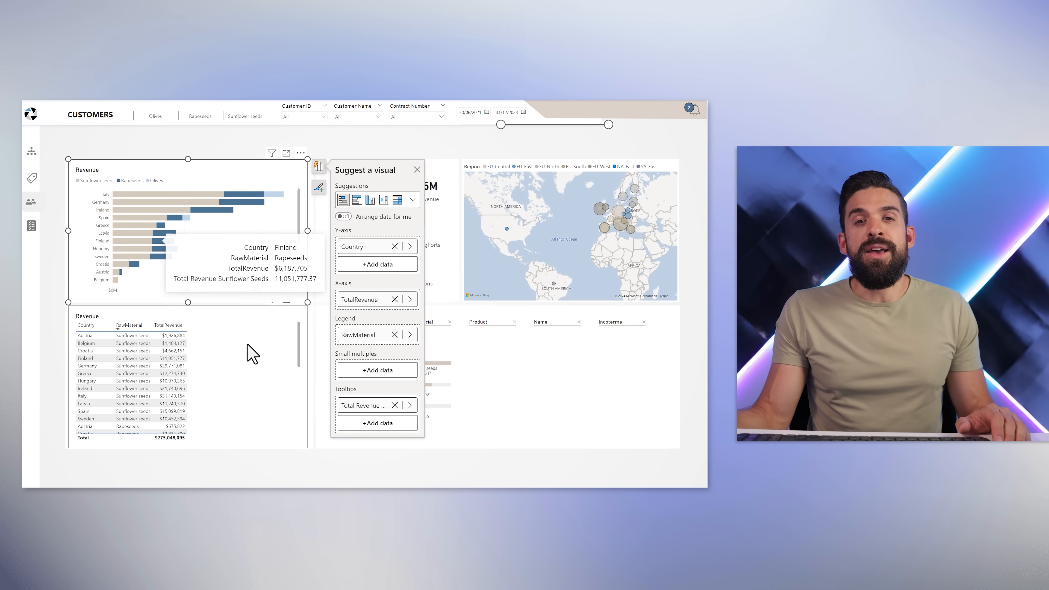
pyautogui.click(417, 169)
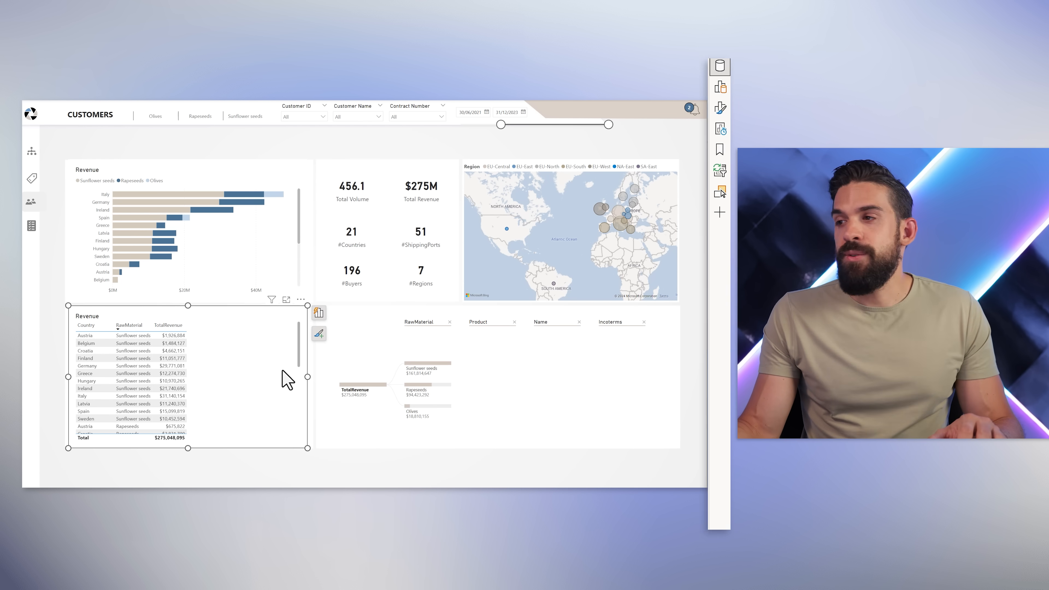
# Step: Add the Total Revenue Sunflower Seeds measure to the Revenue table
pyautogui.click(720, 66)
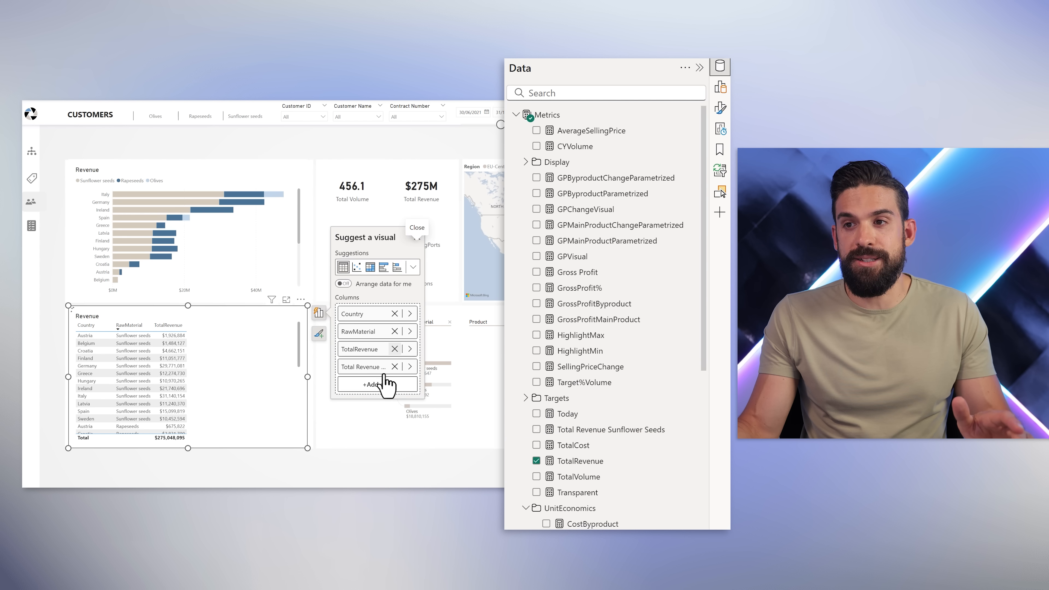
pyautogui.click(536, 429)
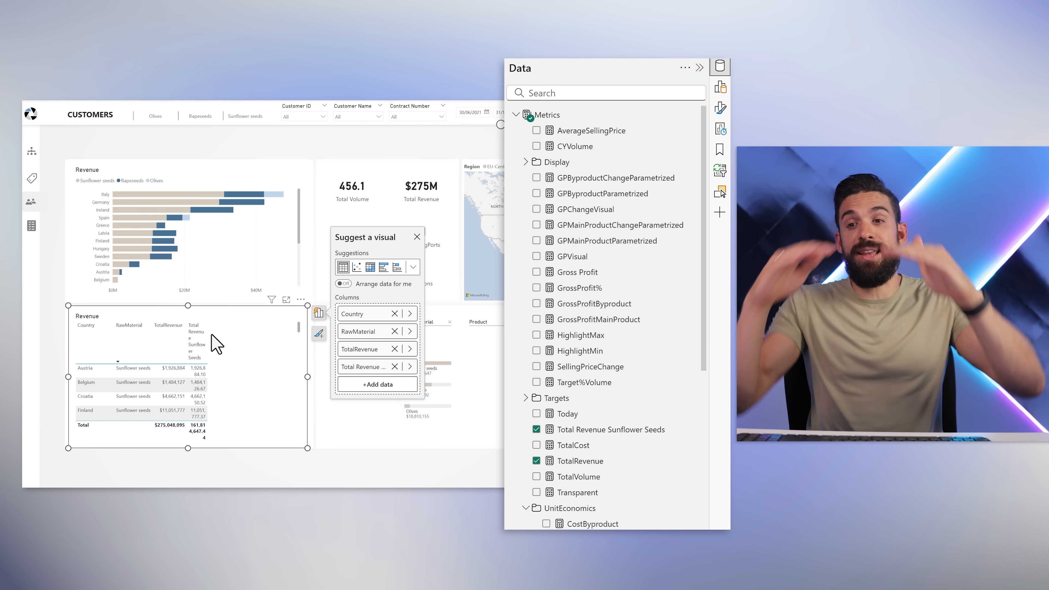
pyautogui.moveTo(720, 108)
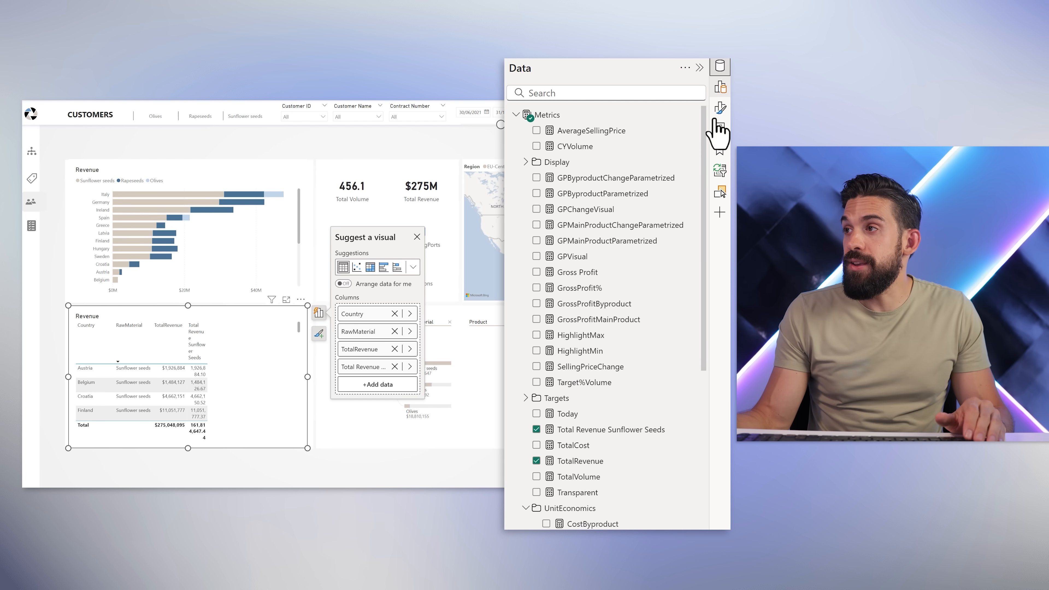
# Step: Turn Text wrap off for the table's values and column headers
pyautogui.click(721, 107)
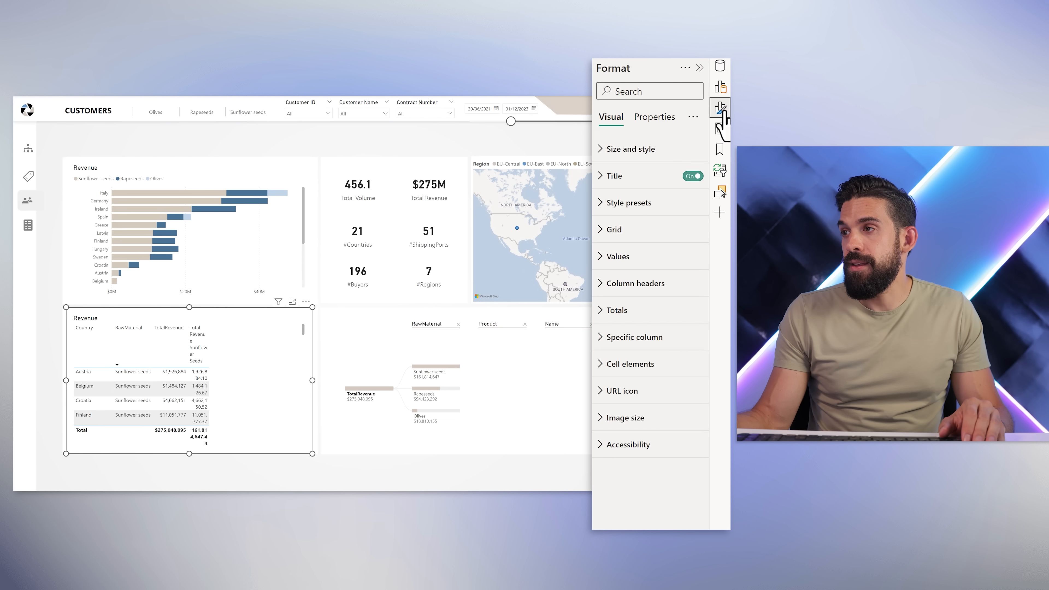
pyautogui.click(615, 256)
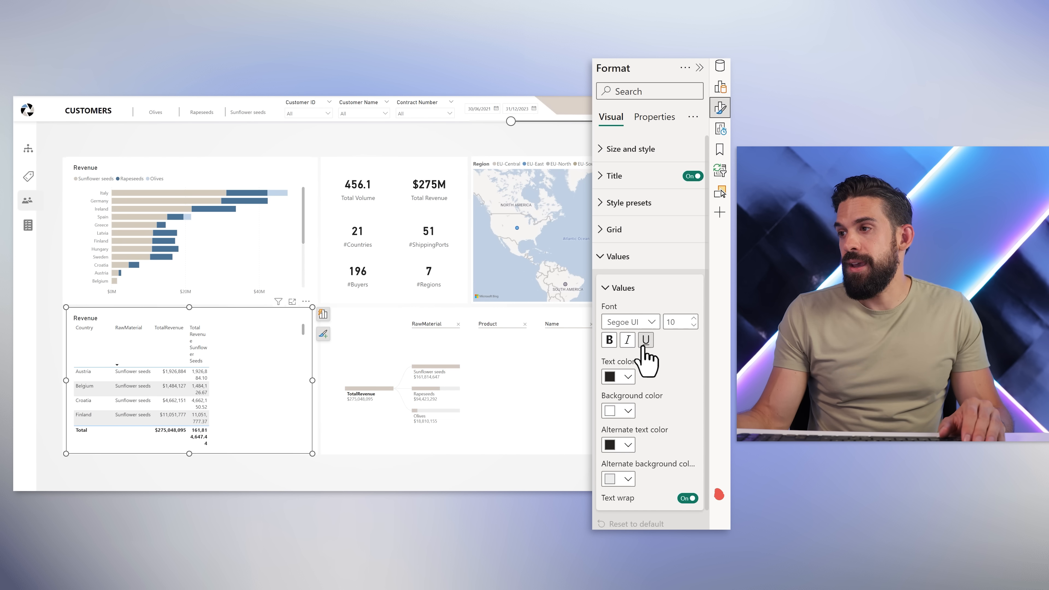
pyautogui.click(686, 497)
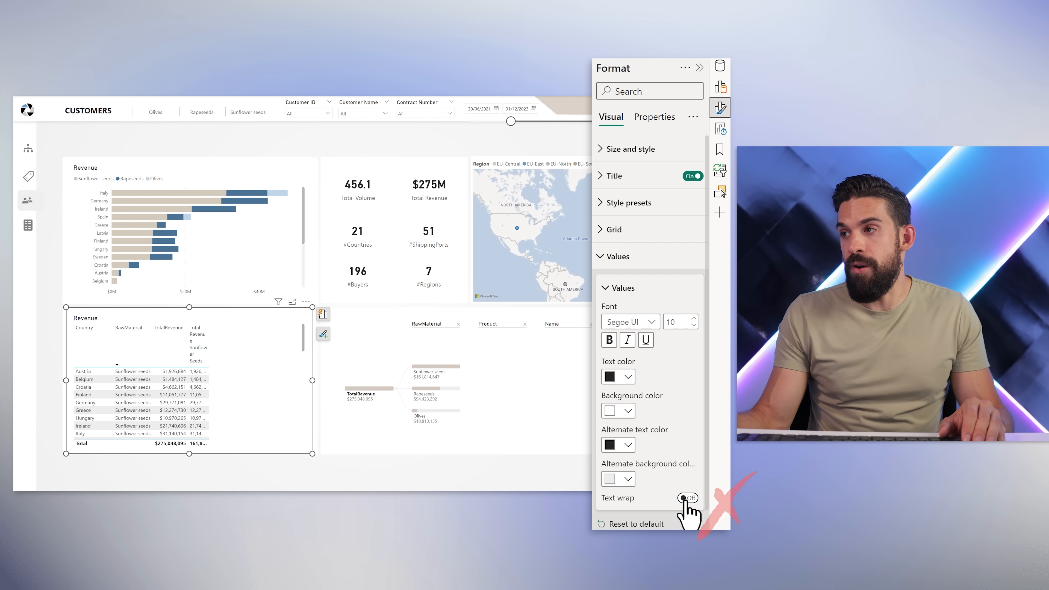
pyautogui.click(616, 256)
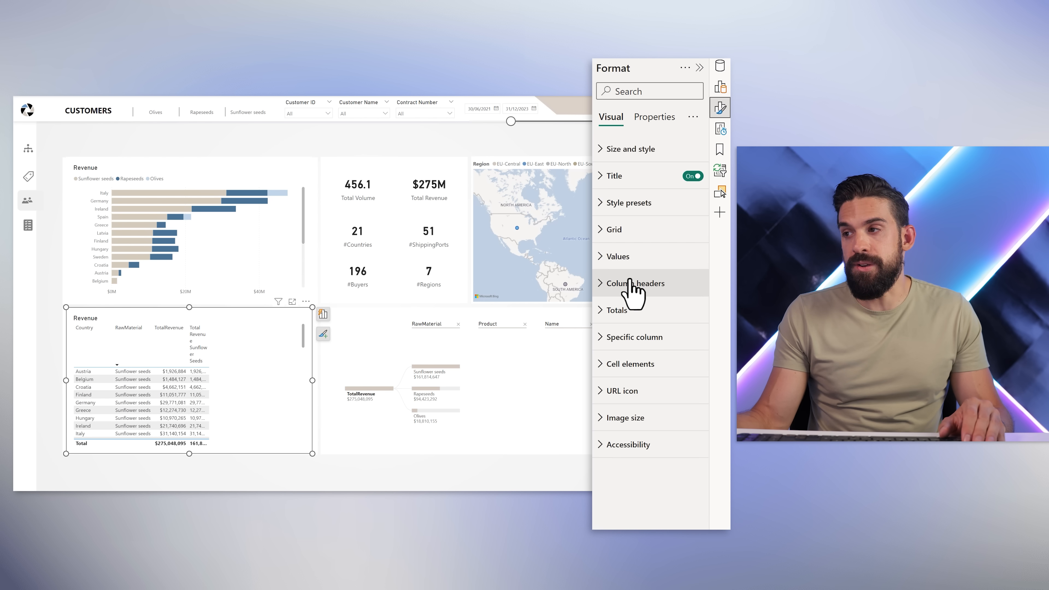
pyautogui.click(634, 282)
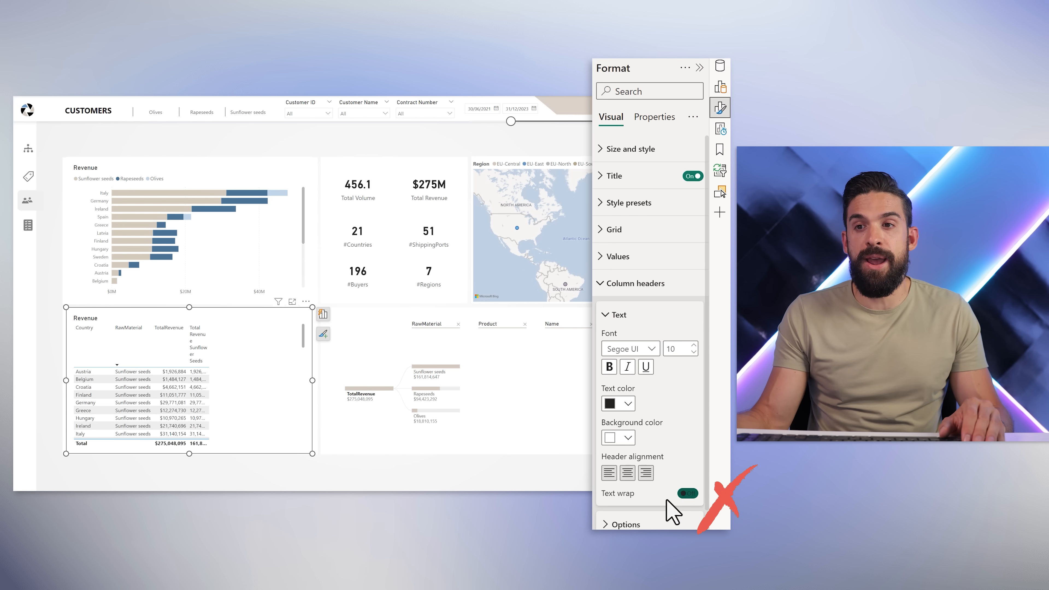
pyautogui.click(687, 494)
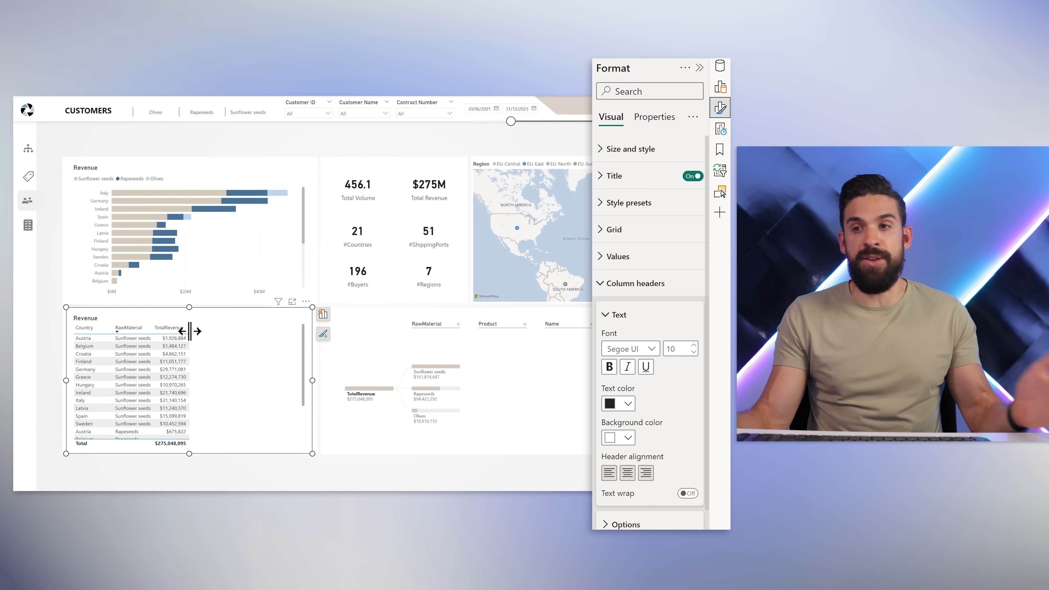
pyautogui.click(306, 301)
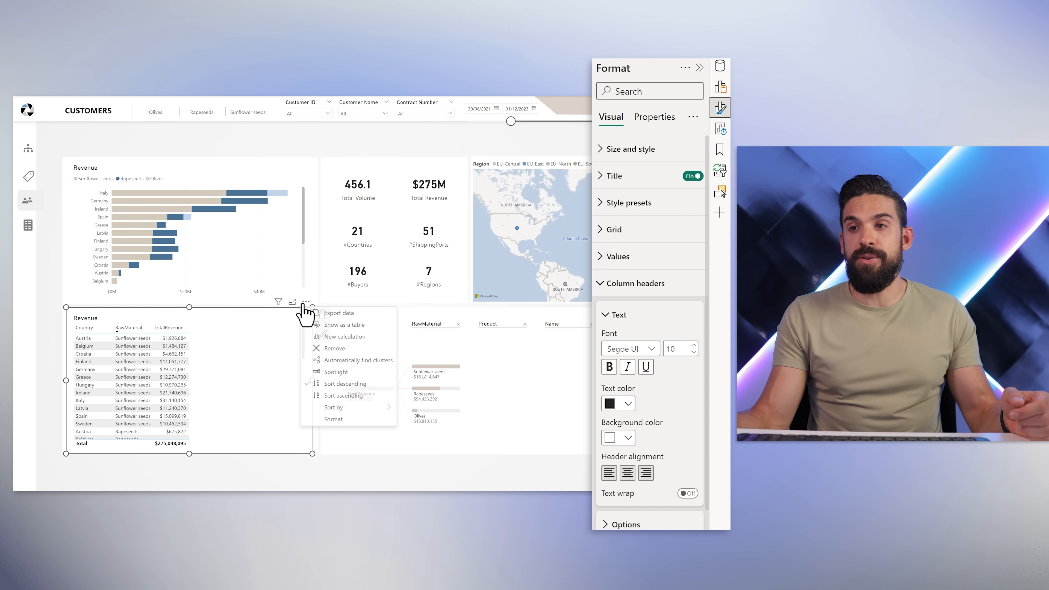
# Step: List the Revenue table's Sort by fields, including Total Revenue Sunflower Seeds
pyautogui.click(334, 406)
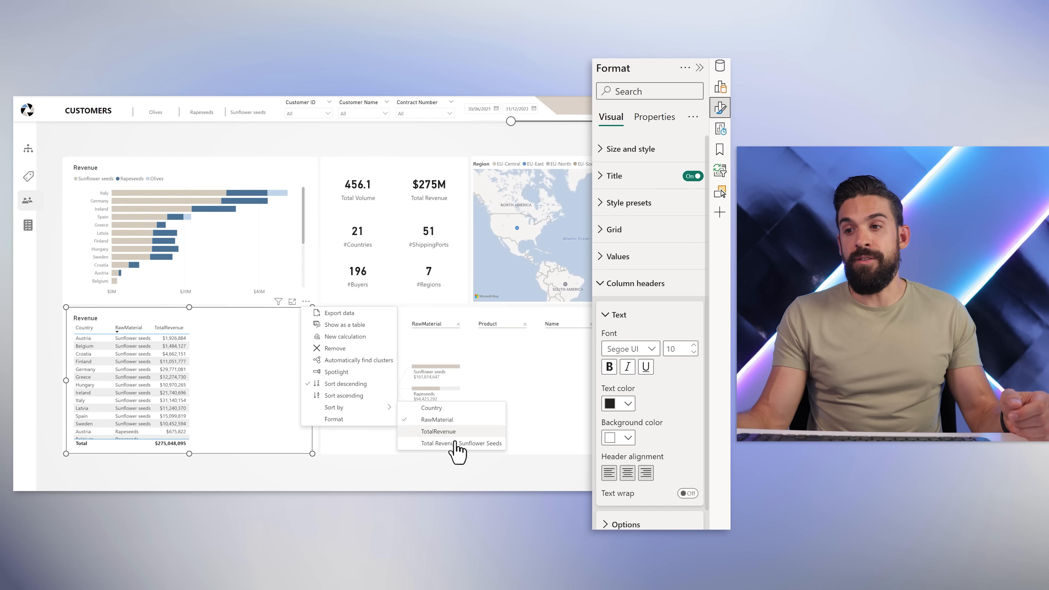
pyautogui.moveTo(458, 448)
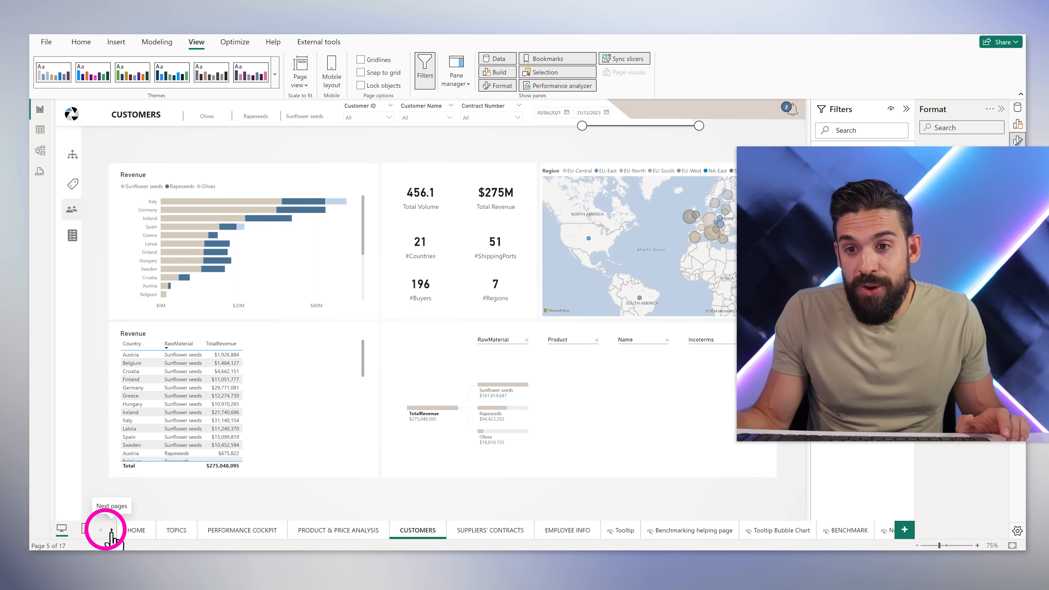
# Step: List all 17 report pages from the page-tab scroll arrow, with Customers current
pyautogui.click(100, 530)
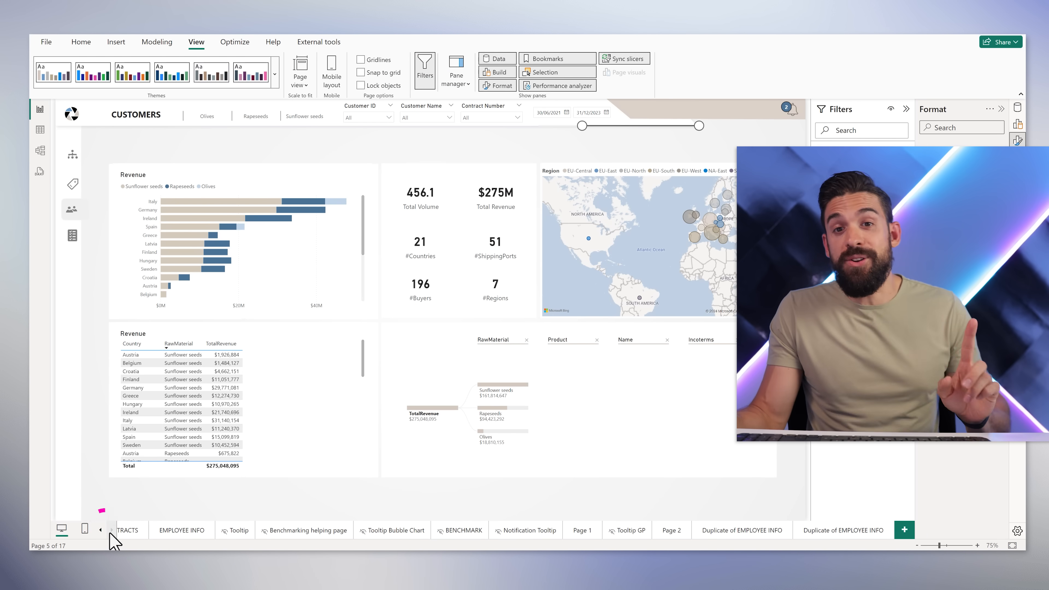
pyautogui.moveTo(101, 530)
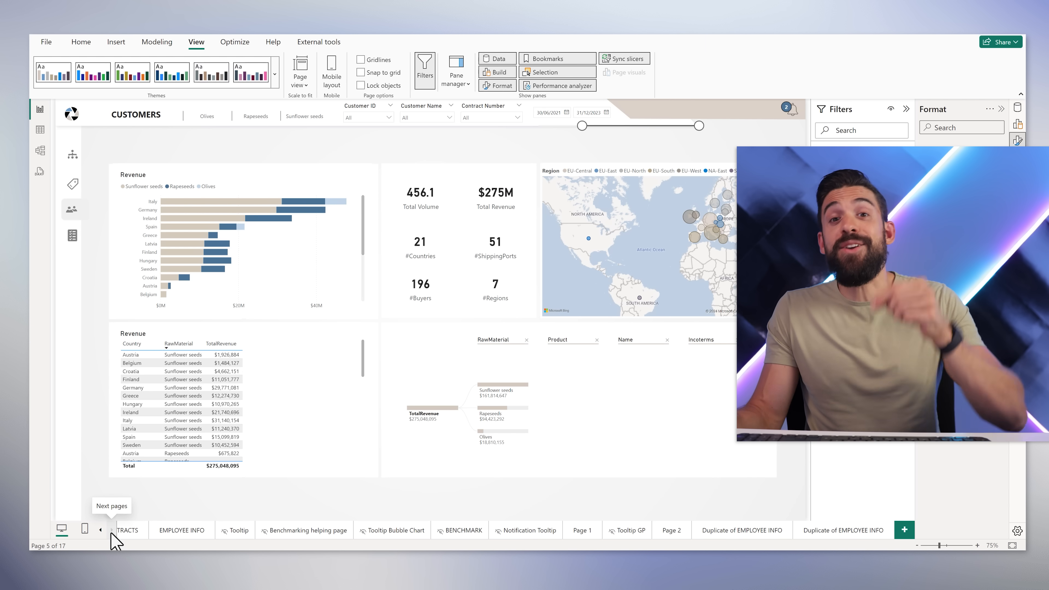
pyautogui.click(101, 529)
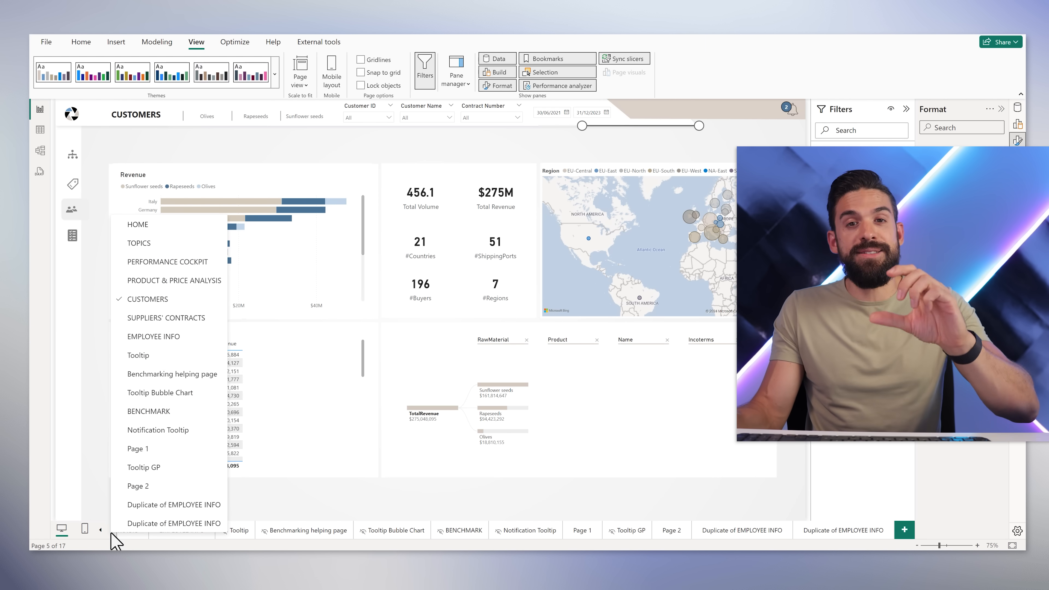
pyautogui.moveTo(190, 447)
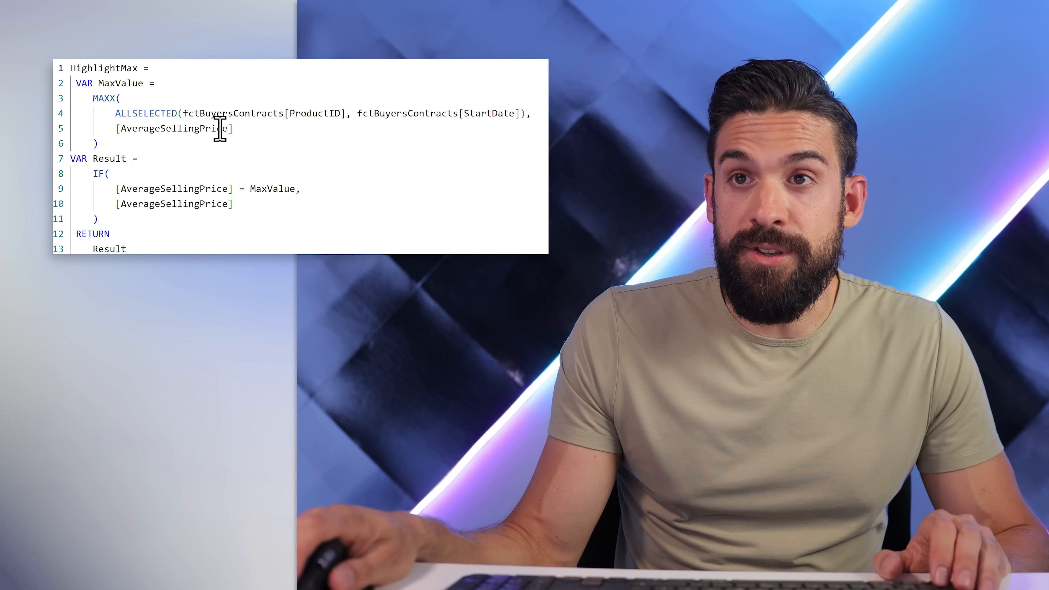
# Step: Swap AverageSellingPrice for TotalRevenue and rename MaxValue to an AVERAGEX-based AvgValue, commenting the MAXX block
pyautogui.doubleClick(174, 129)
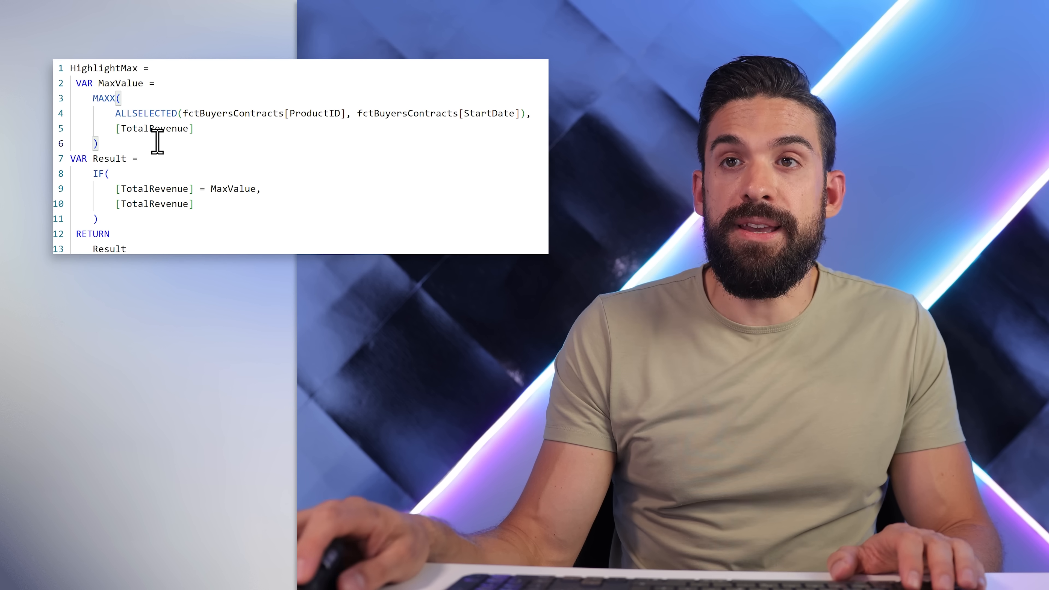
pyautogui.moveTo(73, 83); pyautogui.dragTo(99, 143)
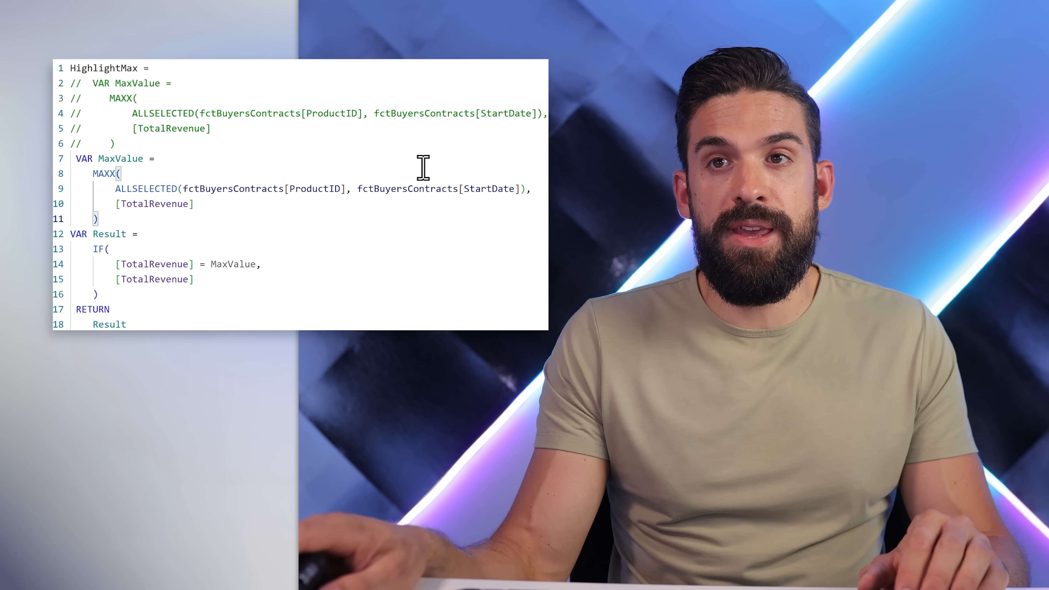
pyautogui.doubleClick(120, 159)
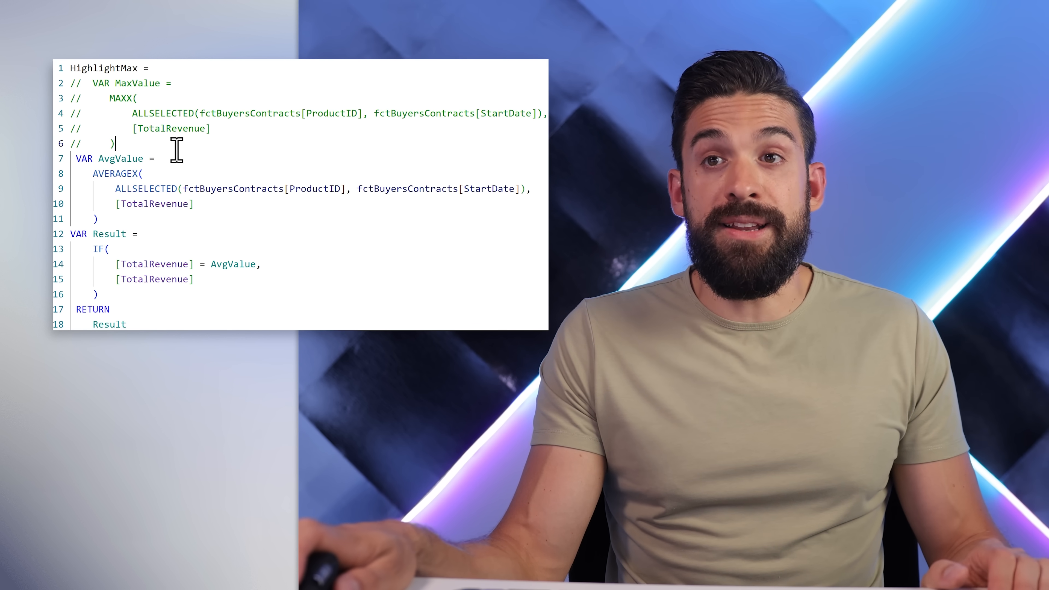
pyautogui.moveTo(70, 83); pyautogui.dragTo(117, 143)
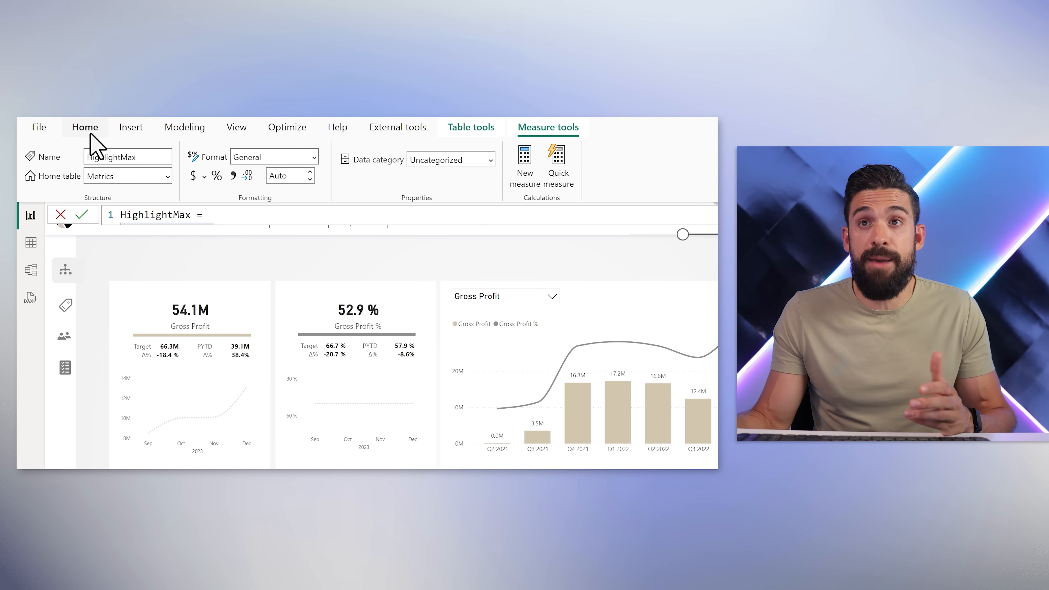
# Step: Enter data to create an empty table named _Measures and load it
pyautogui.click(84, 127)
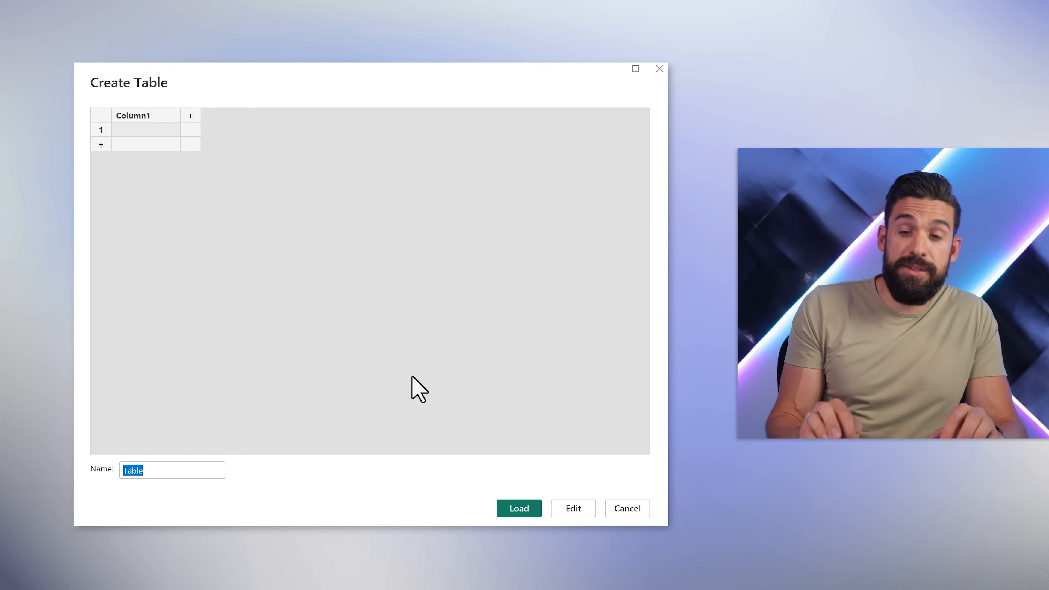
pyautogui.write('_Measur')
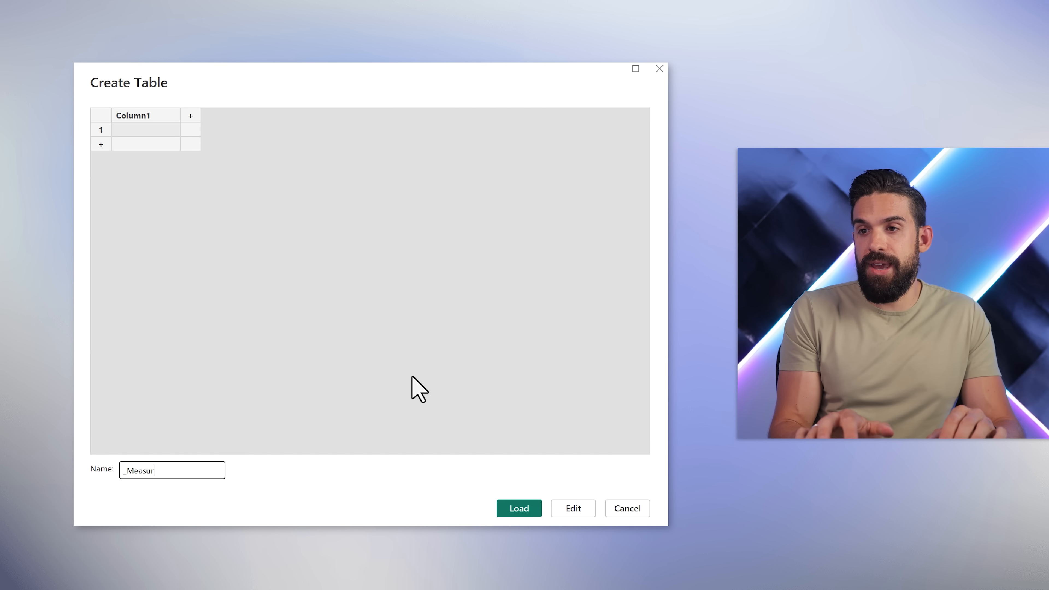
pyautogui.write('es')
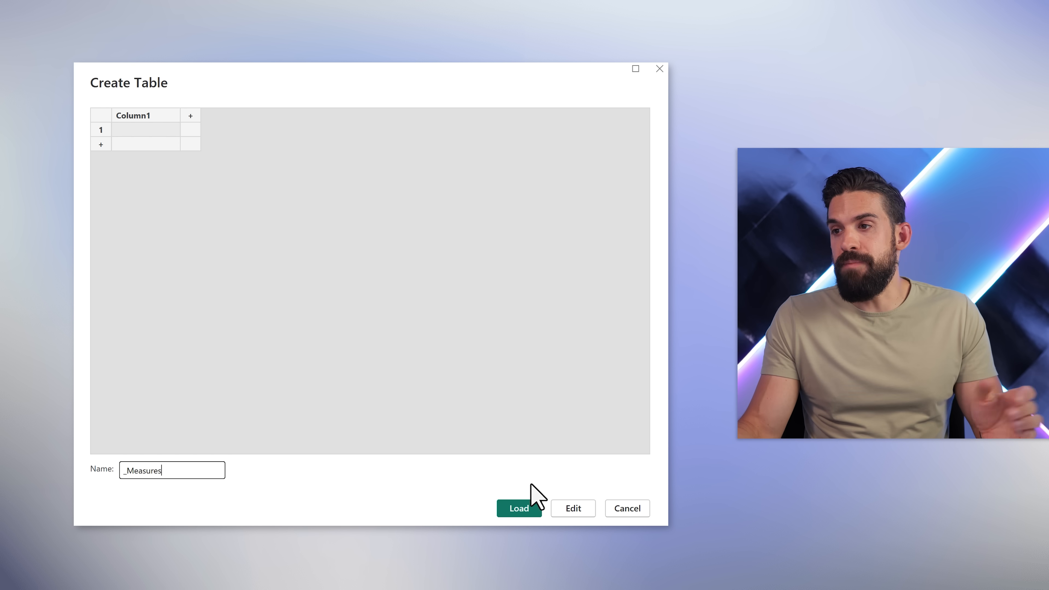
pyautogui.click(518, 507)
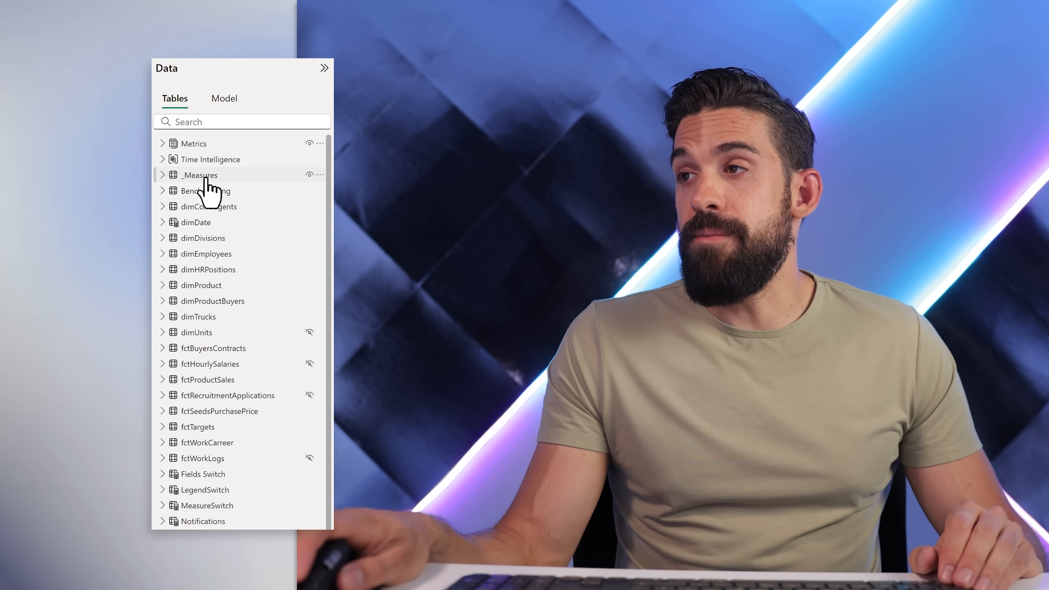
# Step: Move the Targets folder measures from Metrics into the _Measures table
pyautogui.click(162, 175)
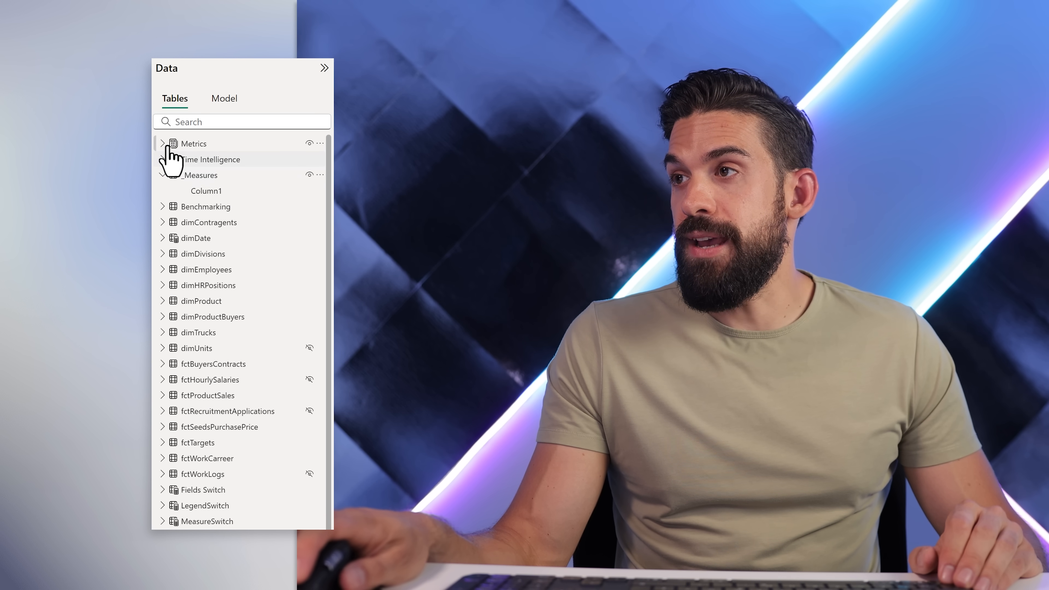
pyautogui.click(163, 143)
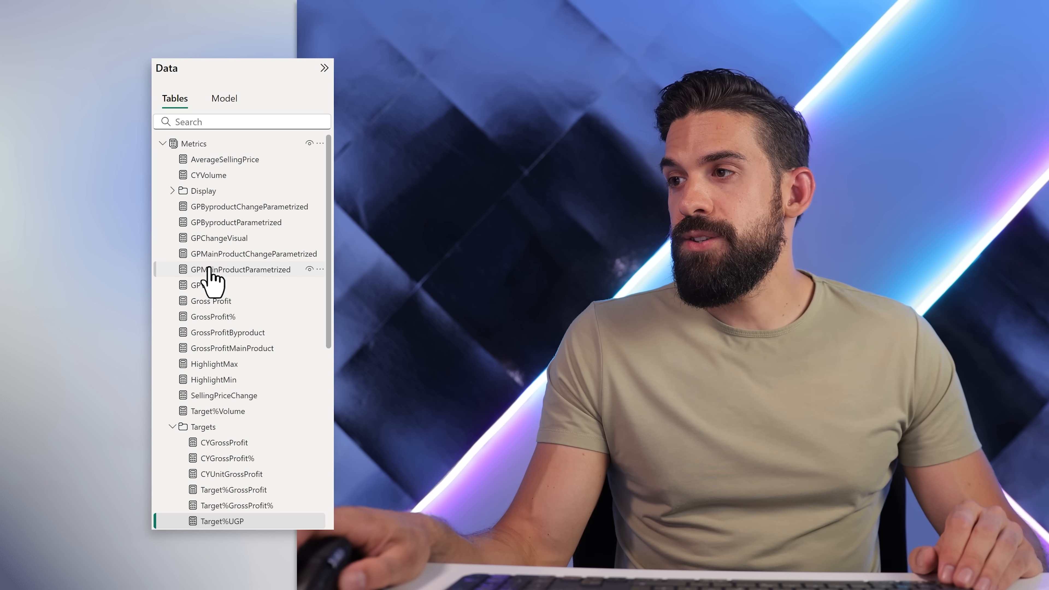
pyautogui.scroll(-3)
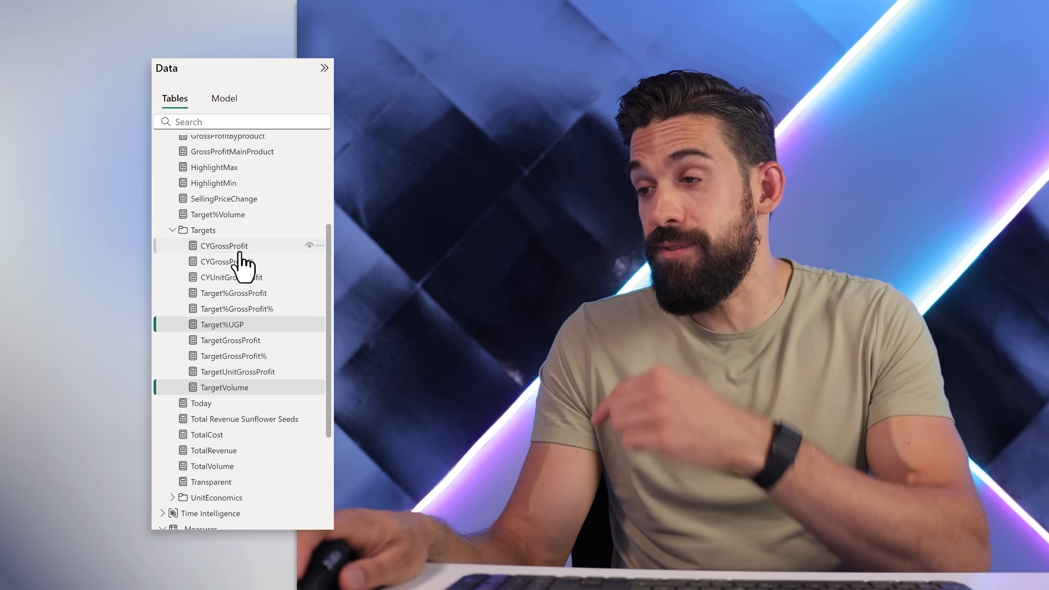
pyautogui.moveTo(238, 261)
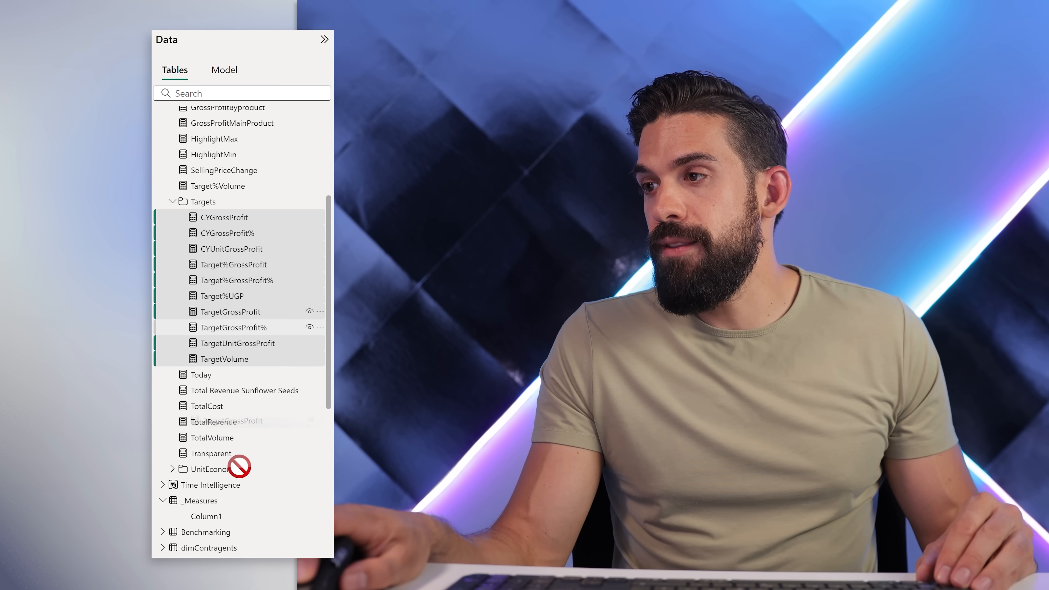
pyautogui.click(172, 202)
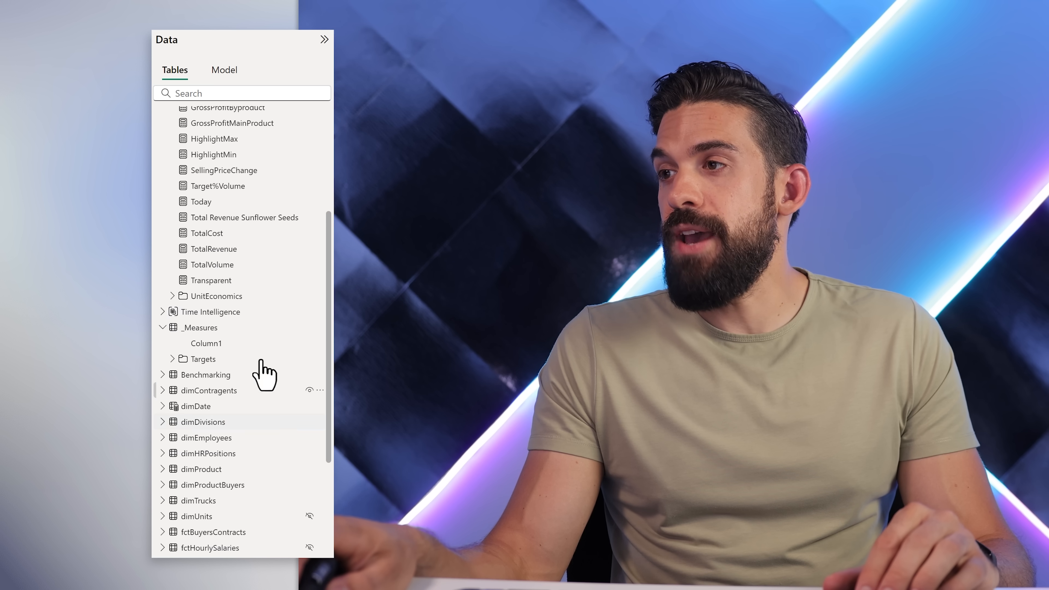
# Step: Collapse Metrics and expand the Targets folder to show its ten measures
pyautogui.rightClick(206, 344)
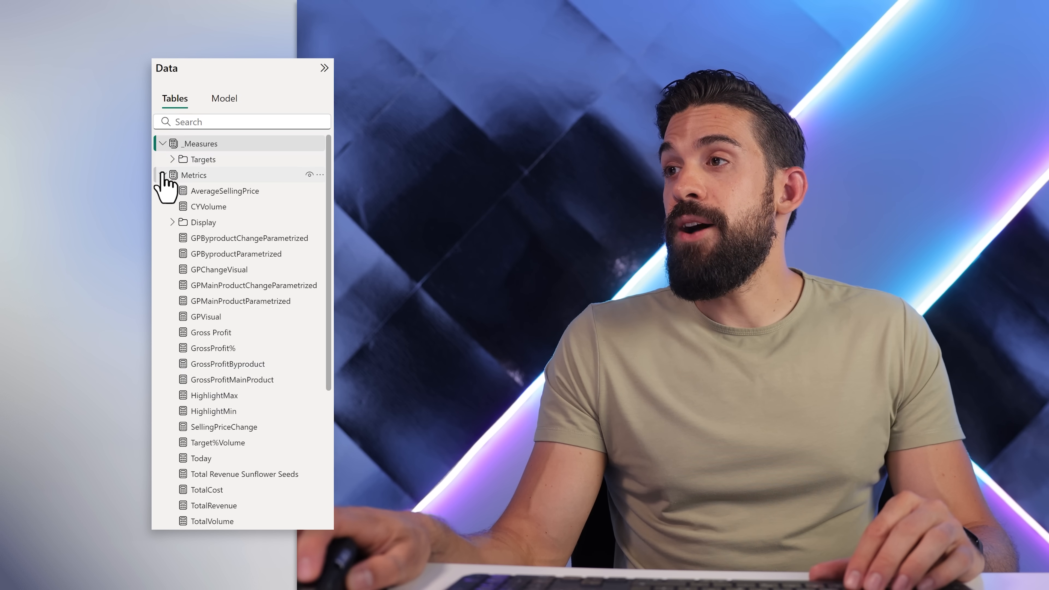
pyautogui.click(172, 175)
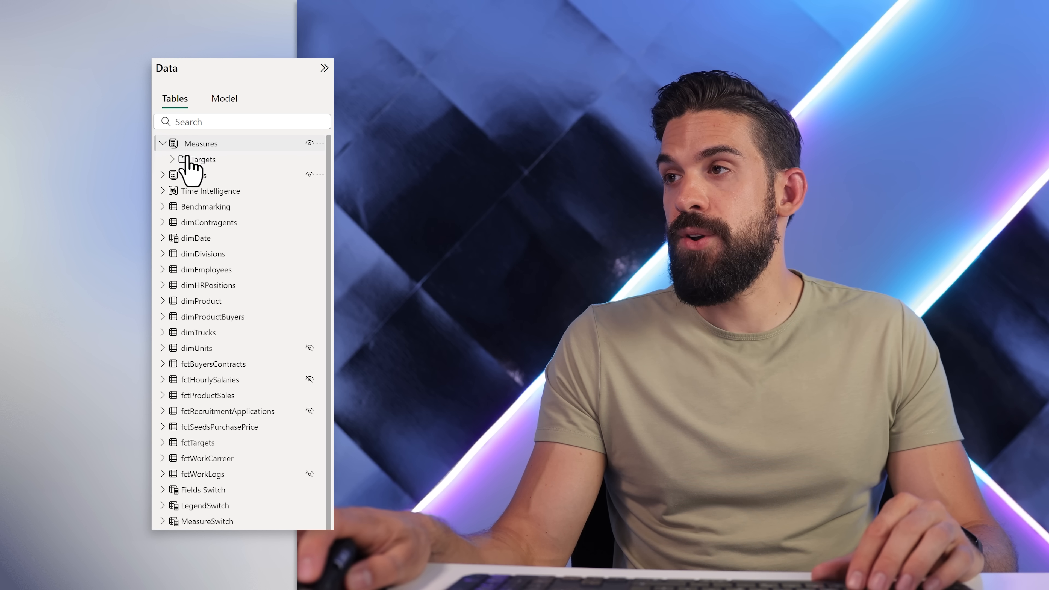
pyautogui.click(172, 159)
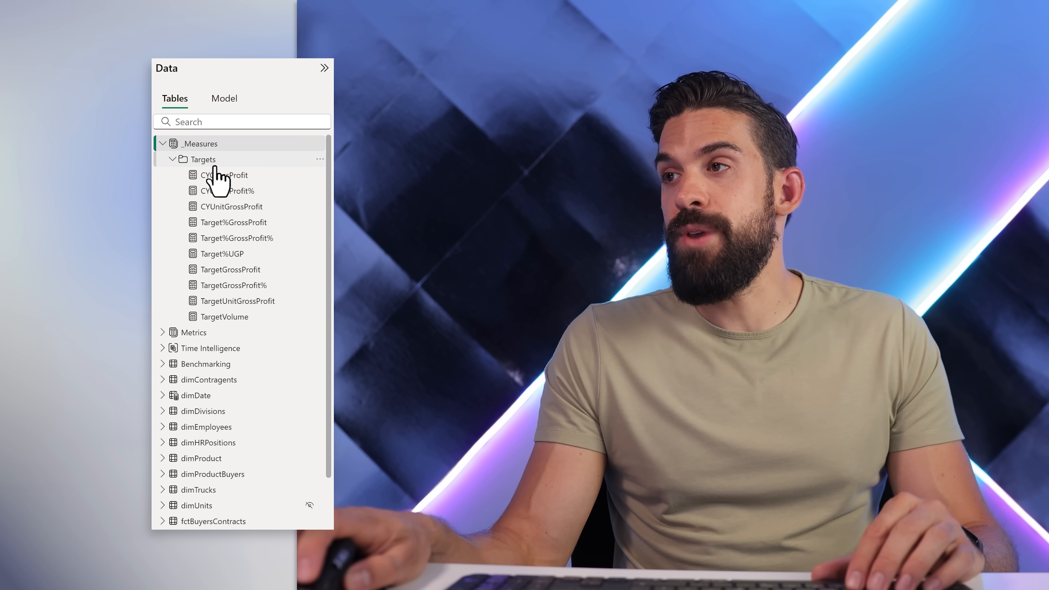
pyautogui.moveTo(250, 318)
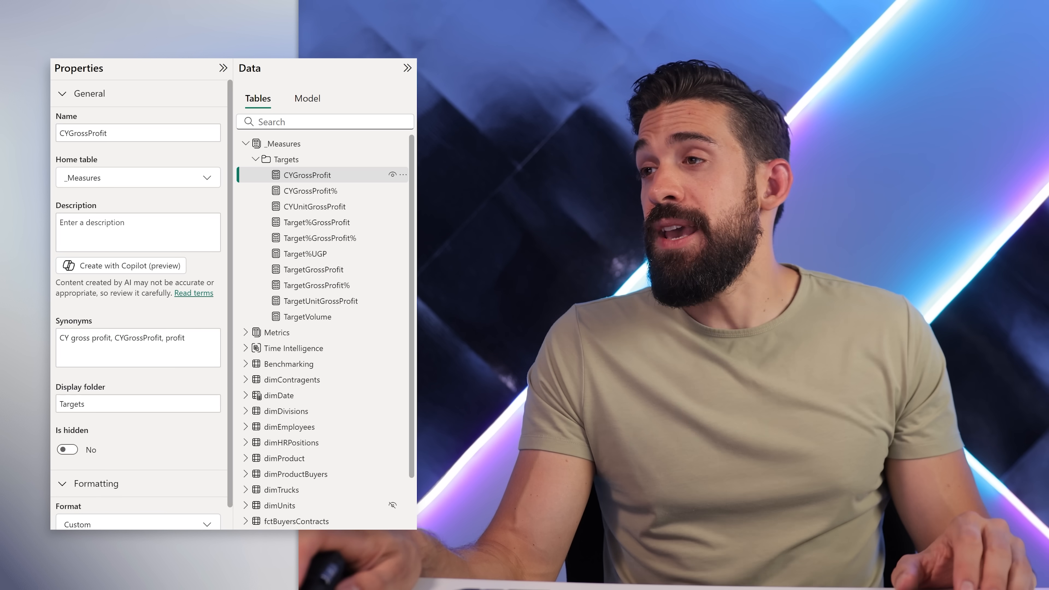
pyautogui.moveTo(382, 198)
pyautogui.write('\\')
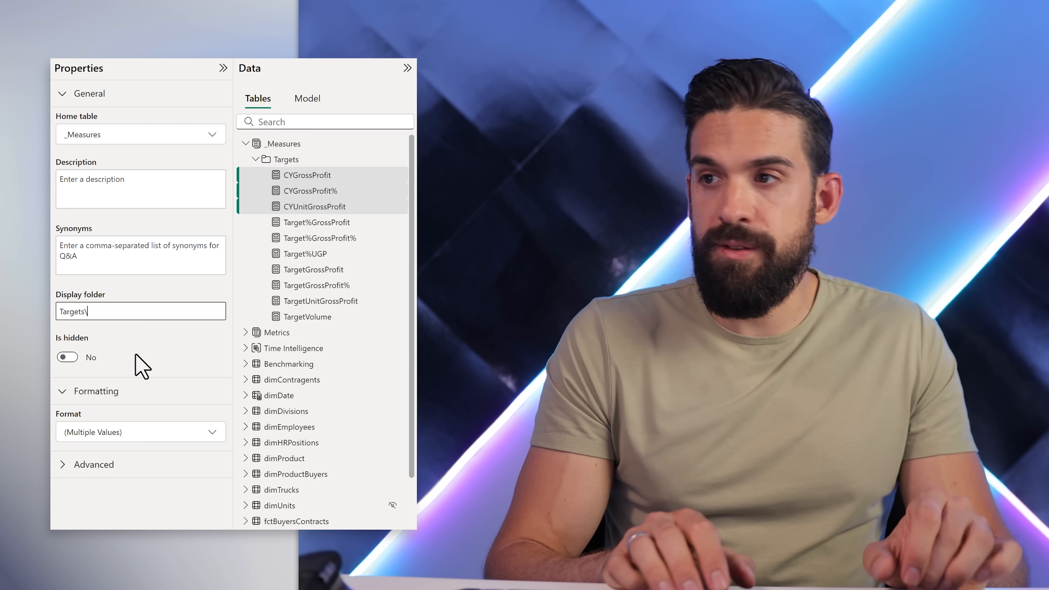
# Step: Set the Display folder of the three CY measures to Targets\CY
pyautogui.write('CY')
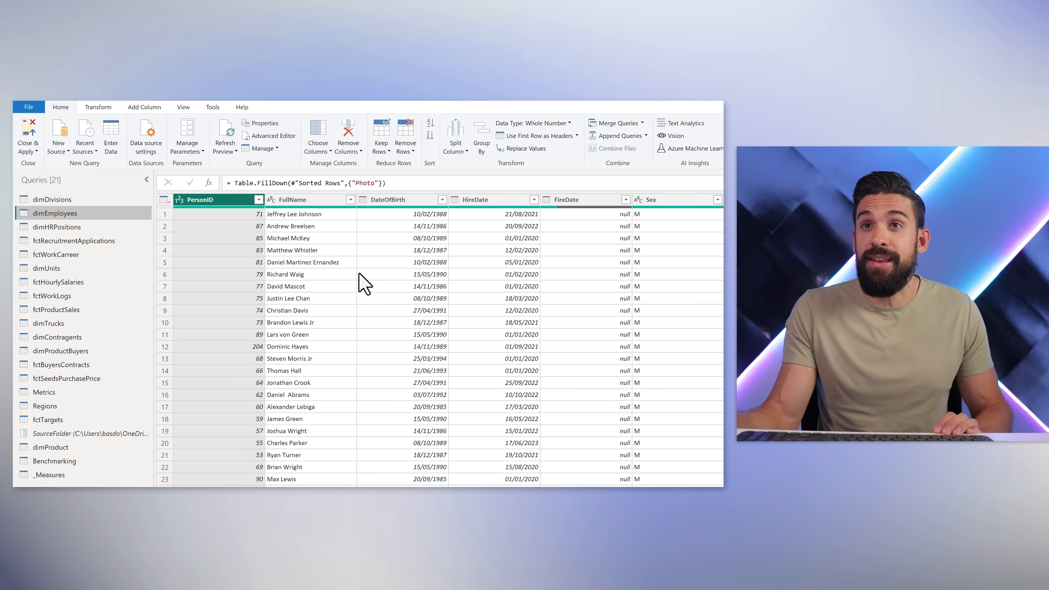
# Step: Start a Column From Examples on dimEmployees using the Email column as source
pyautogui.click(143, 107)
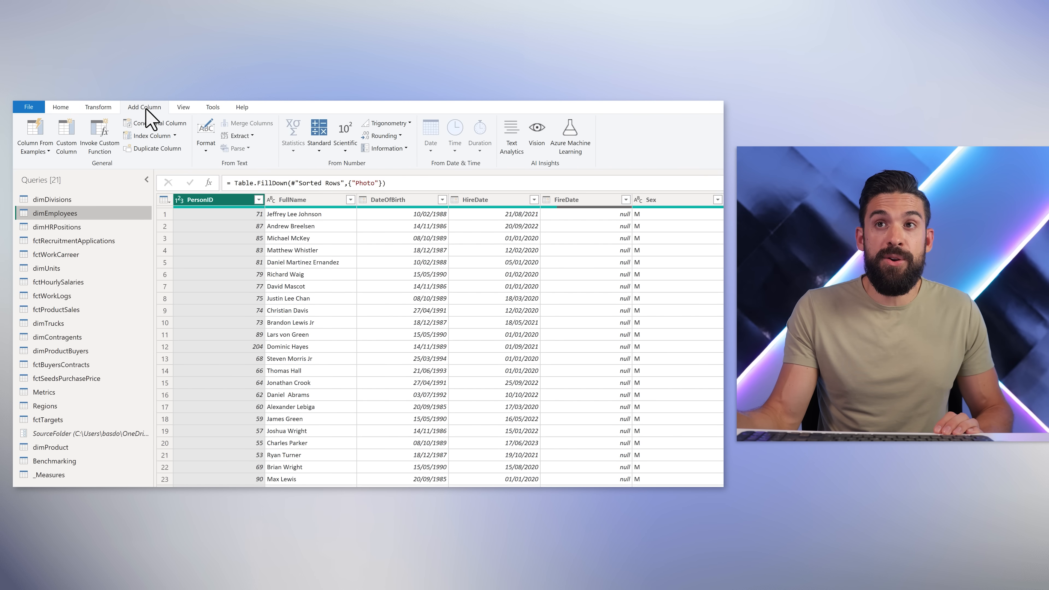
pyautogui.click(34, 134)
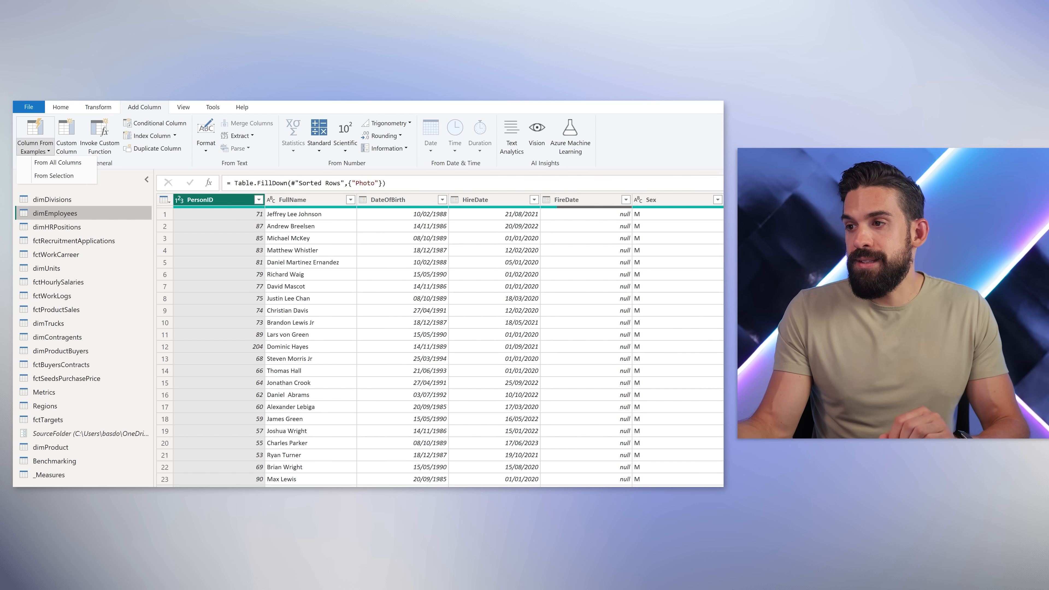
pyautogui.hscroll(3)
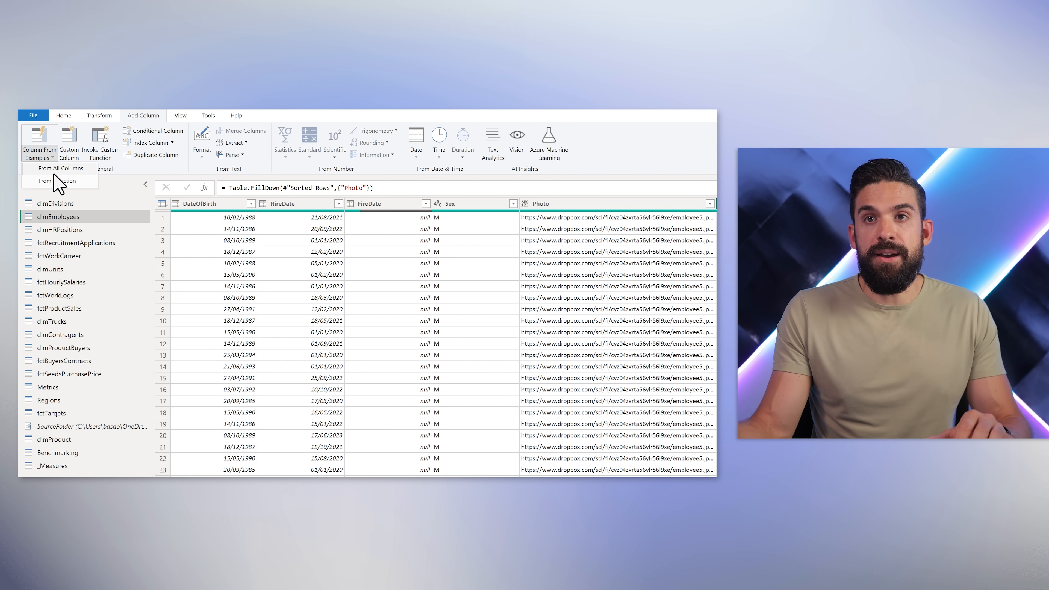
pyautogui.click(45, 176)
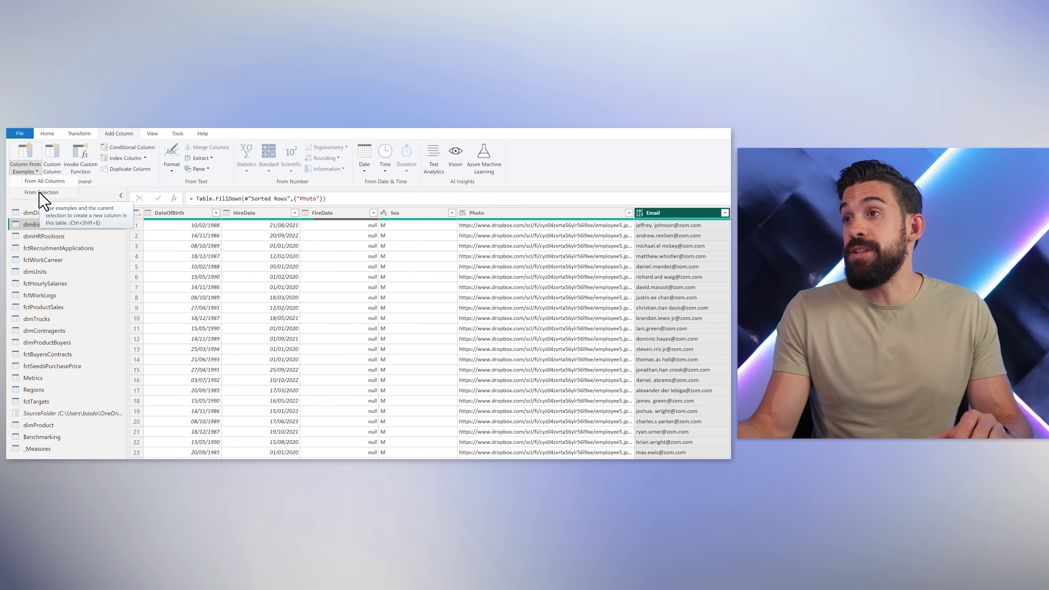
pyautogui.click(43, 193)
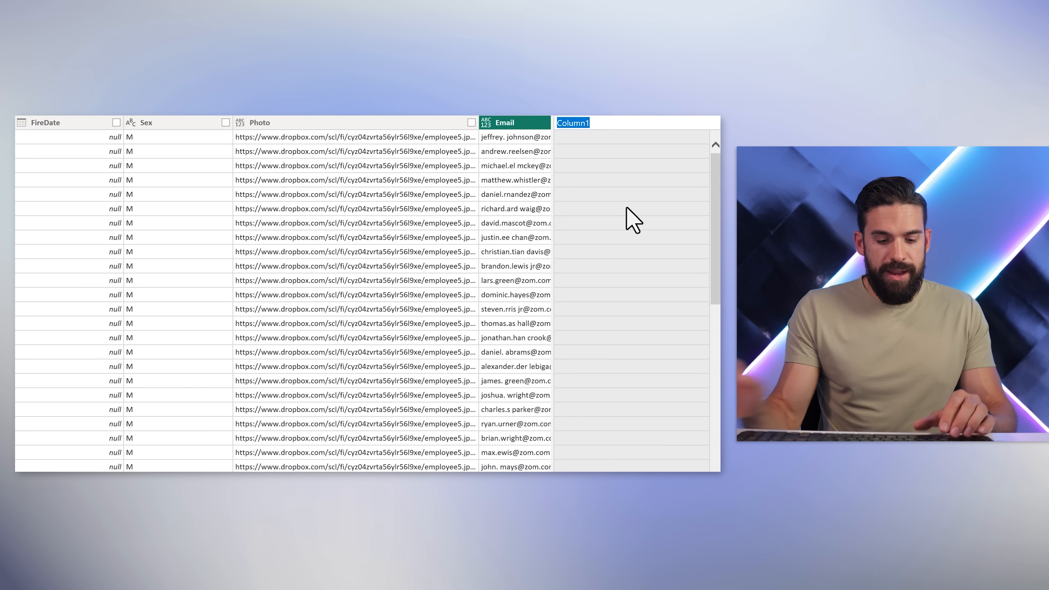
# Step: Name the column First Name and give examples Jeffrey J, Andrew R, Michael E
pyautogui.write('First Name')
pyautogui.click(632, 138)
pyautogui.write('jeffrey')
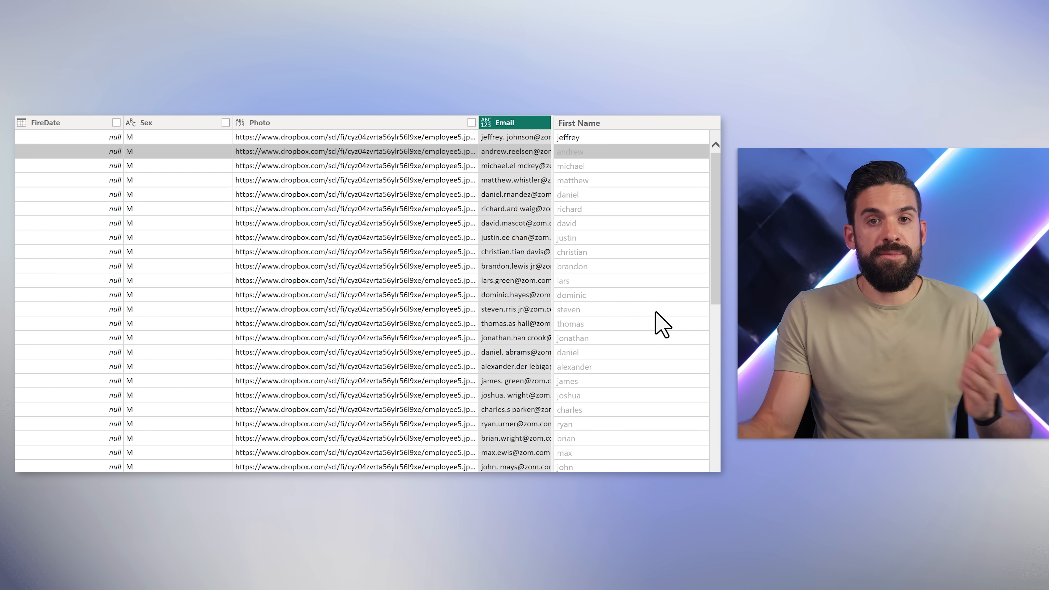
pyautogui.moveTo(589, 154)
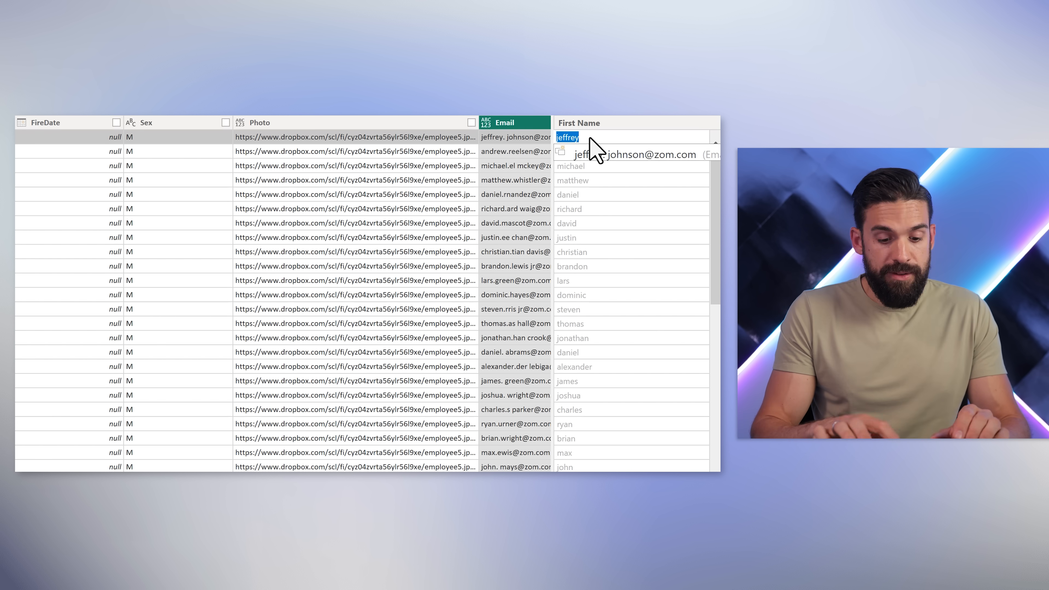
pyautogui.write('J')
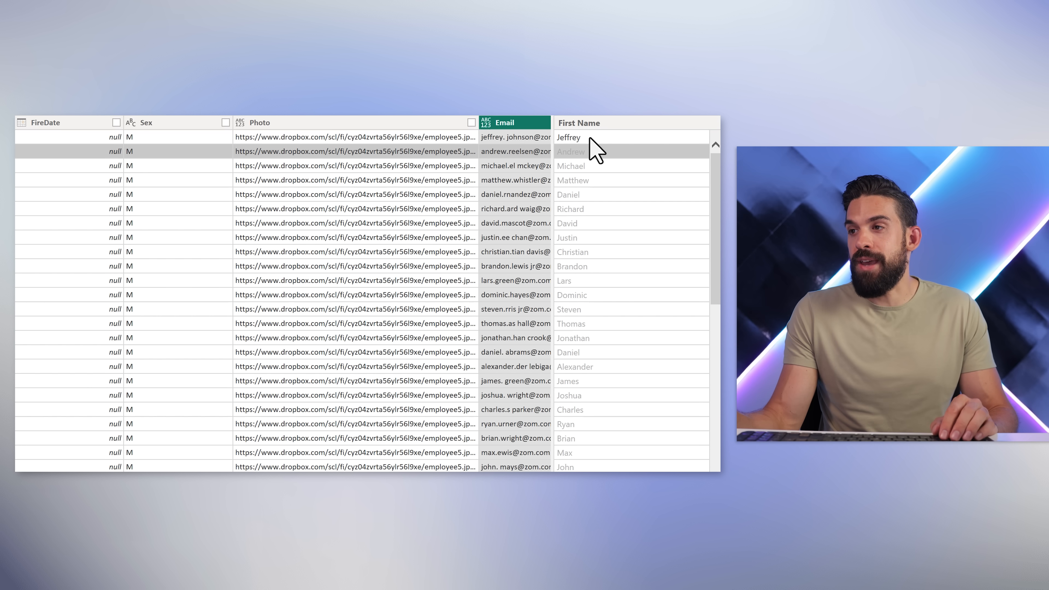
pyautogui.doubleClick(567, 137)
pyautogui.write(' J')
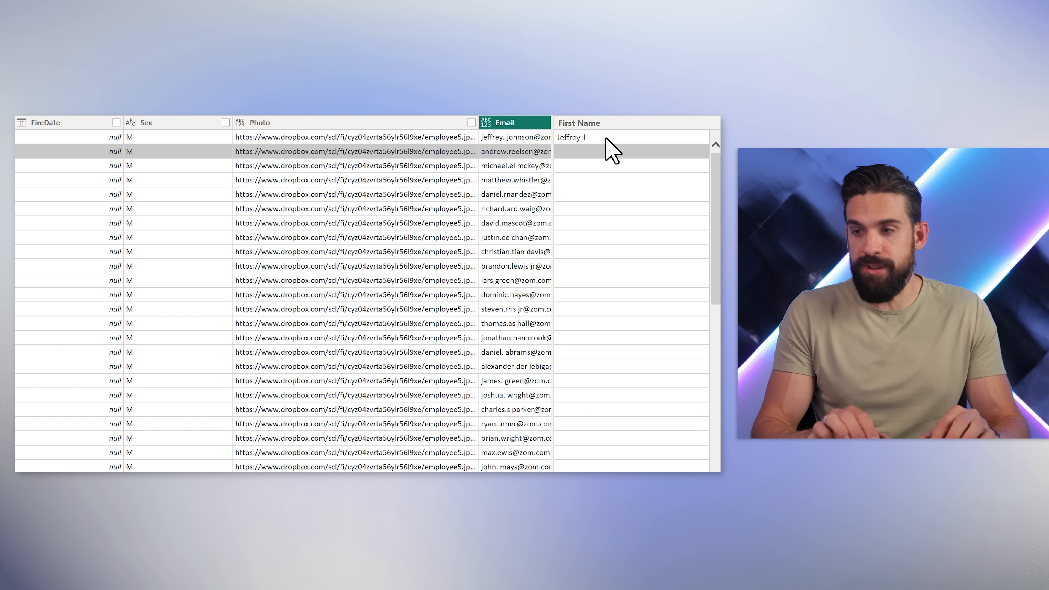
pyautogui.write('Andrew R')
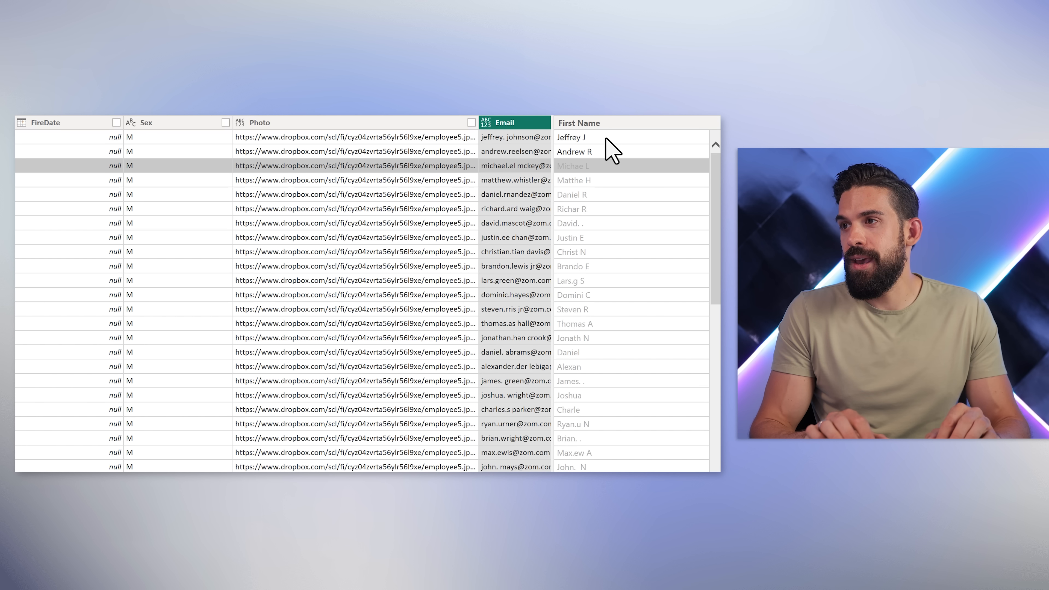
pyautogui.moveTo(612, 164)
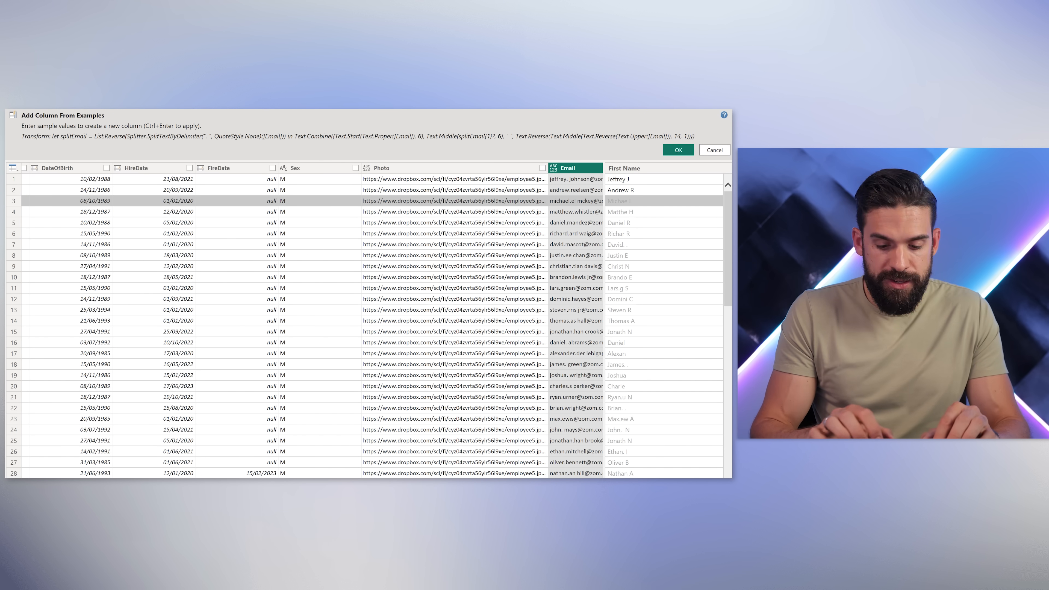
pyautogui.write('Mih')
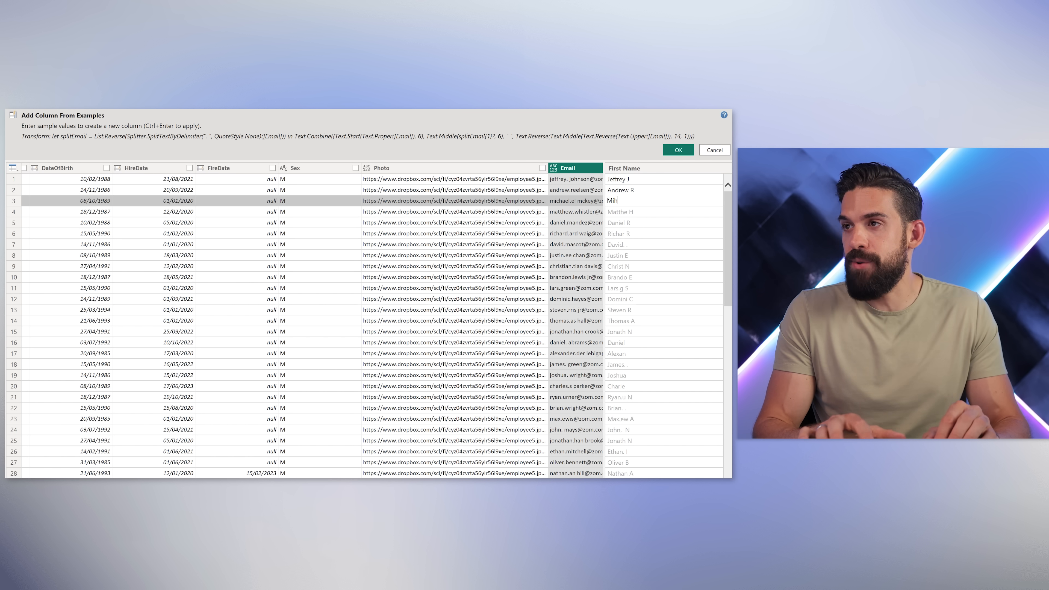
pyautogui.write('Michael E')
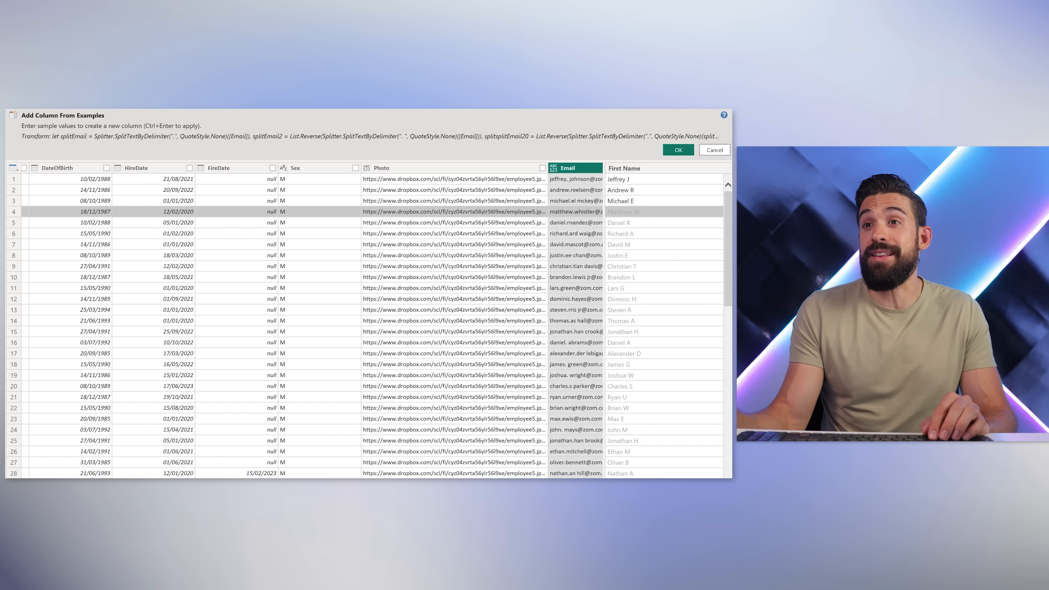
pyautogui.moveTo(75, 150)
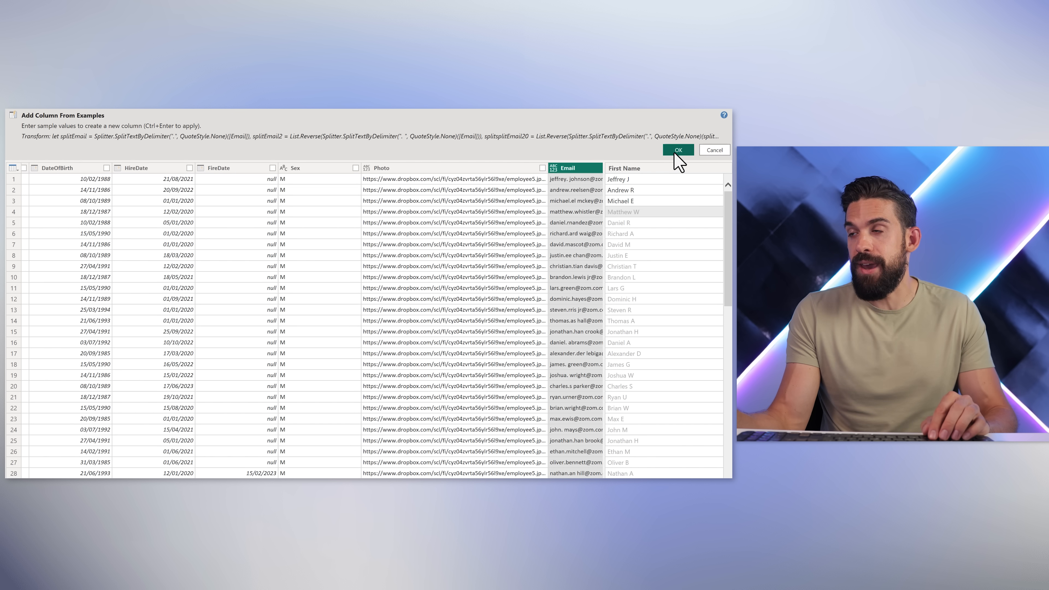
# Step: Confirm the First Name column and inspect its Added Custom Column line in the Advanced Editor
pyautogui.click(677, 149)
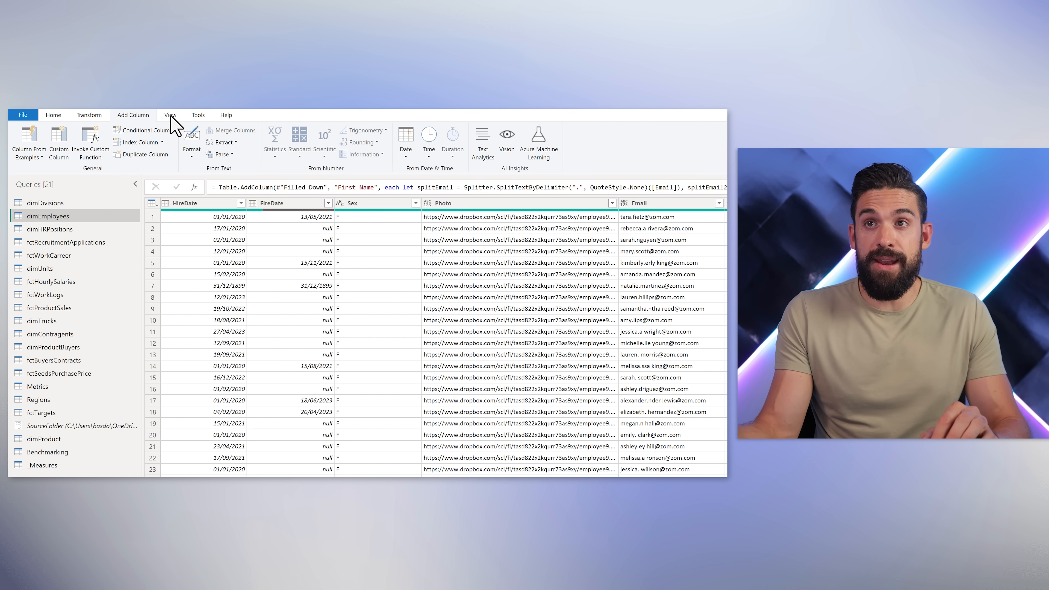
pyautogui.click(170, 114)
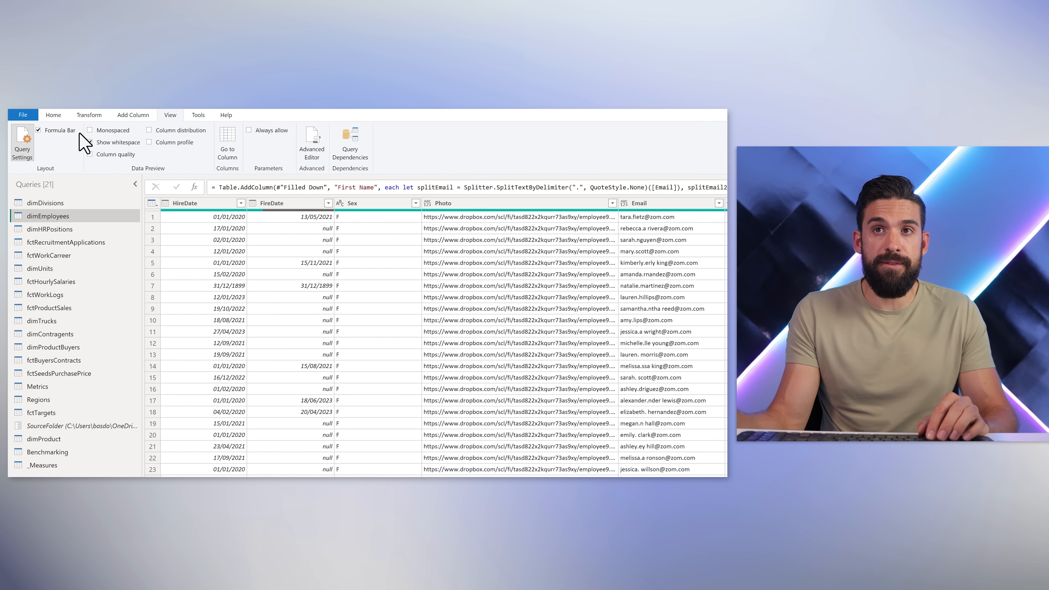
pyautogui.click(89, 142)
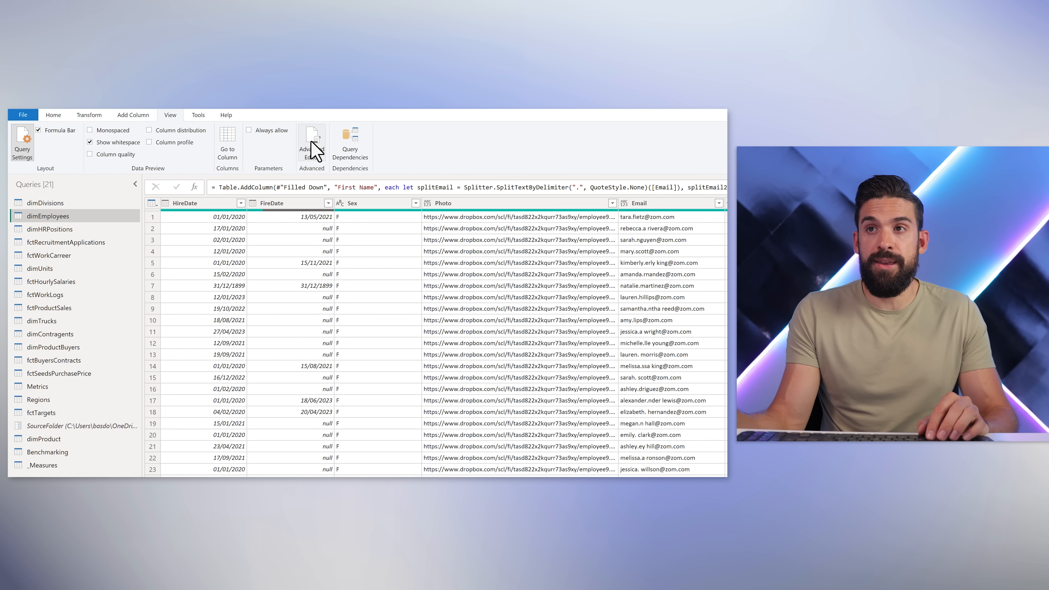
pyautogui.click(311, 144)
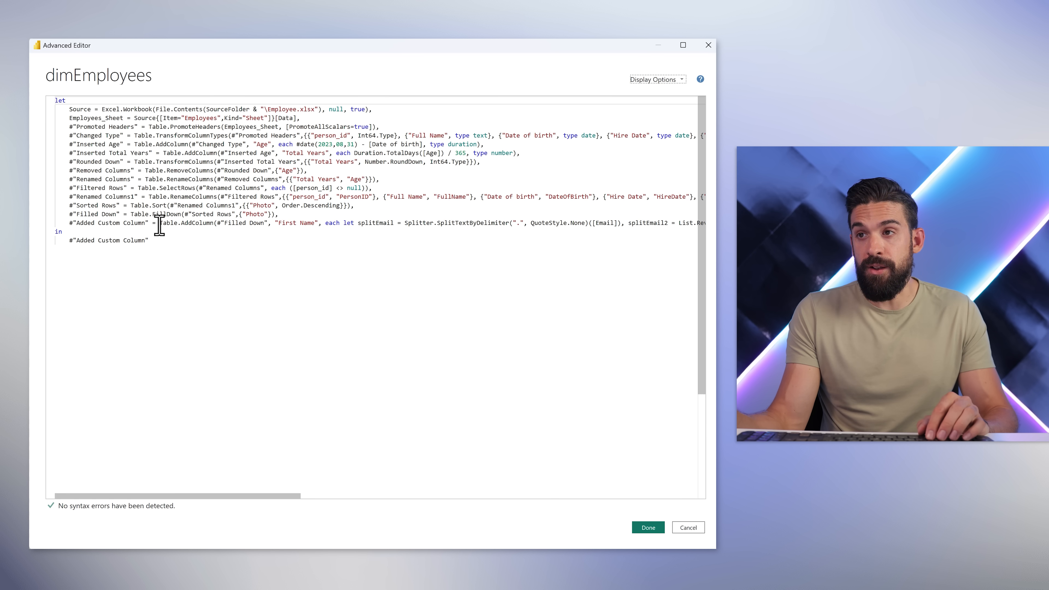
pyautogui.moveTo(159, 223); pyautogui.dragTo(622, 223)
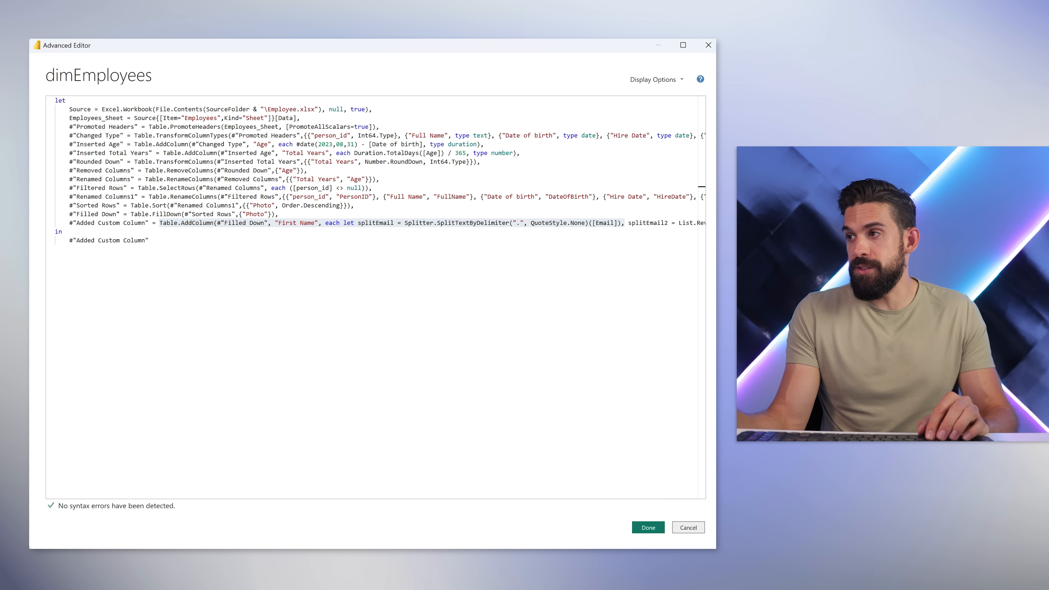
# Step: Close the Advanced Editor and reopen the Added Custom Column step to read its formula
pyautogui.click(646, 528)
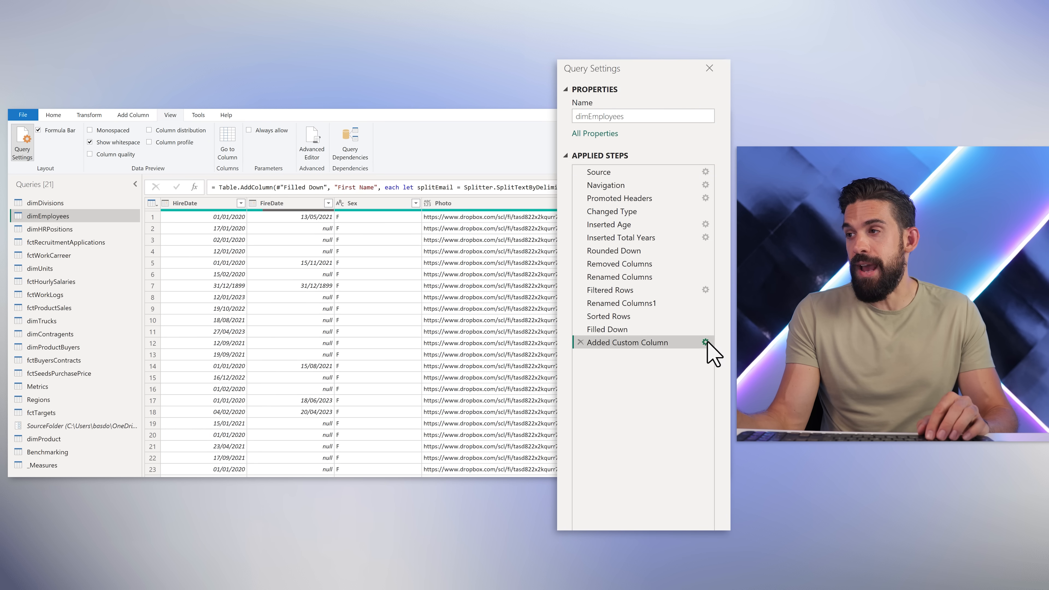
pyautogui.click(706, 345)
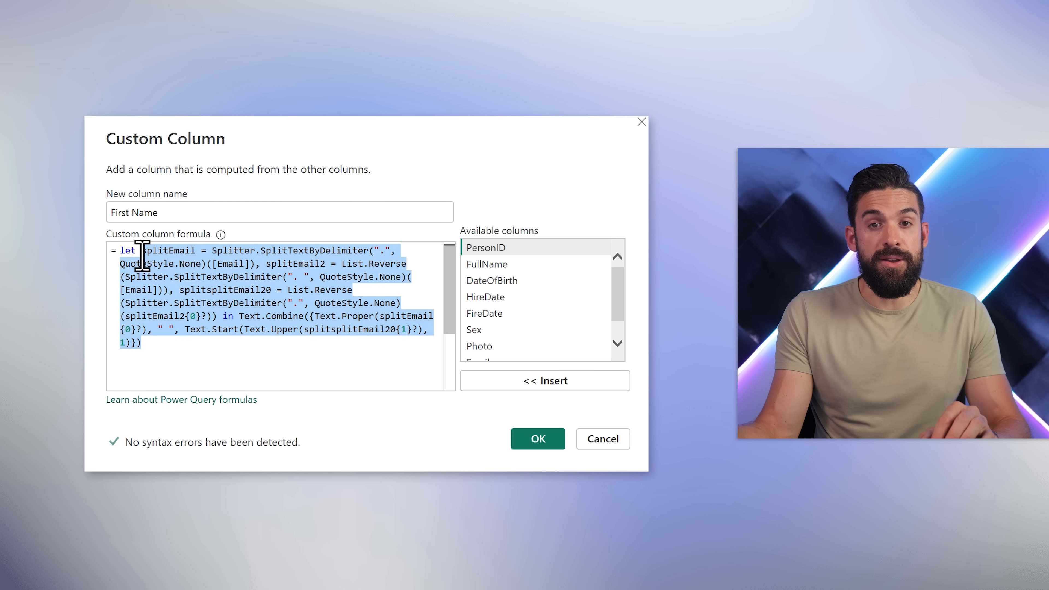
pyautogui.click(257, 375)
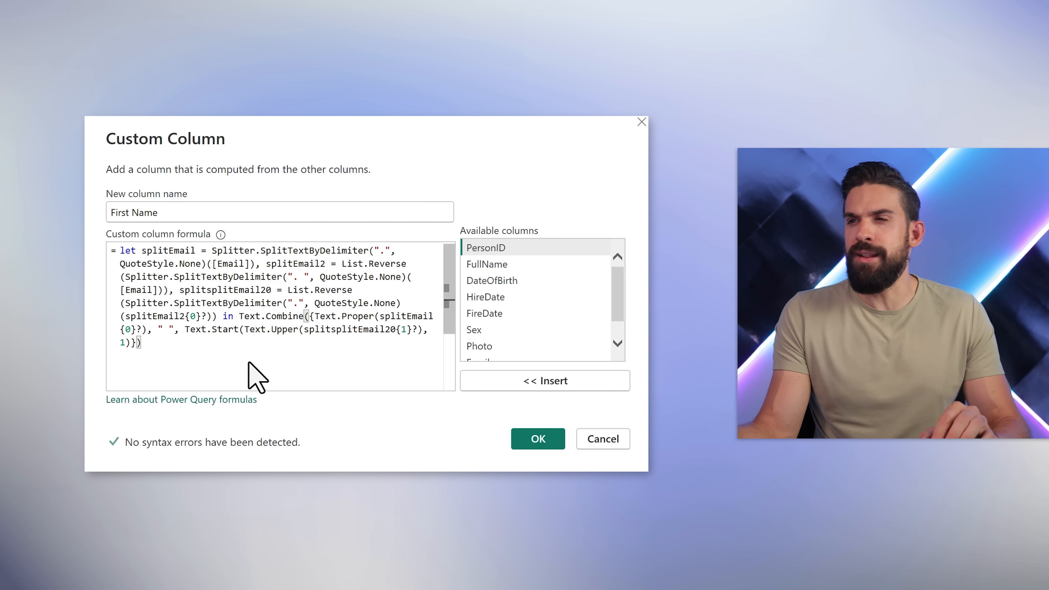
pyautogui.moveTo(251, 338)
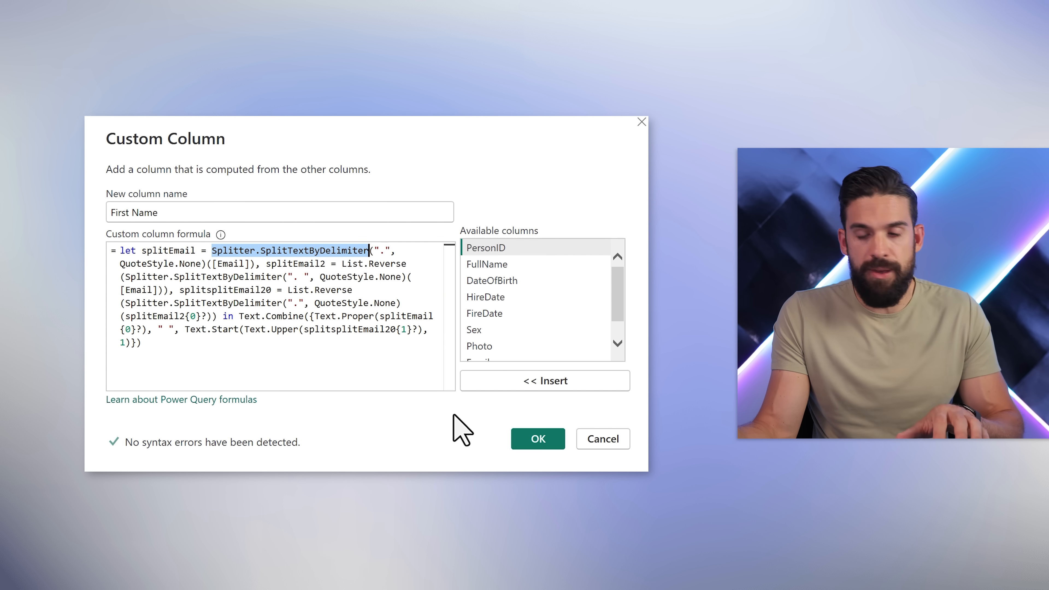
# Step: Enter Splitter.SplitTextByDelimiter in the formula bar to show its documentation
pyautogui.click(537, 439)
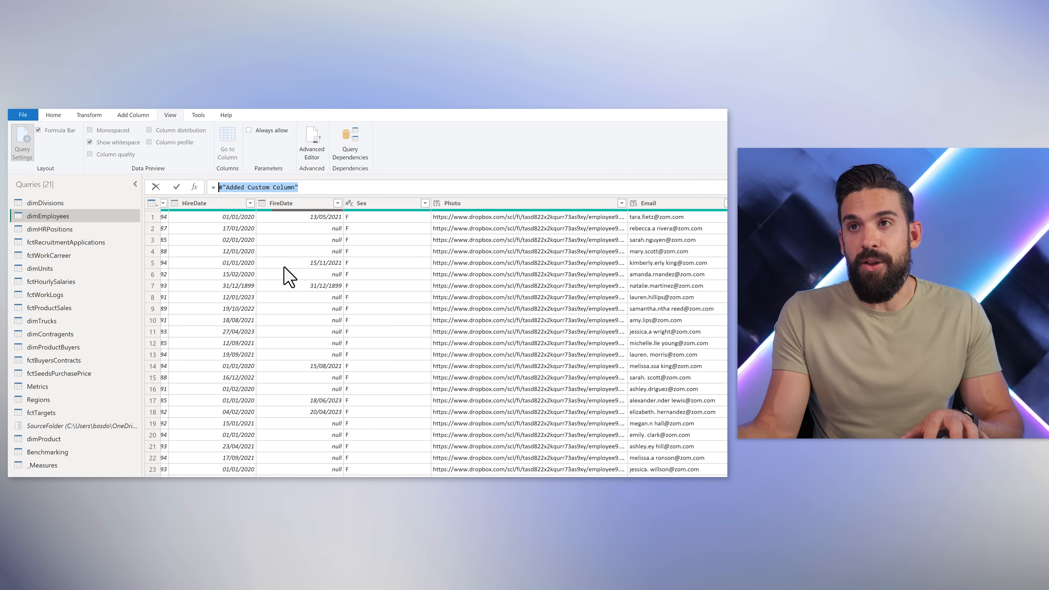
pyautogui.write('Splitter.SplitTextByDelimiter')
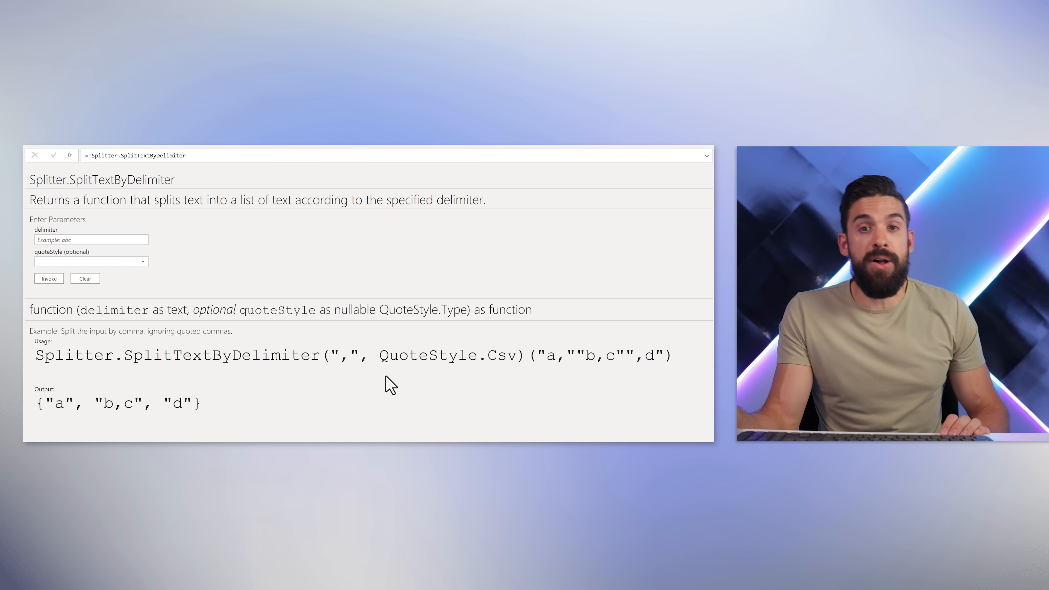
pyautogui.moveTo(360, 394)
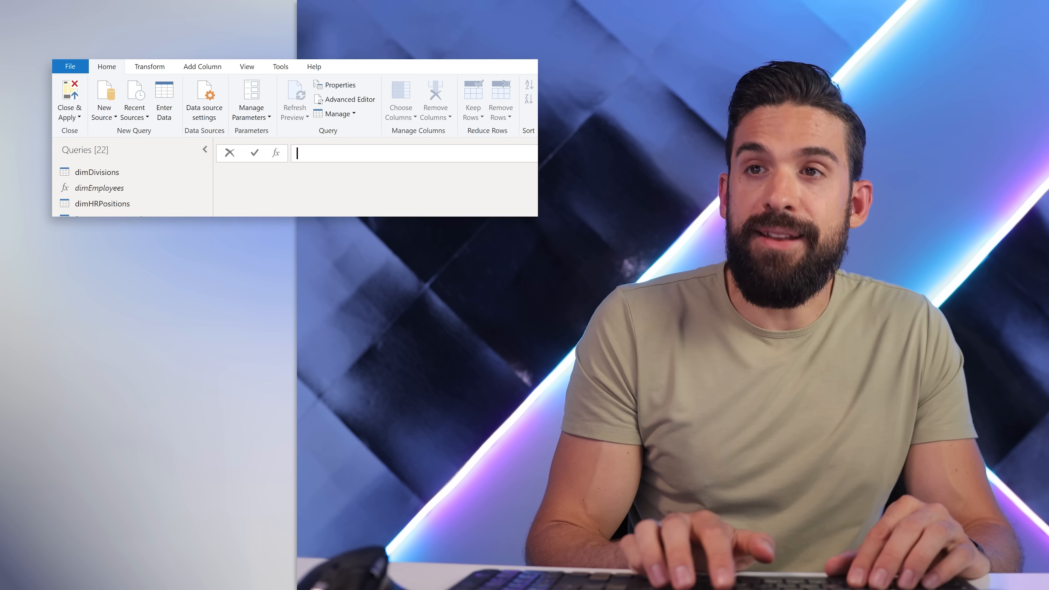
# Step: Turn = #shared into a table and filter Name to values containing Split
pyautogui.write('= #shared')
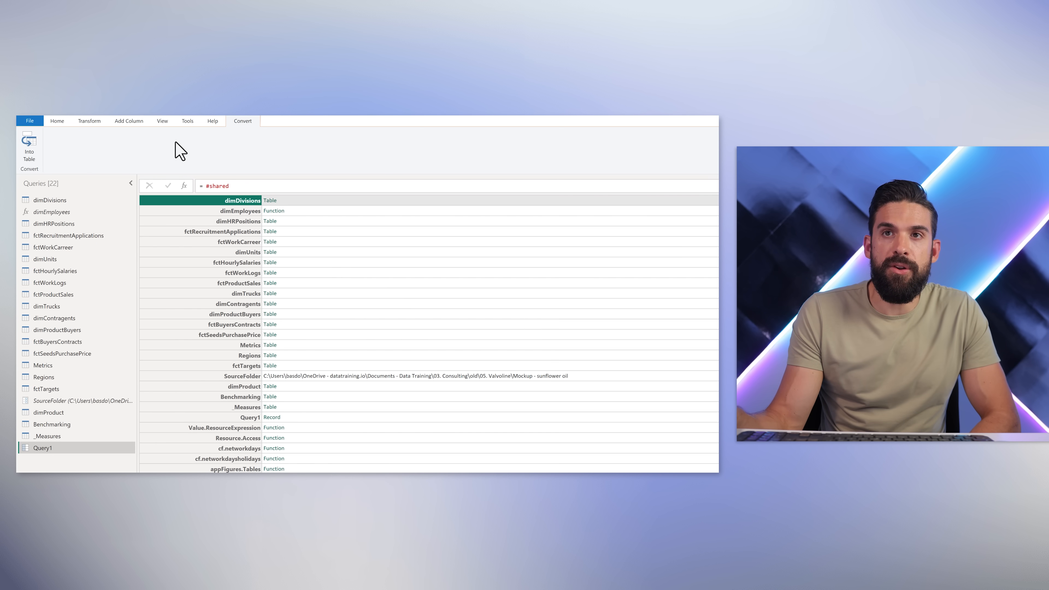
pyautogui.click(29, 146)
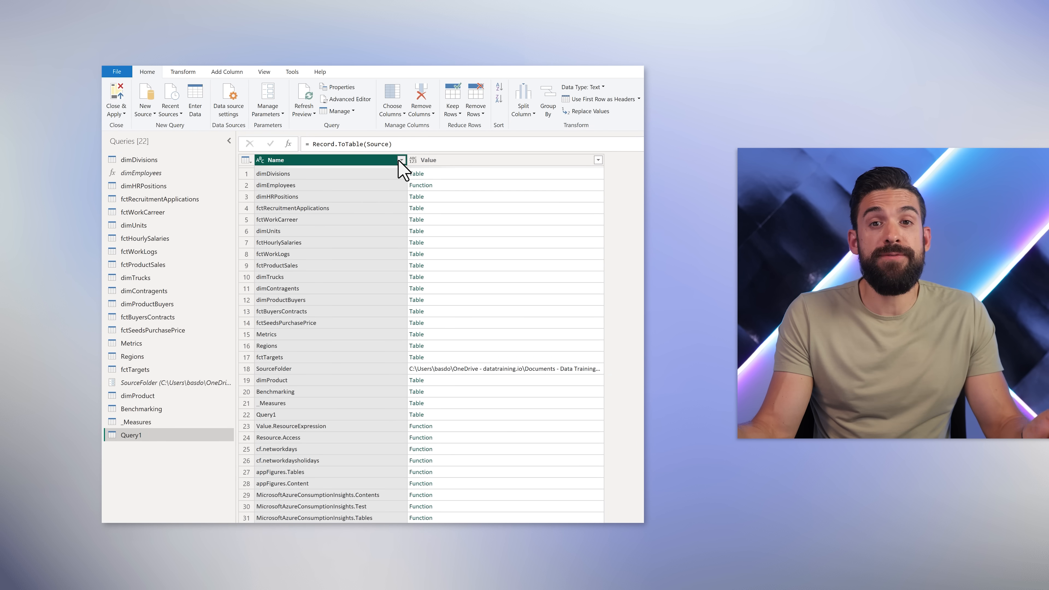
pyautogui.click(401, 159)
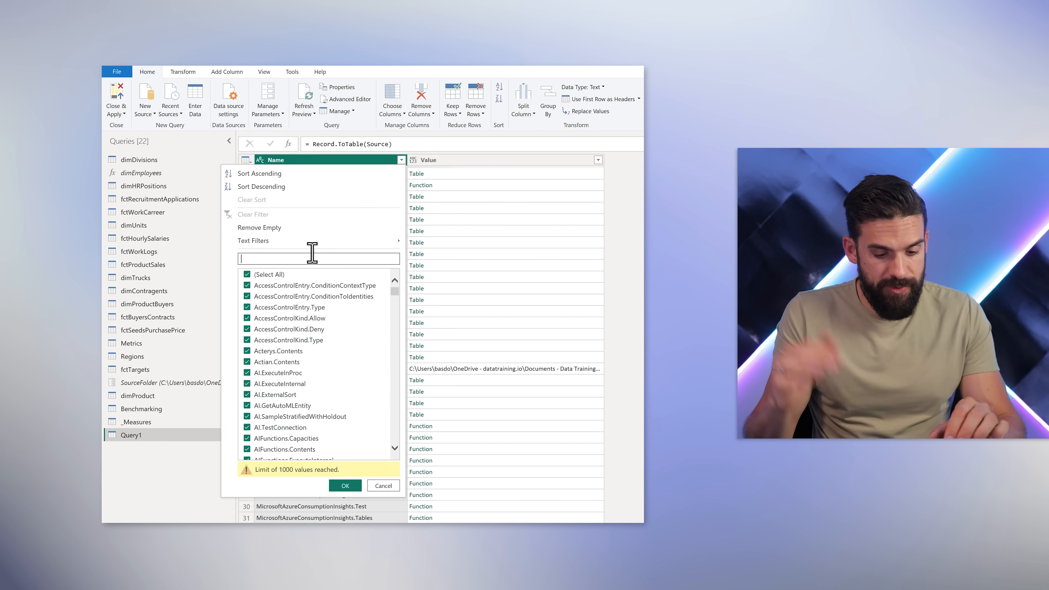
pyautogui.write('split')
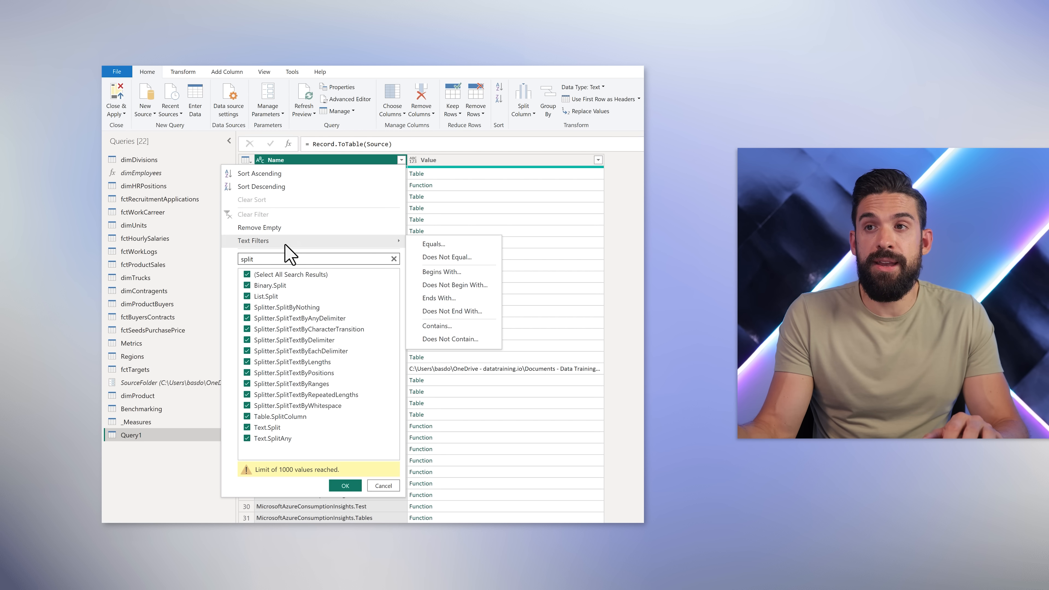
pyautogui.click(437, 326)
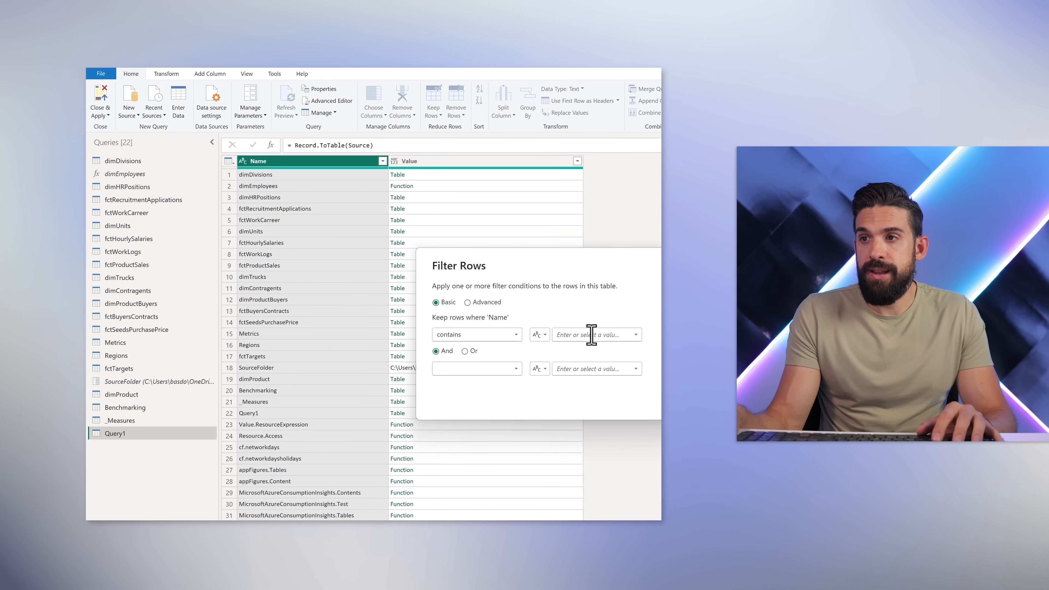
pyautogui.write('Split')
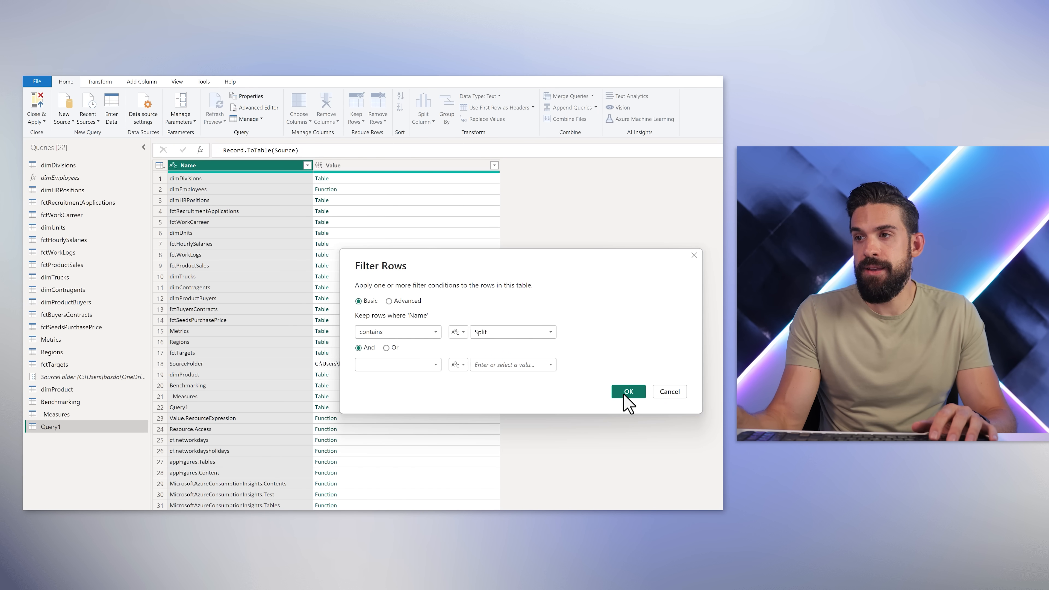
pyautogui.click(626, 391)
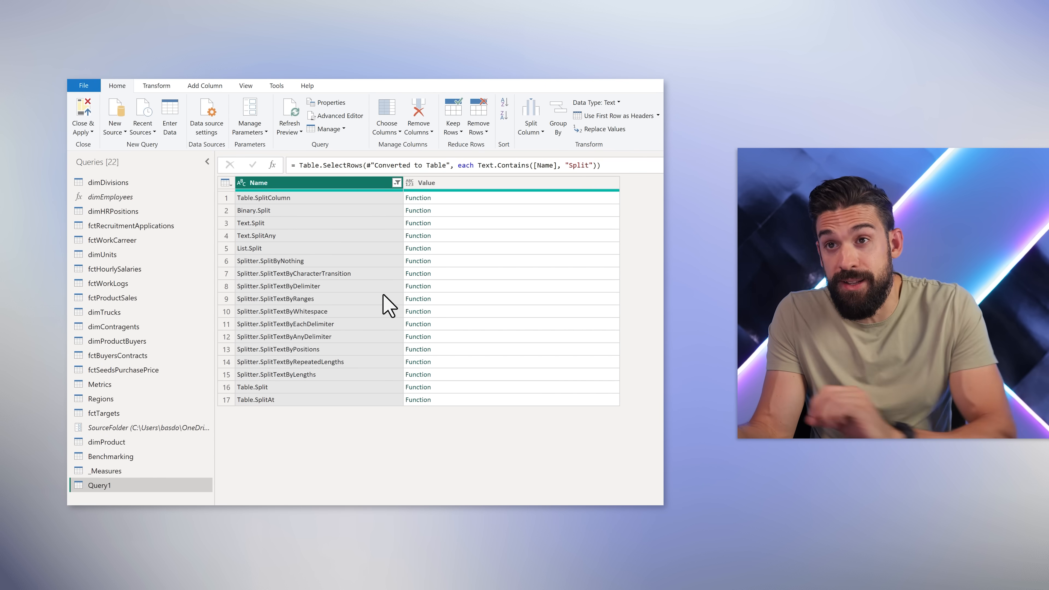
pyautogui.moveTo(310, 294)
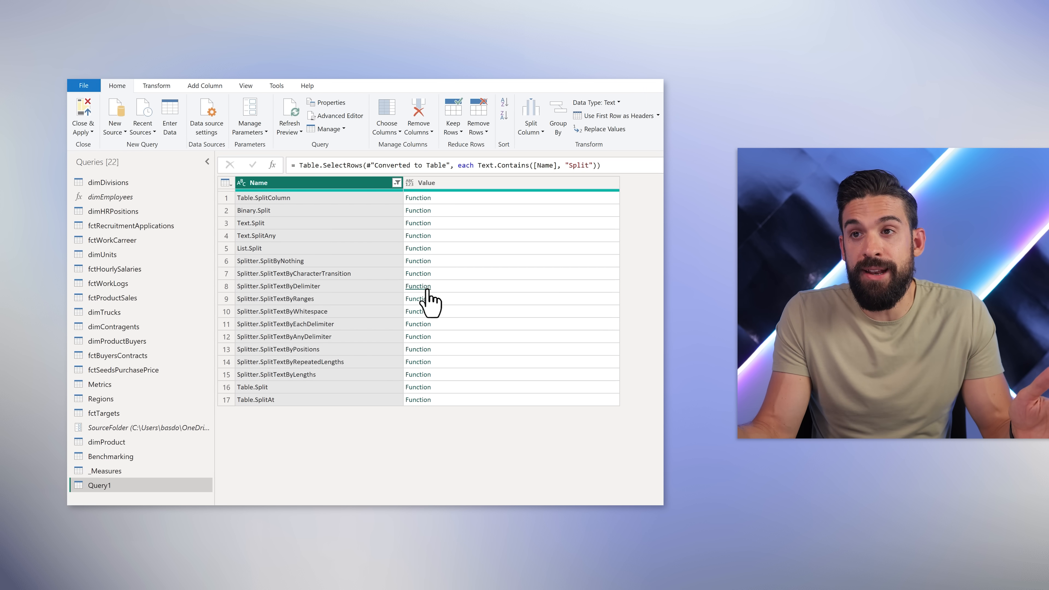
# Step: Open Splitter.SplitTextByDelimiter from the list and cancel its parameter prompt
pyautogui.click(417, 285)
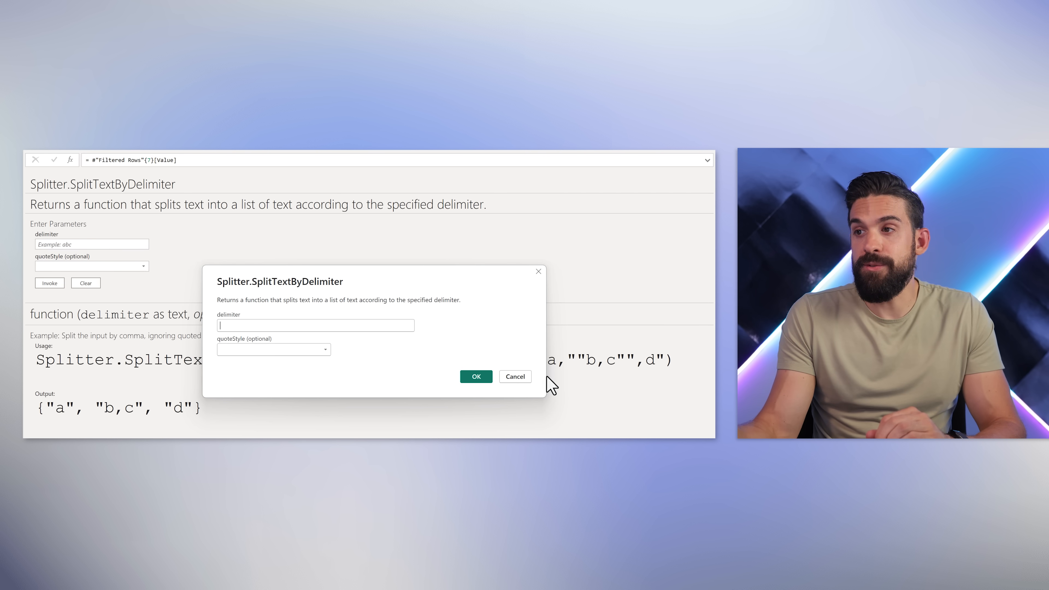
pyautogui.click(515, 376)
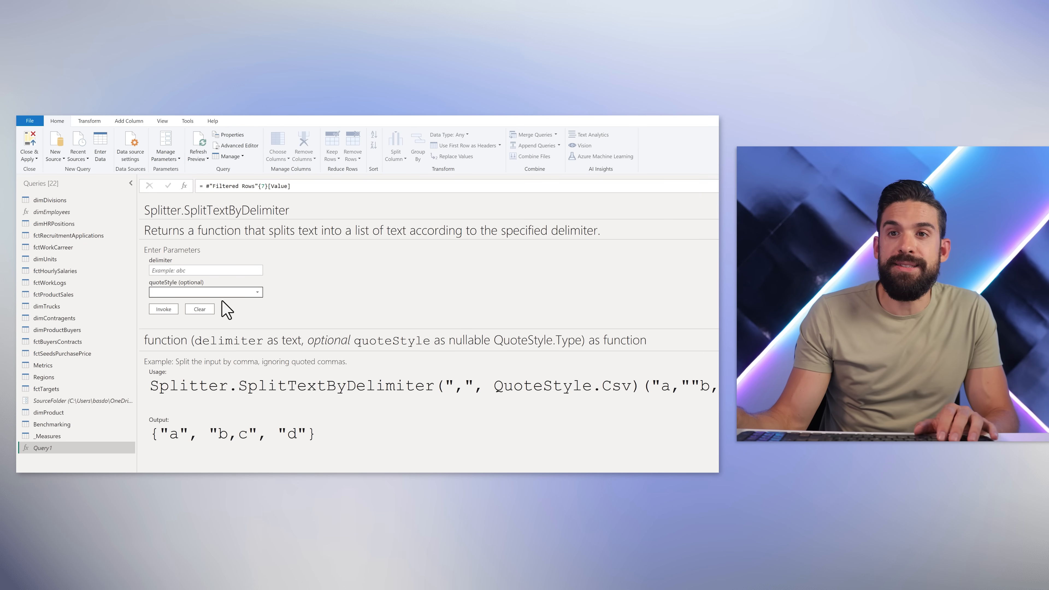
pyautogui.moveTo(65, 251)
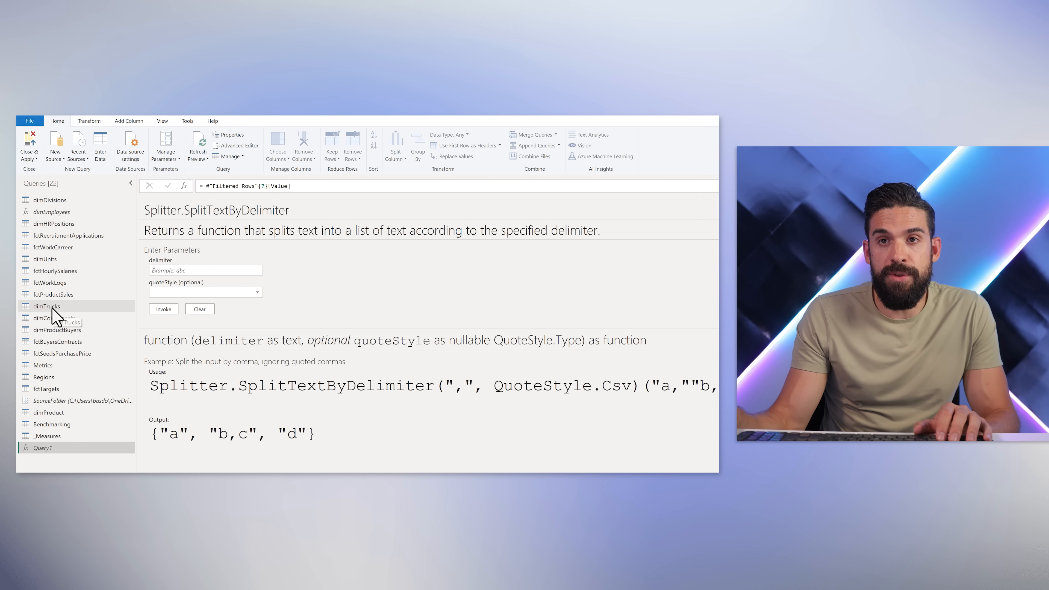
# Step: Select dimEmployees and check its M code in the Advanced Editor before copying
pyautogui.click(52, 212)
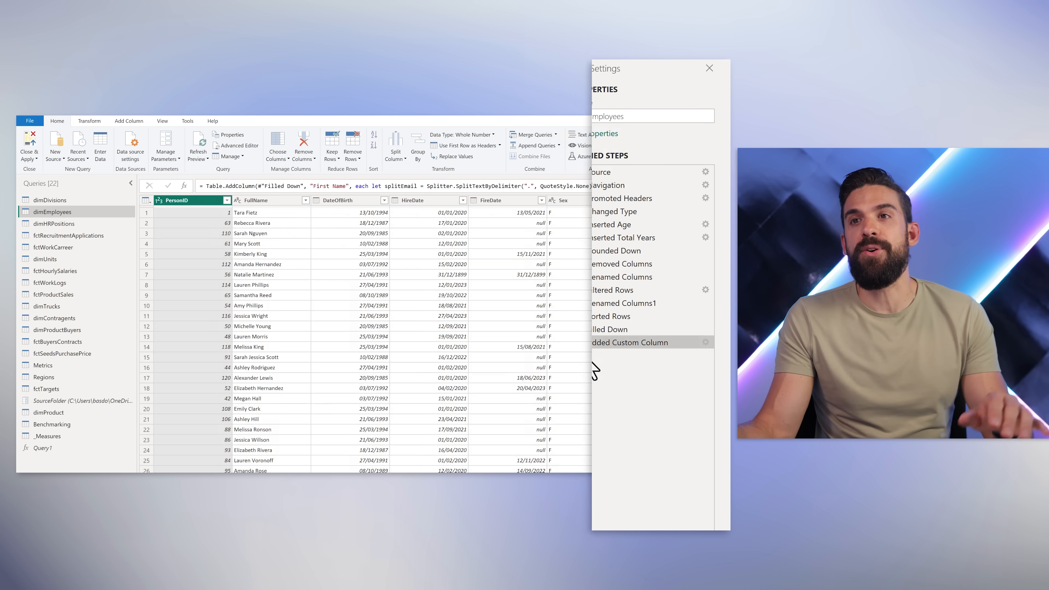
pyautogui.click(709, 68)
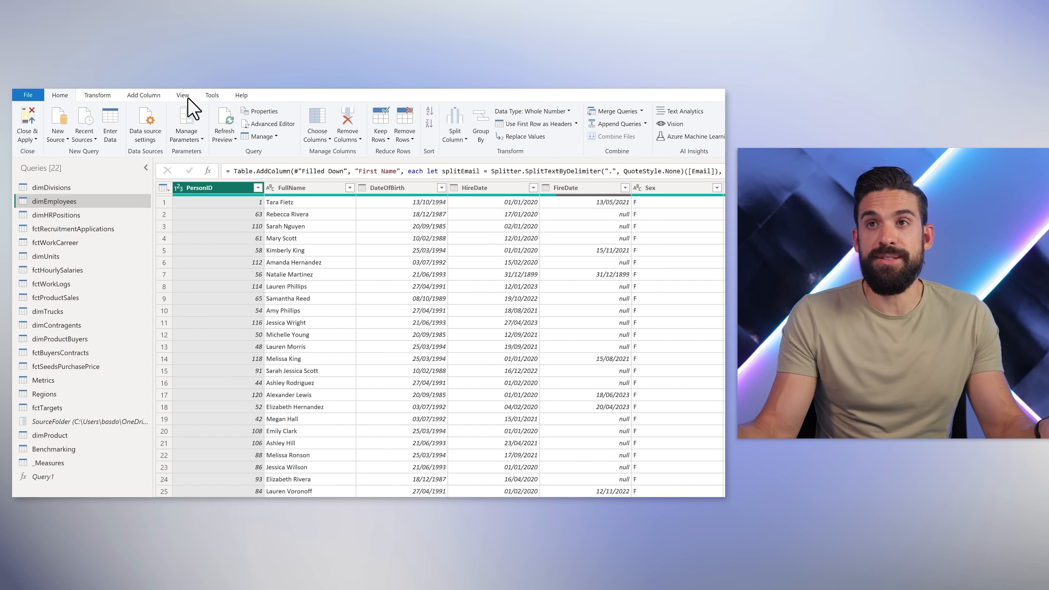
pyautogui.click(182, 95)
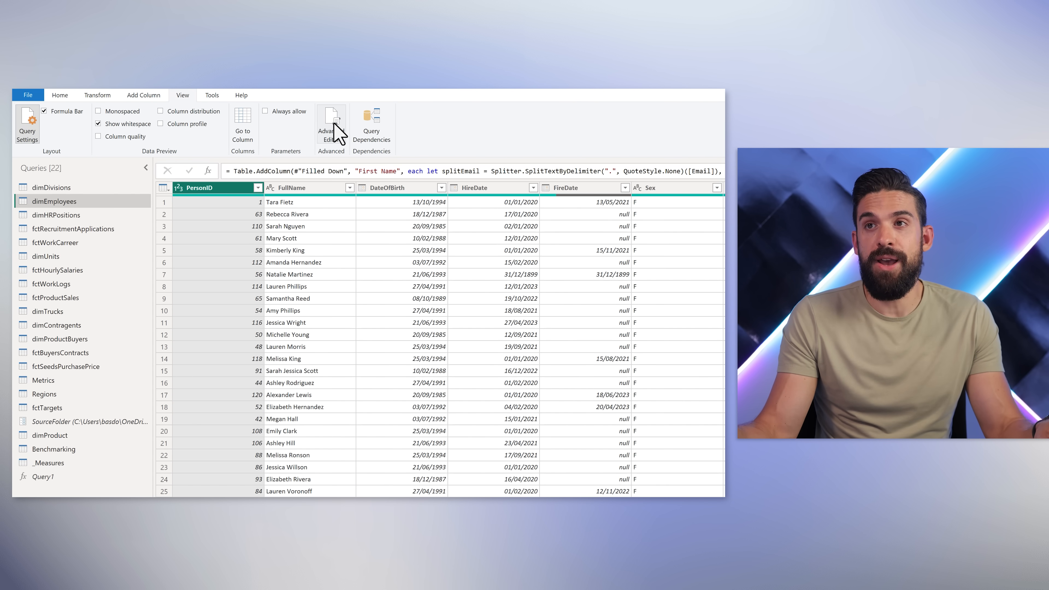
pyautogui.click(330, 125)
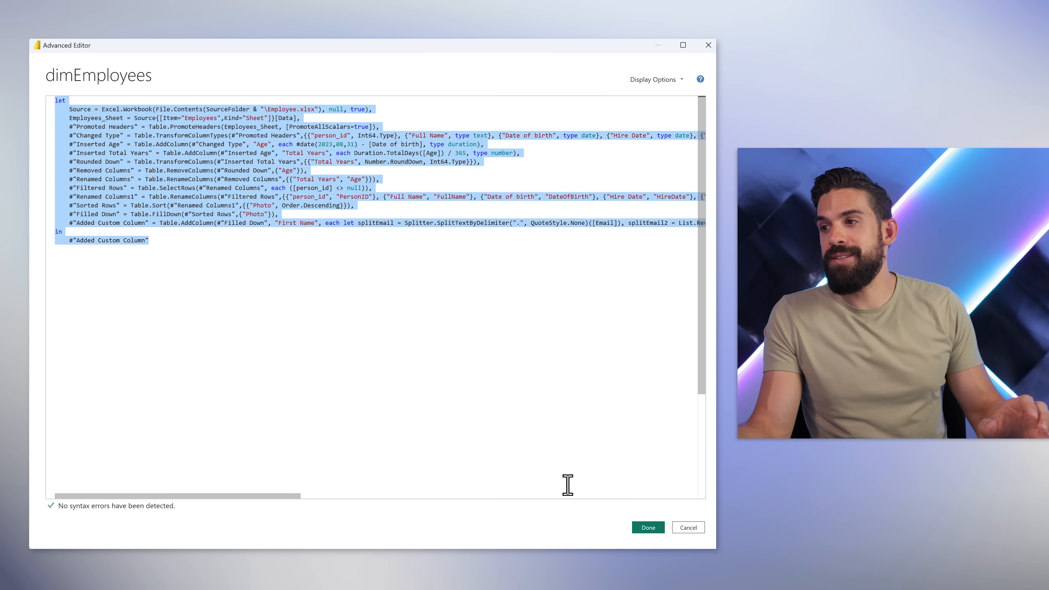
pyautogui.click(646, 528)
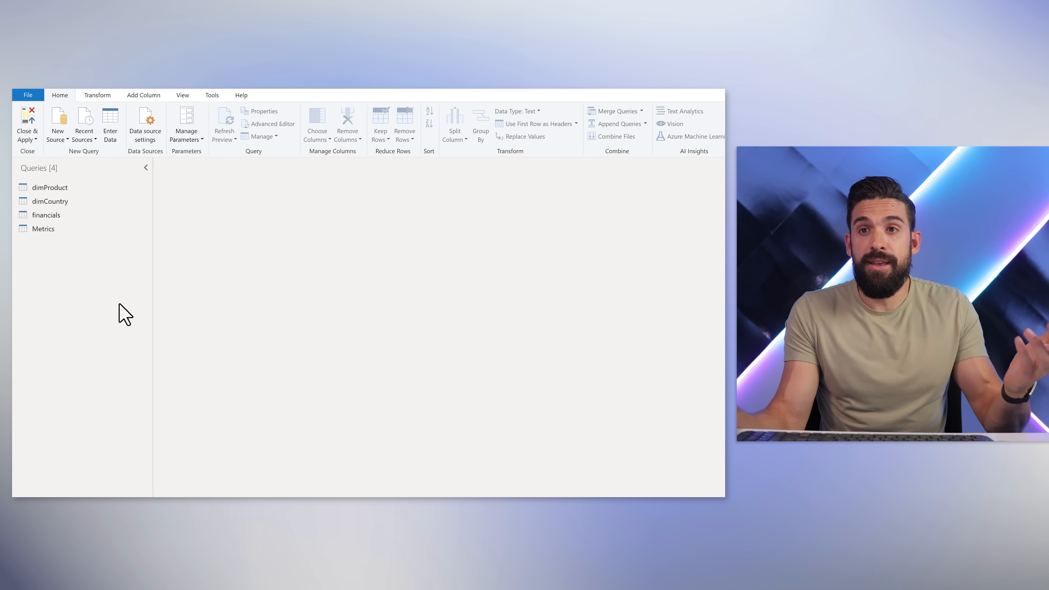
# Step: Paste dimEmployees and its SourceFolder parameter into the other file's Queries pane
pyautogui.rightClick(124, 311)
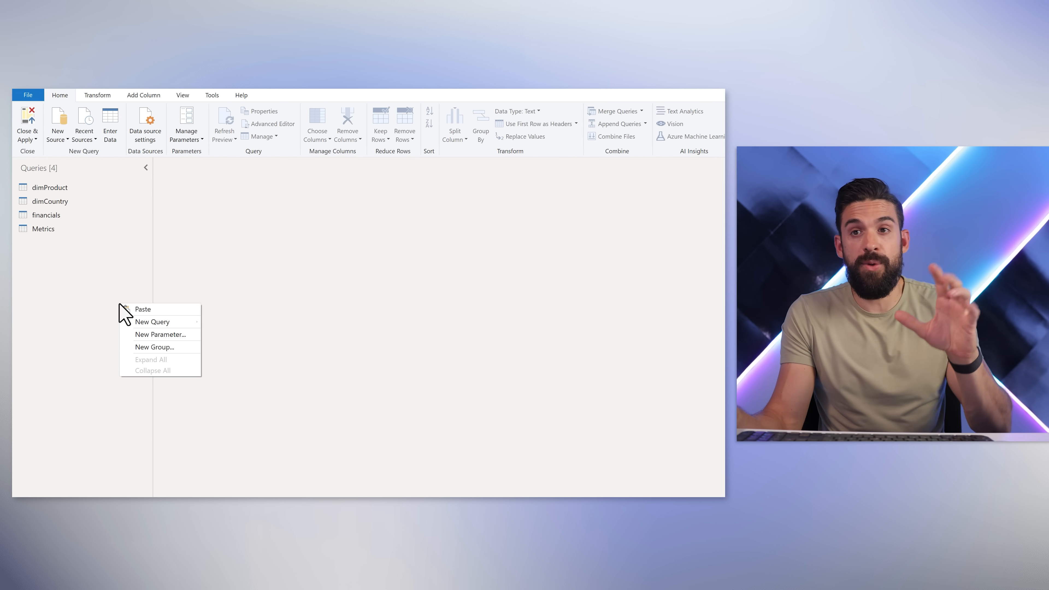
pyautogui.click(156, 318)
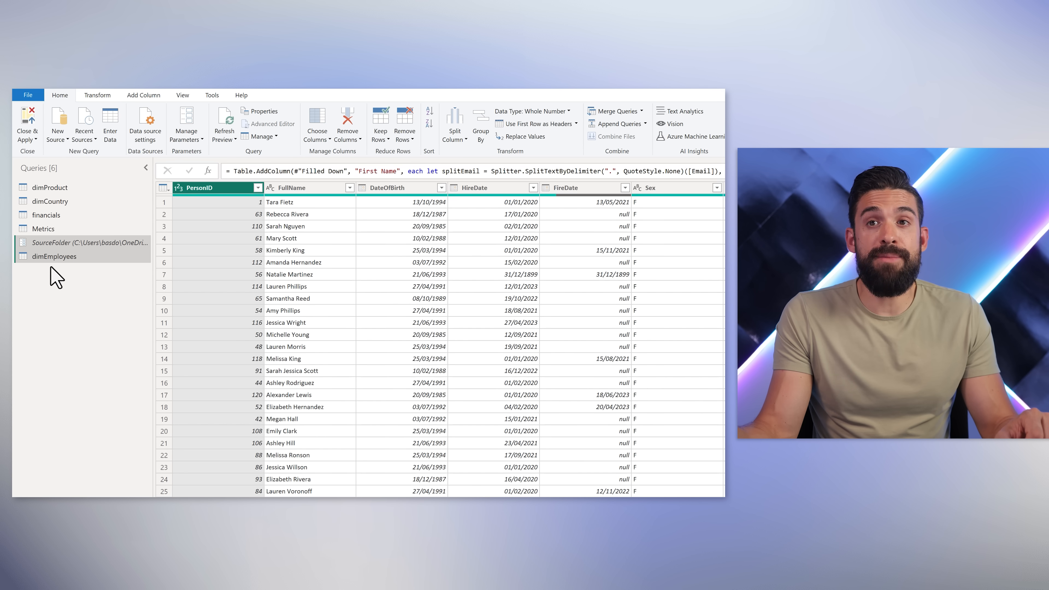
pyautogui.moveTo(73, 247)
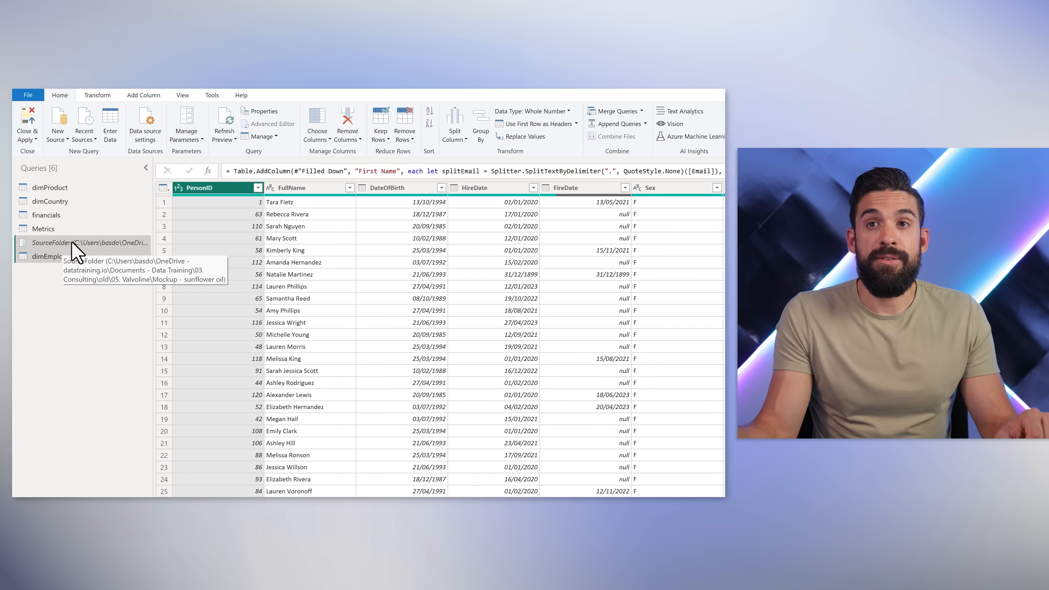